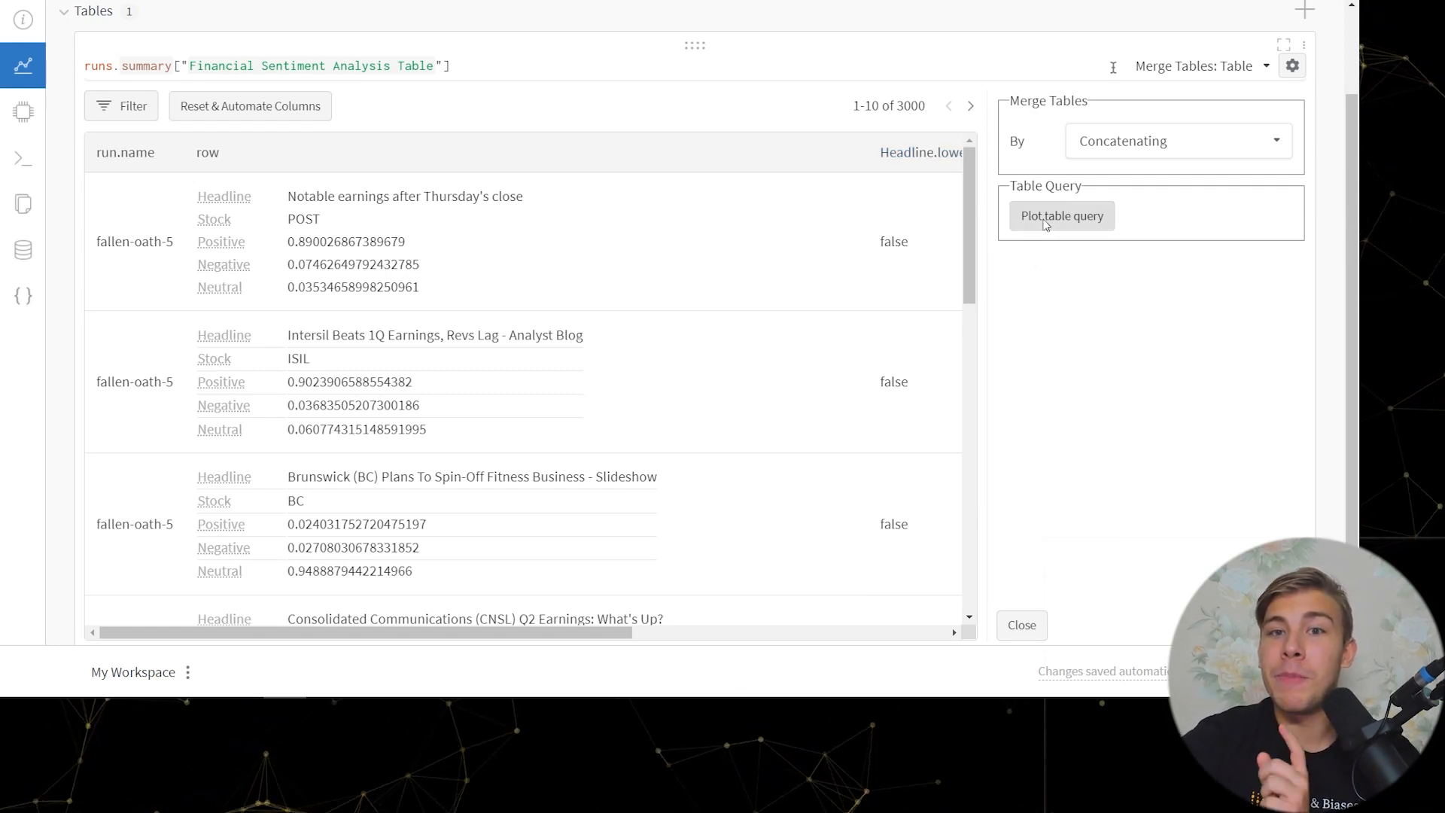
Step: Page through the headline table and return to the first page of headlines
click(1061, 214)
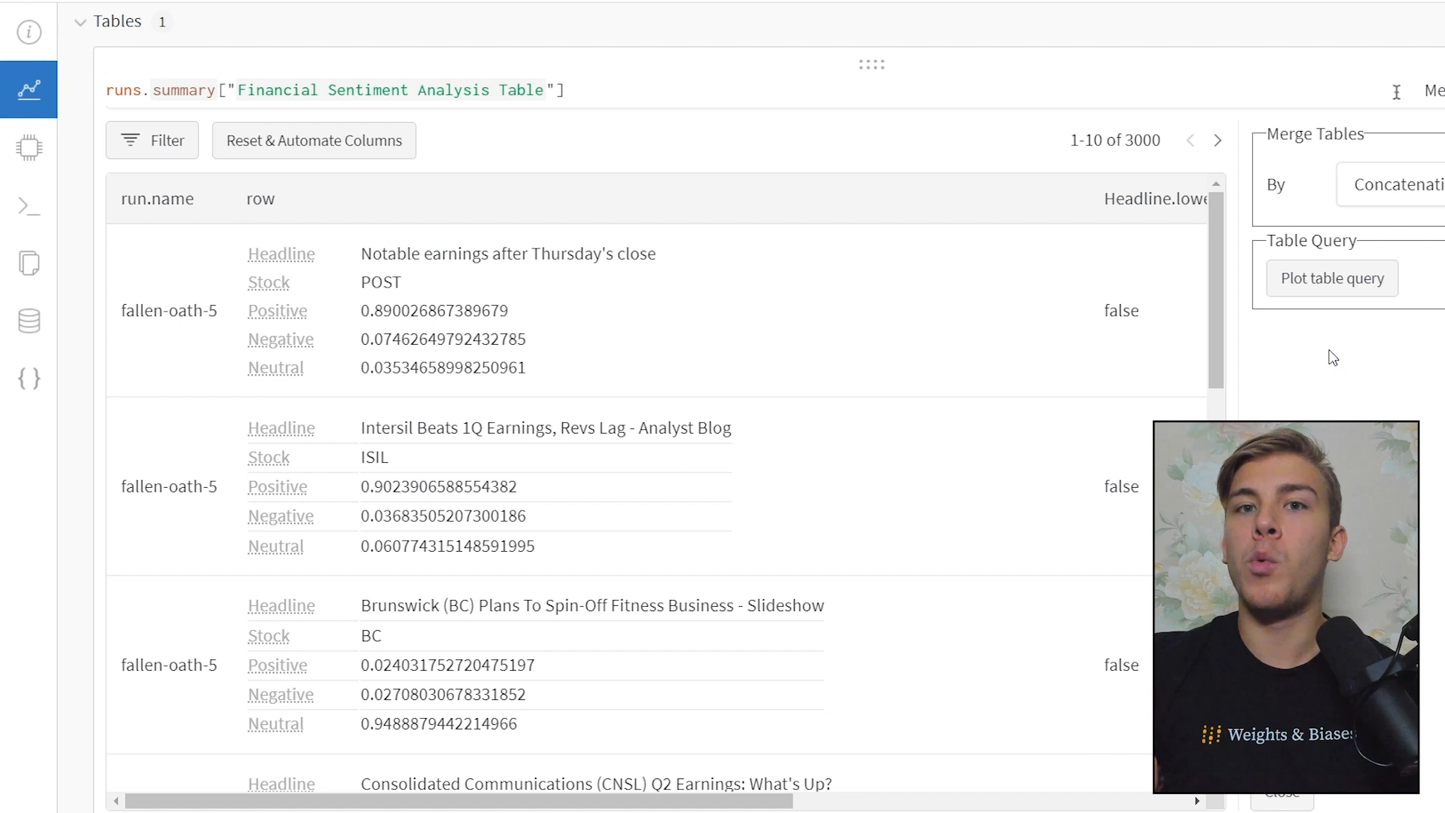
mouse_move(1298, 313)
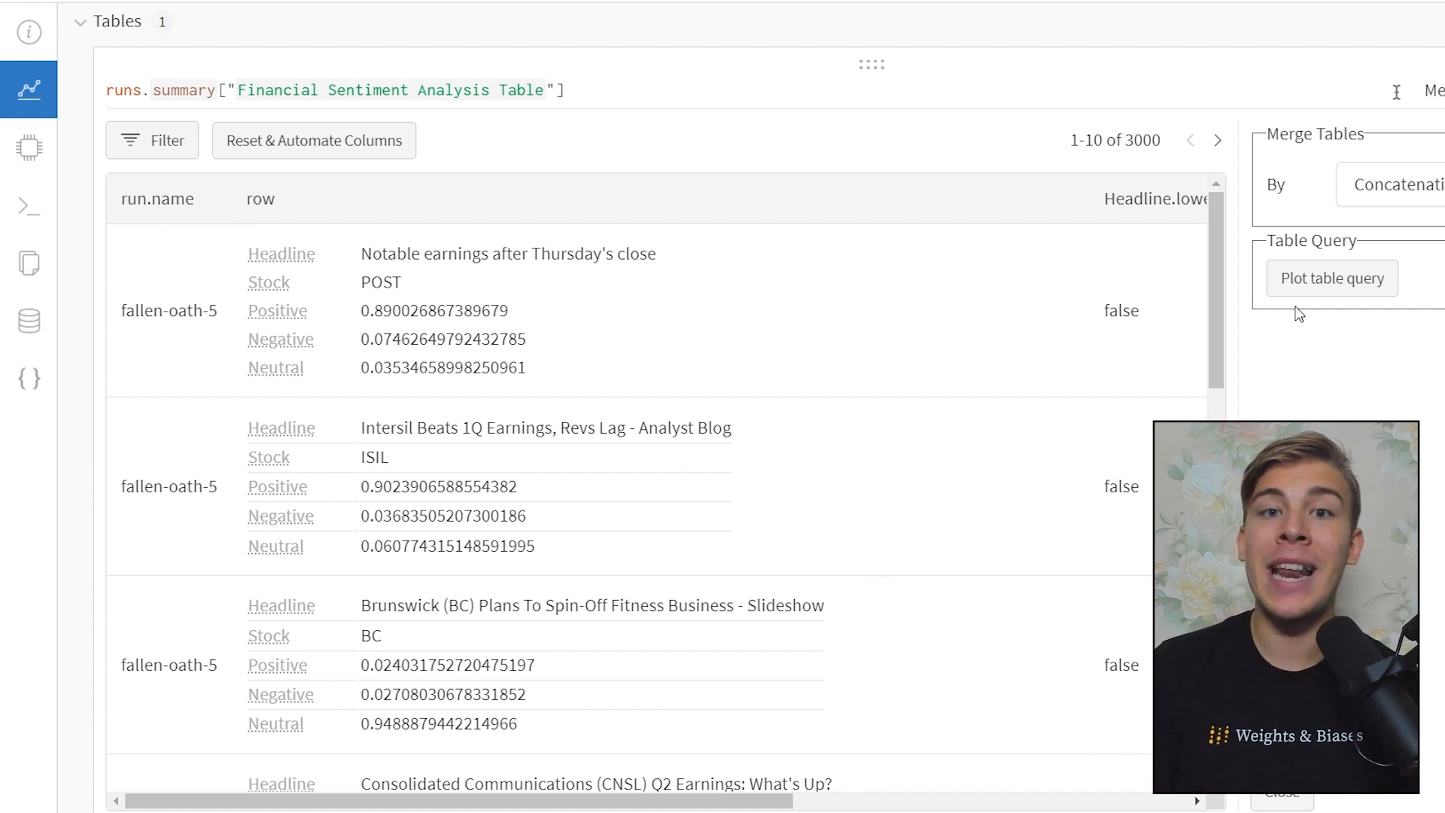
click(1330, 278)
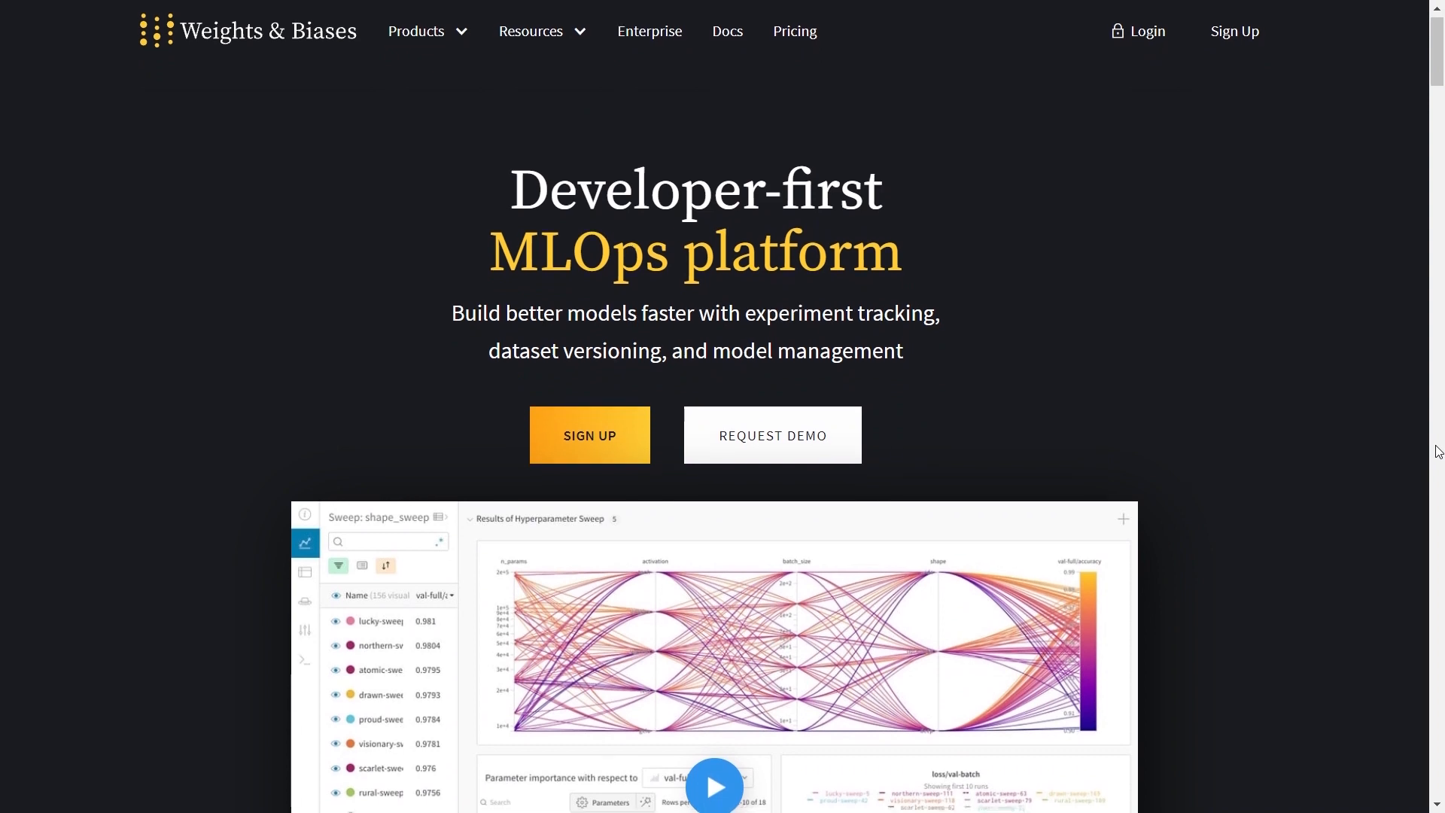
scroll(down, 3)
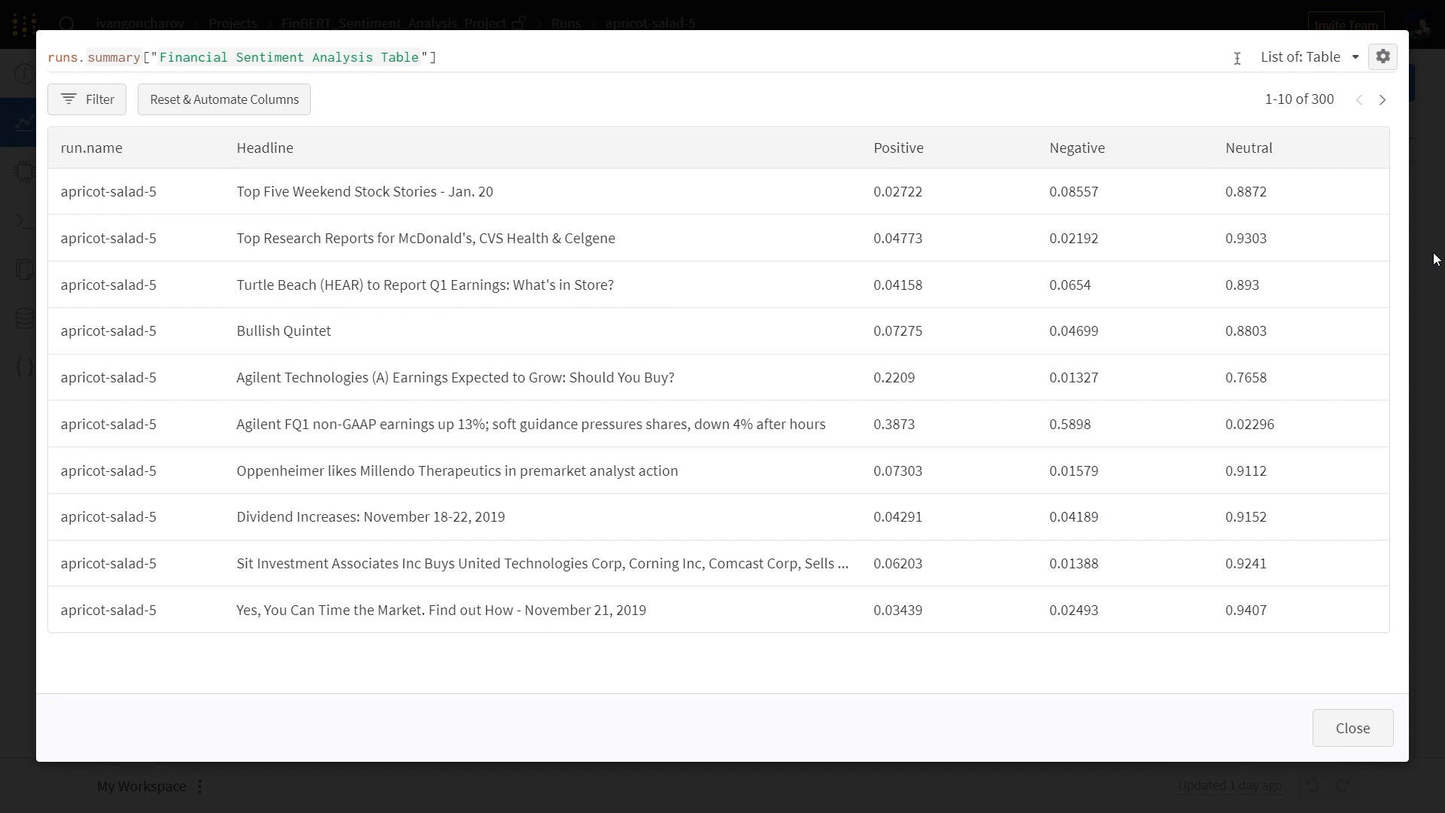
click(1382, 100)
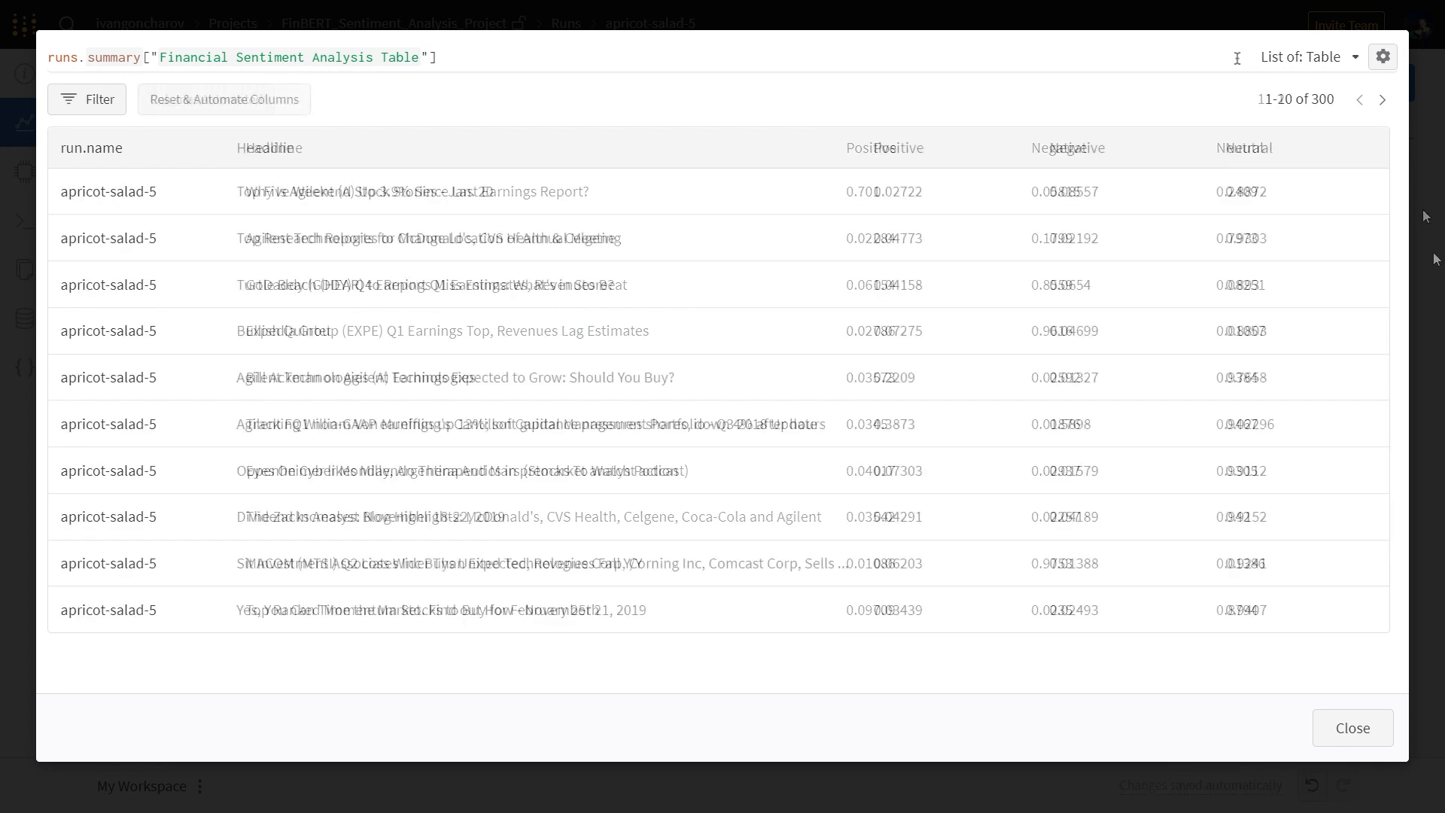
click(1358, 99)
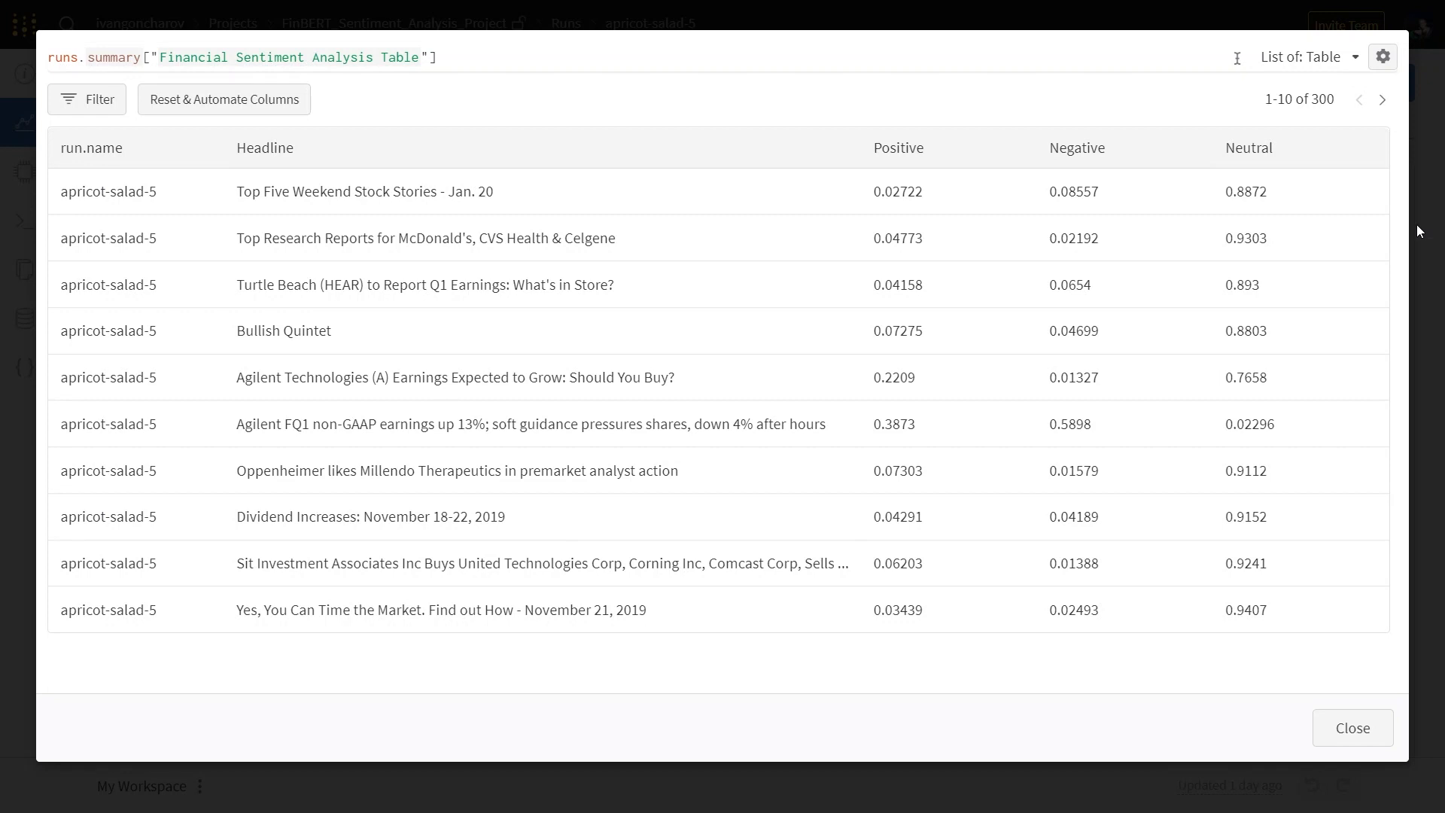
Step: Open the project workspace and enlarge the Financial Sentiment Analysis Table panel
click(1383, 100)
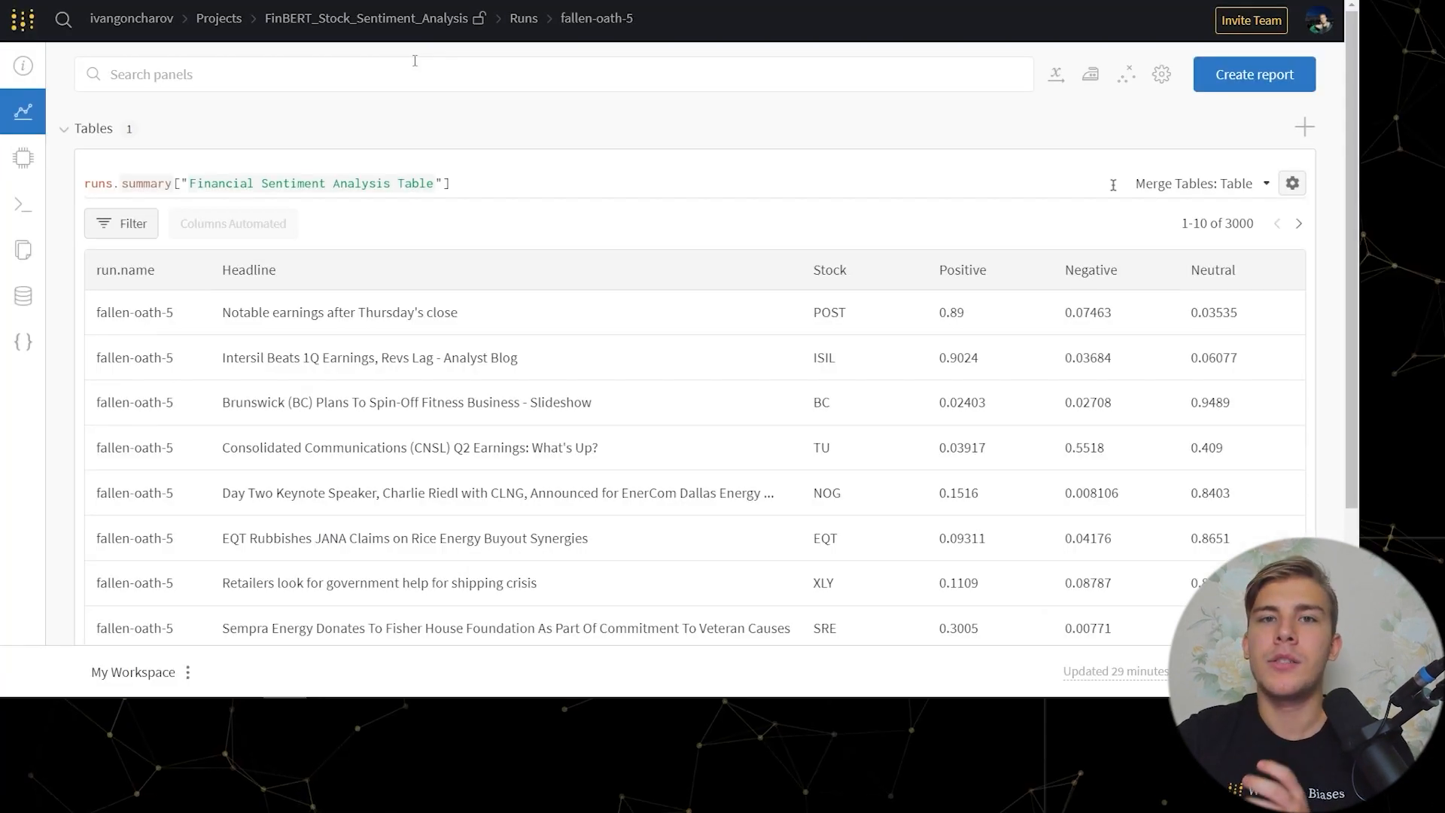
click(364, 17)
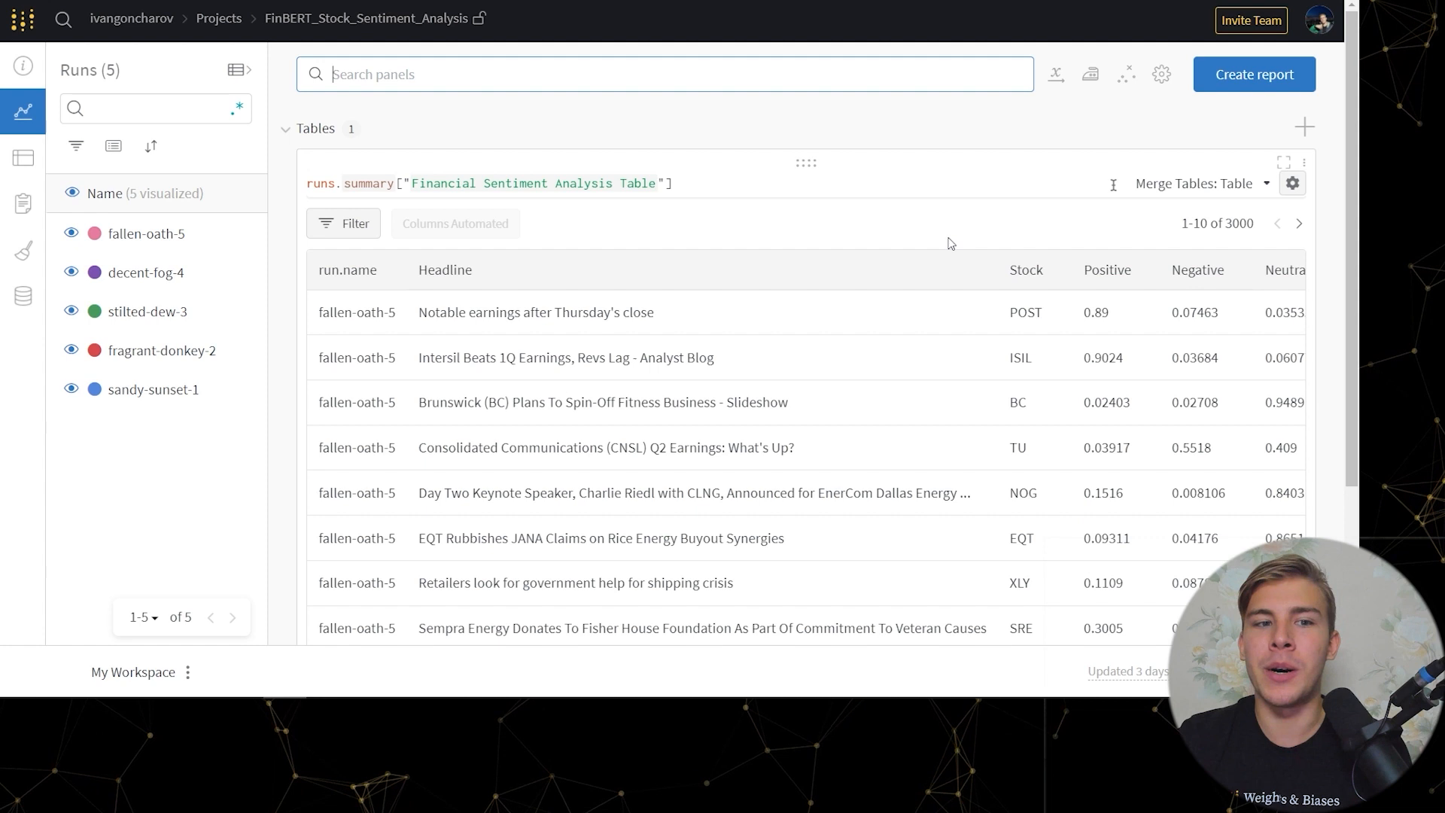
click(144, 233)
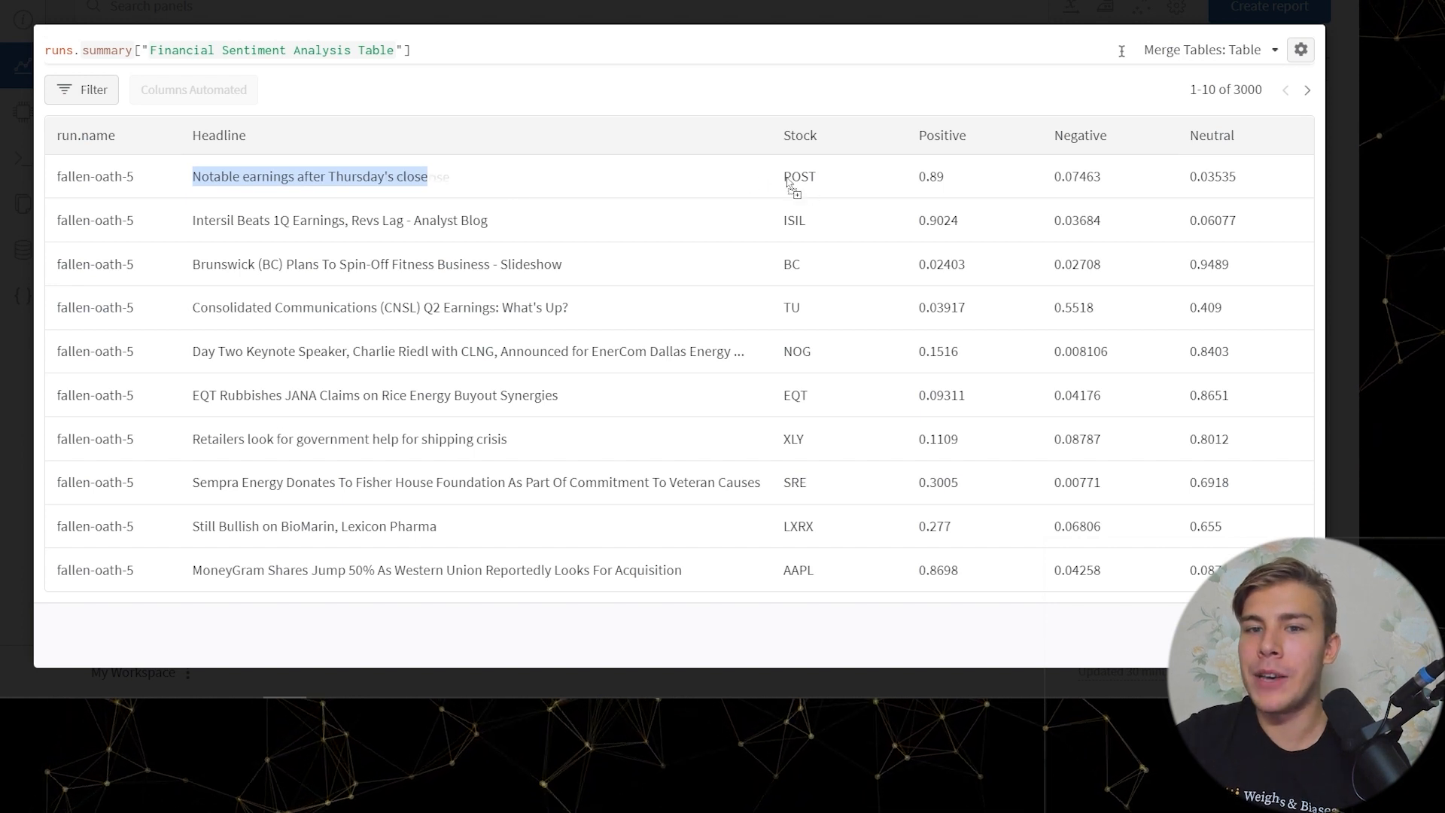
Step: Sort the 3000-row sentiment table by Positive score, descending
click(800, 176)
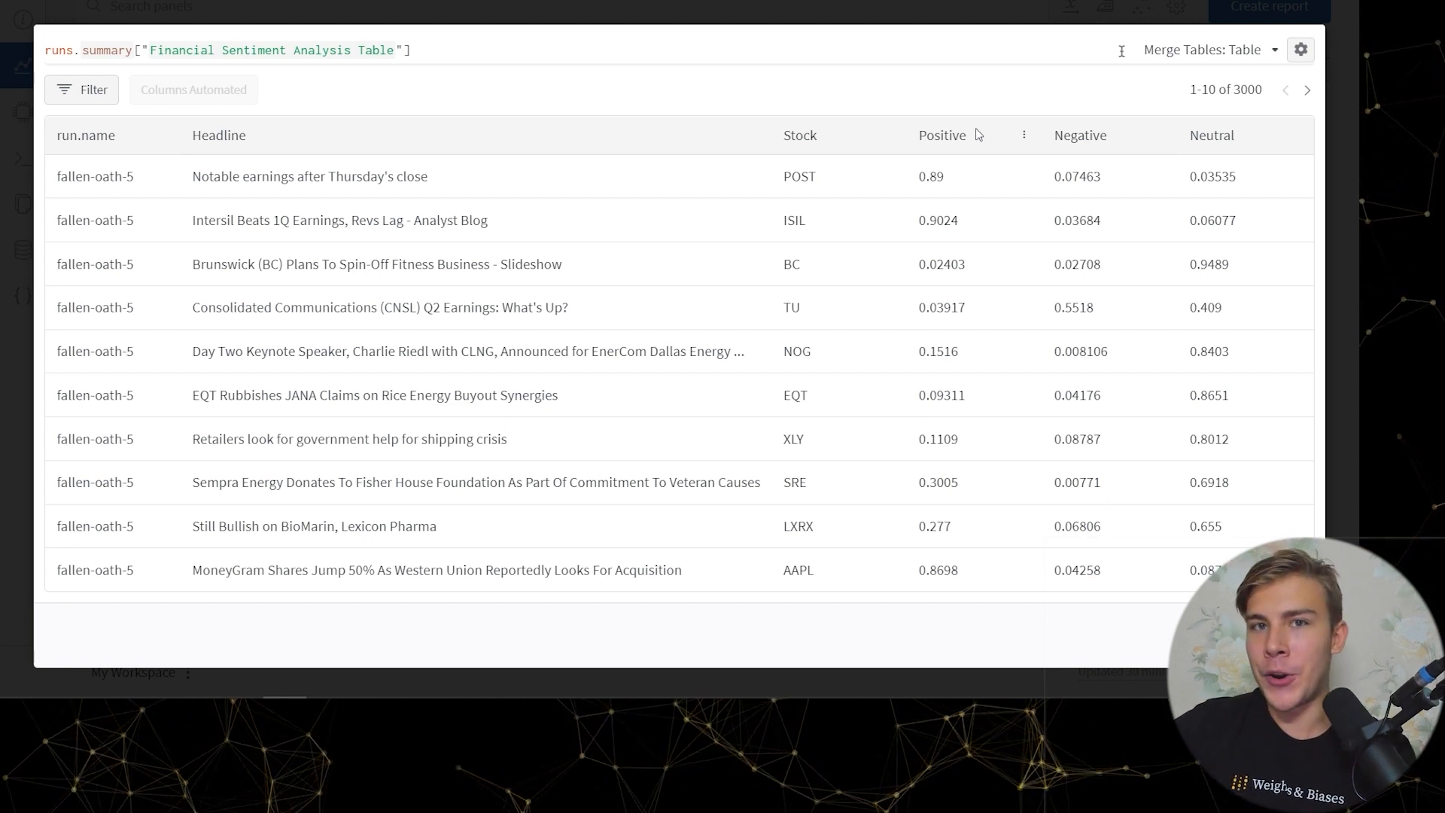
mouse_move(1158, 145)
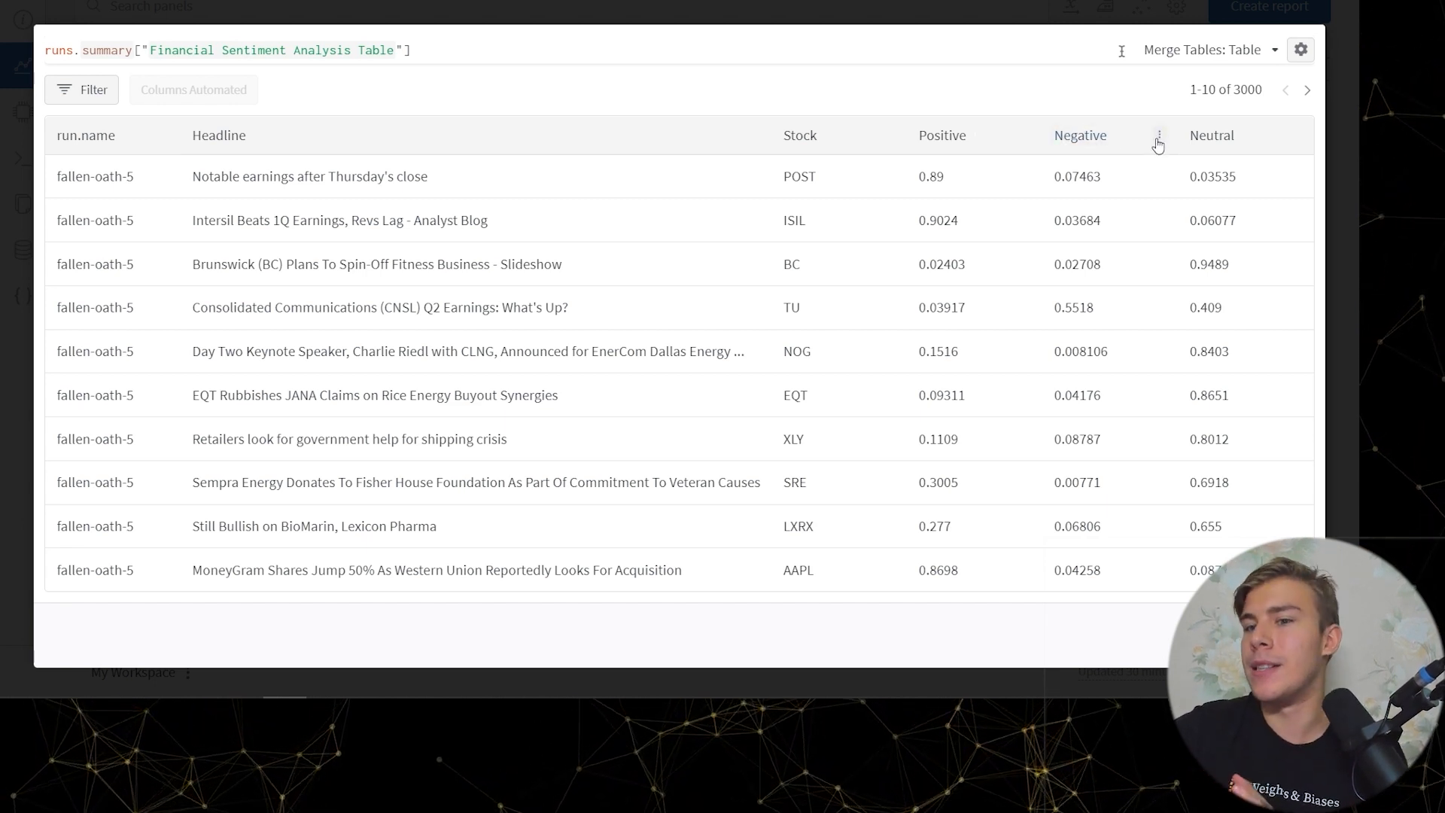
click(1158, 144)
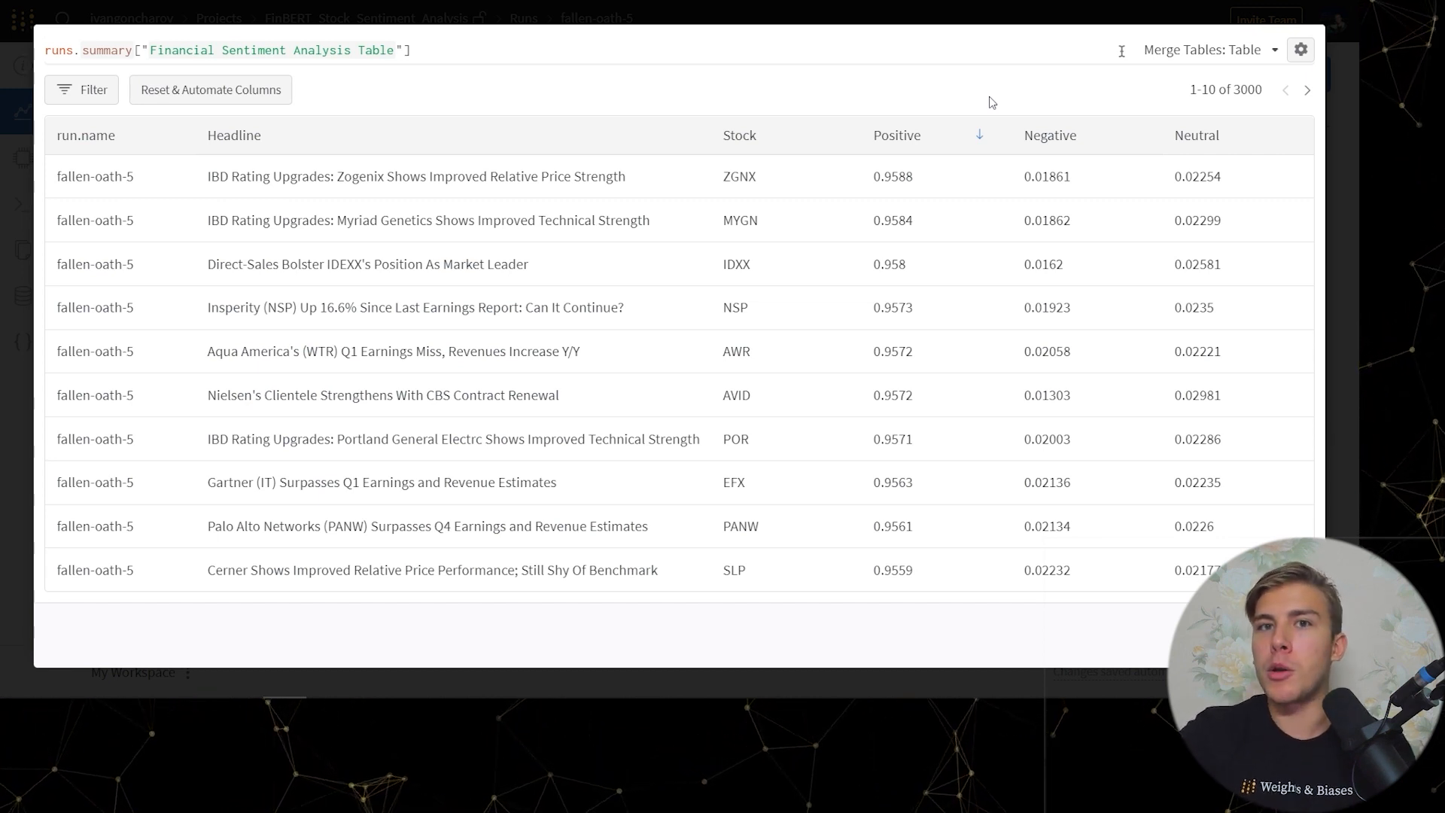
Step: Exit the full-view sentiment table back to its normal panel
click(209, 90)
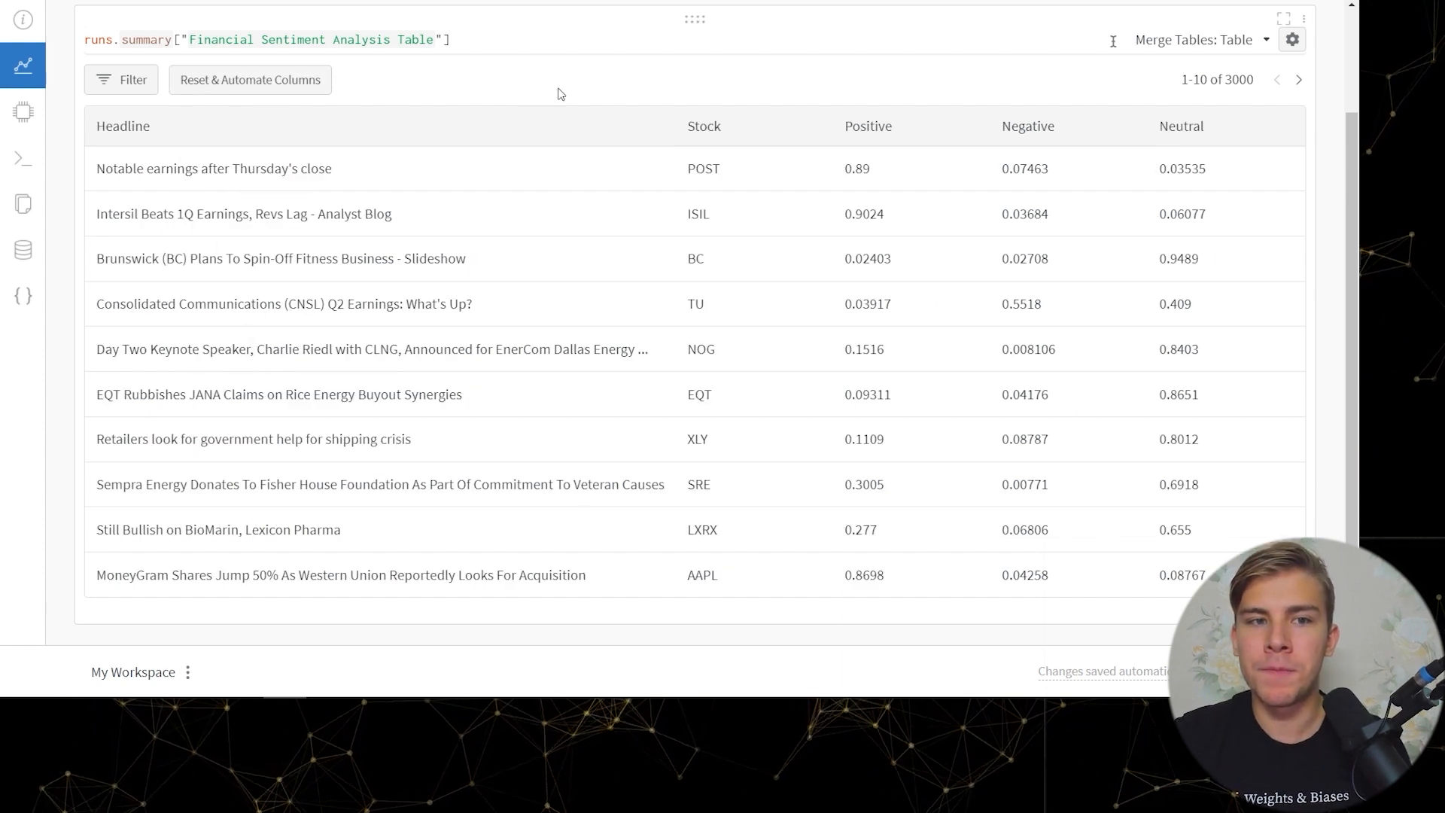
mouse_move(597, 103)
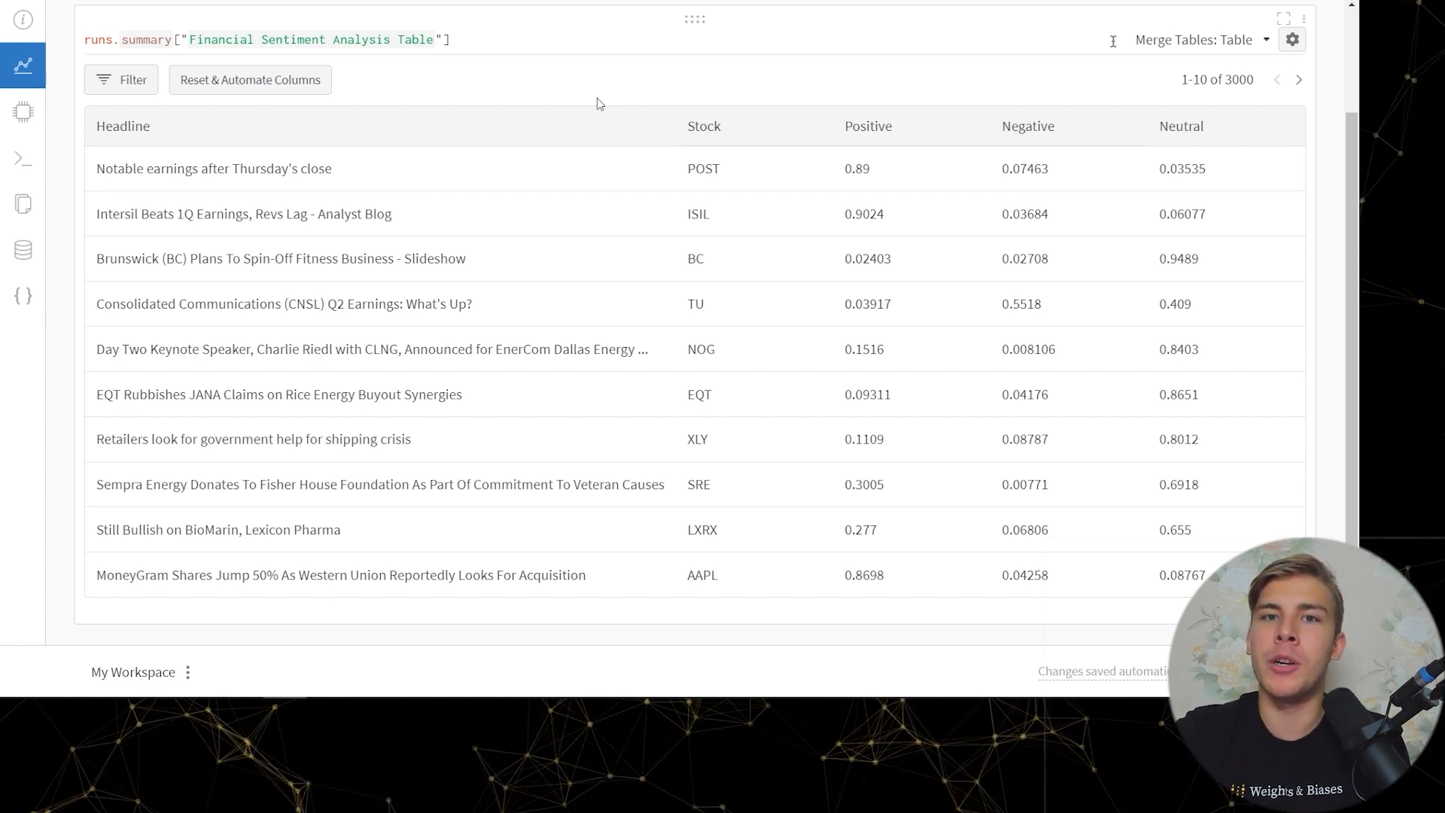
Step: Insert a column row["Headline"].lower.contains("improve") beside Headline and group the table by it
click(703, 125)
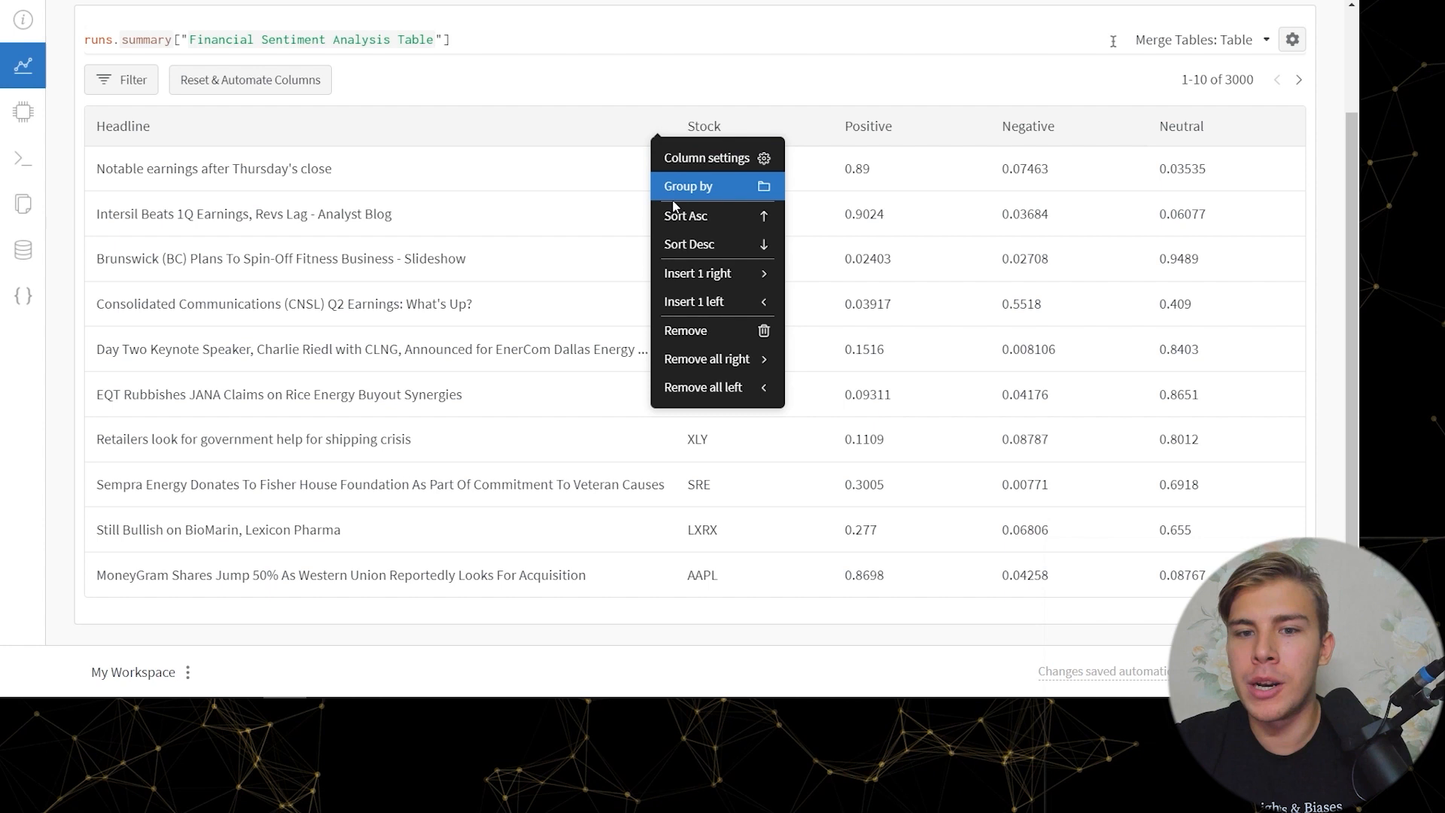
mouse_move(691, 273)
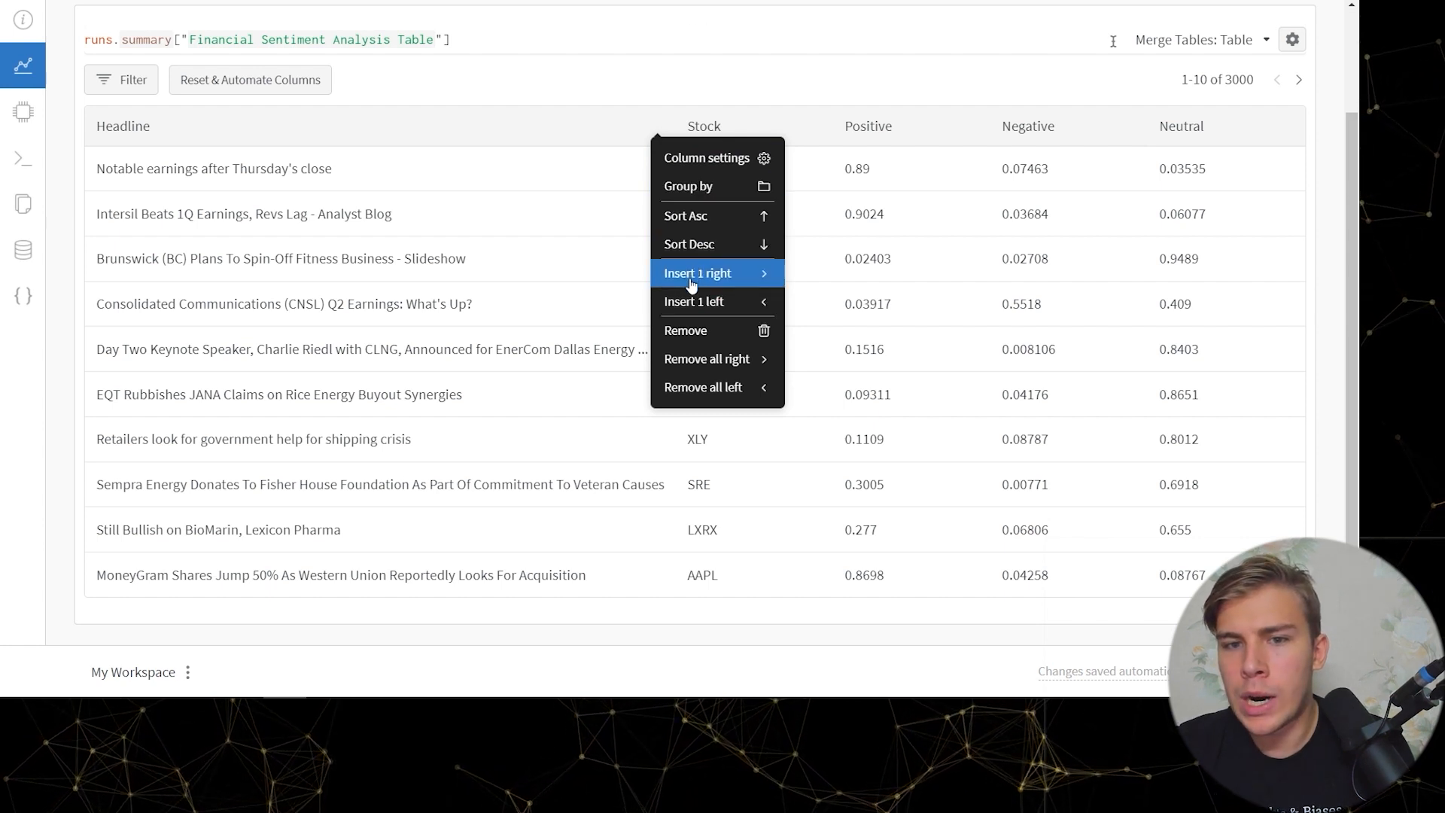
click(697, 272)
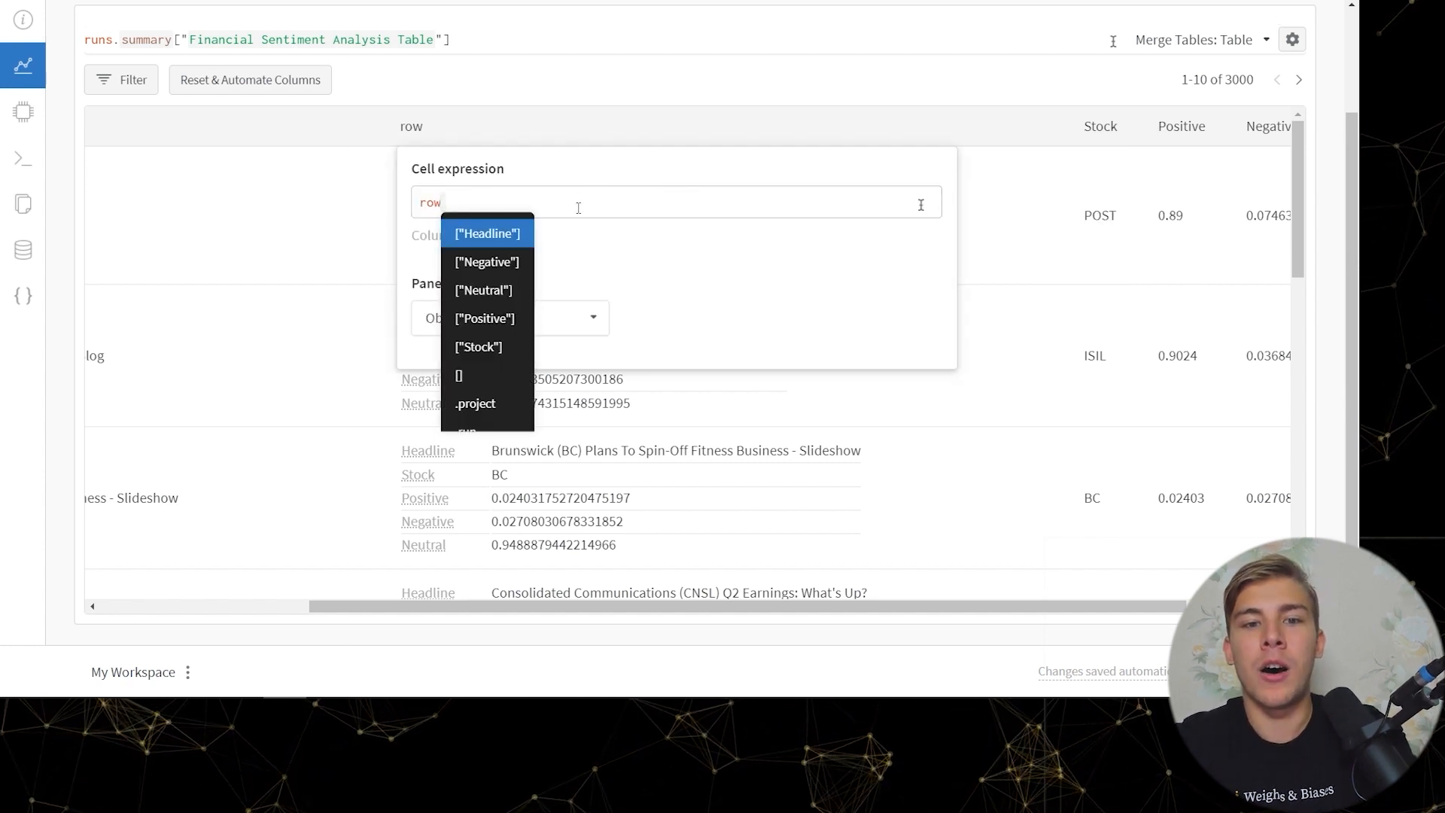
click(487, 233)
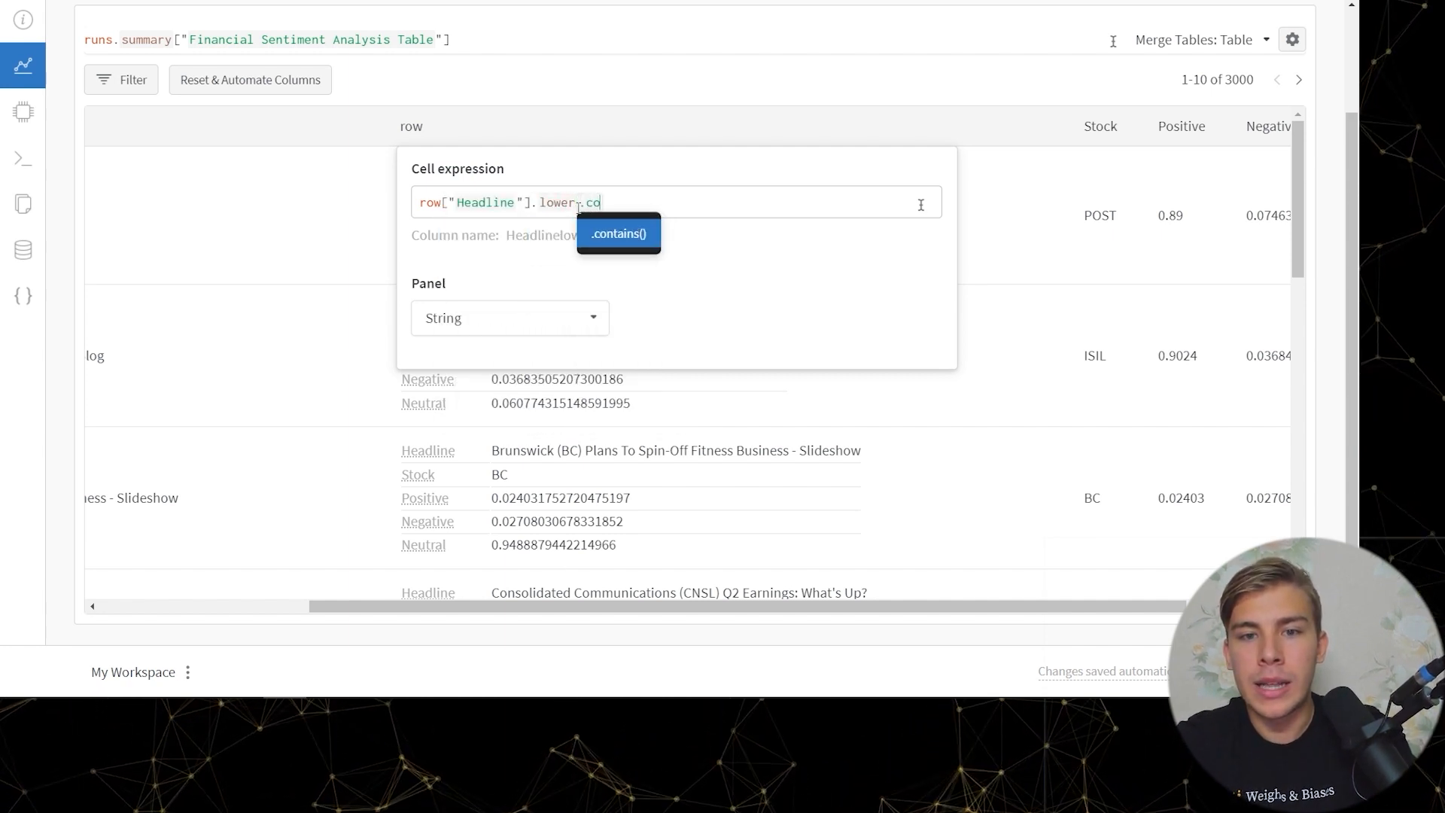
text(ntains("impro")
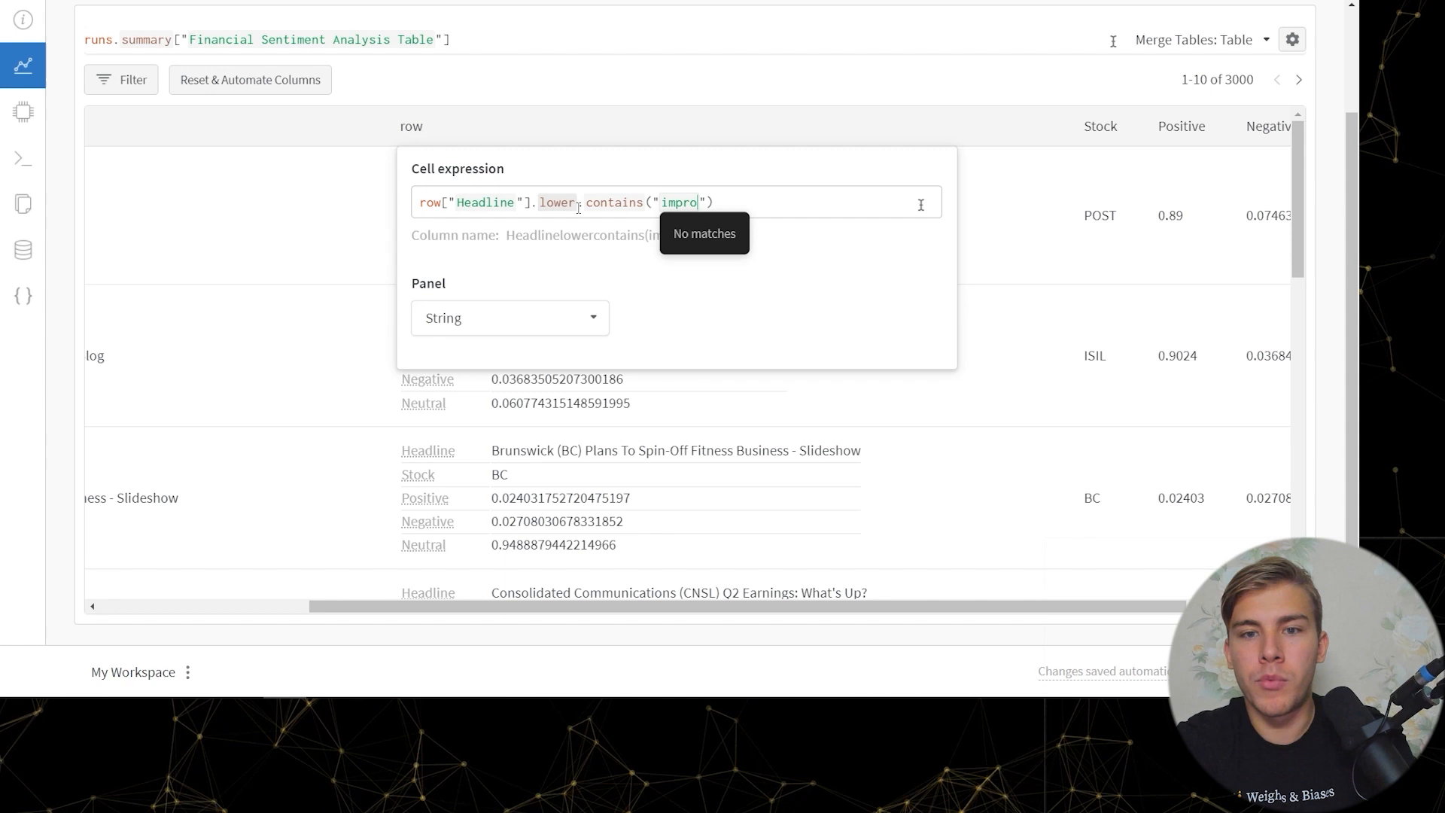
click(917, 126)
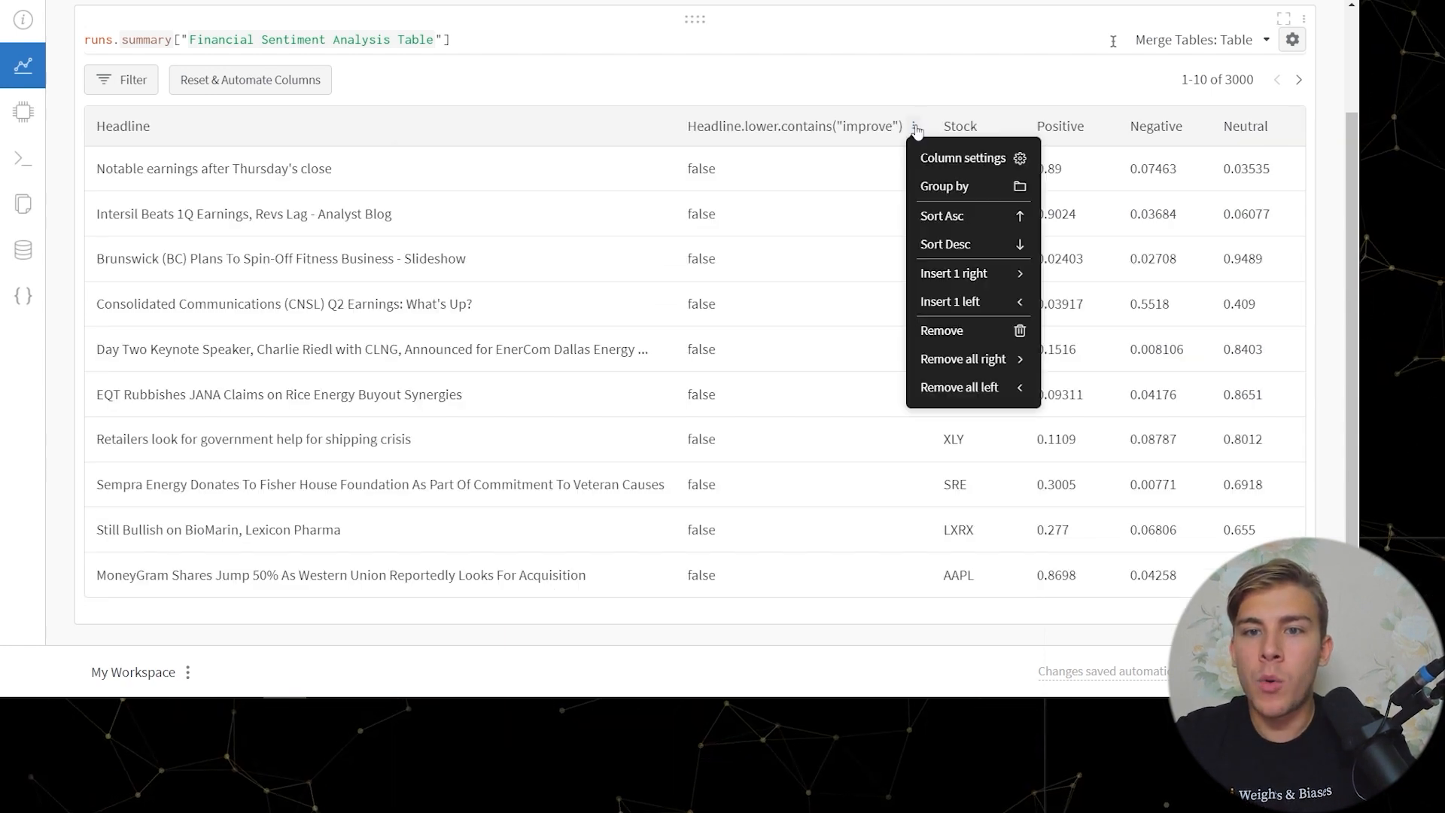
click(944, 185)
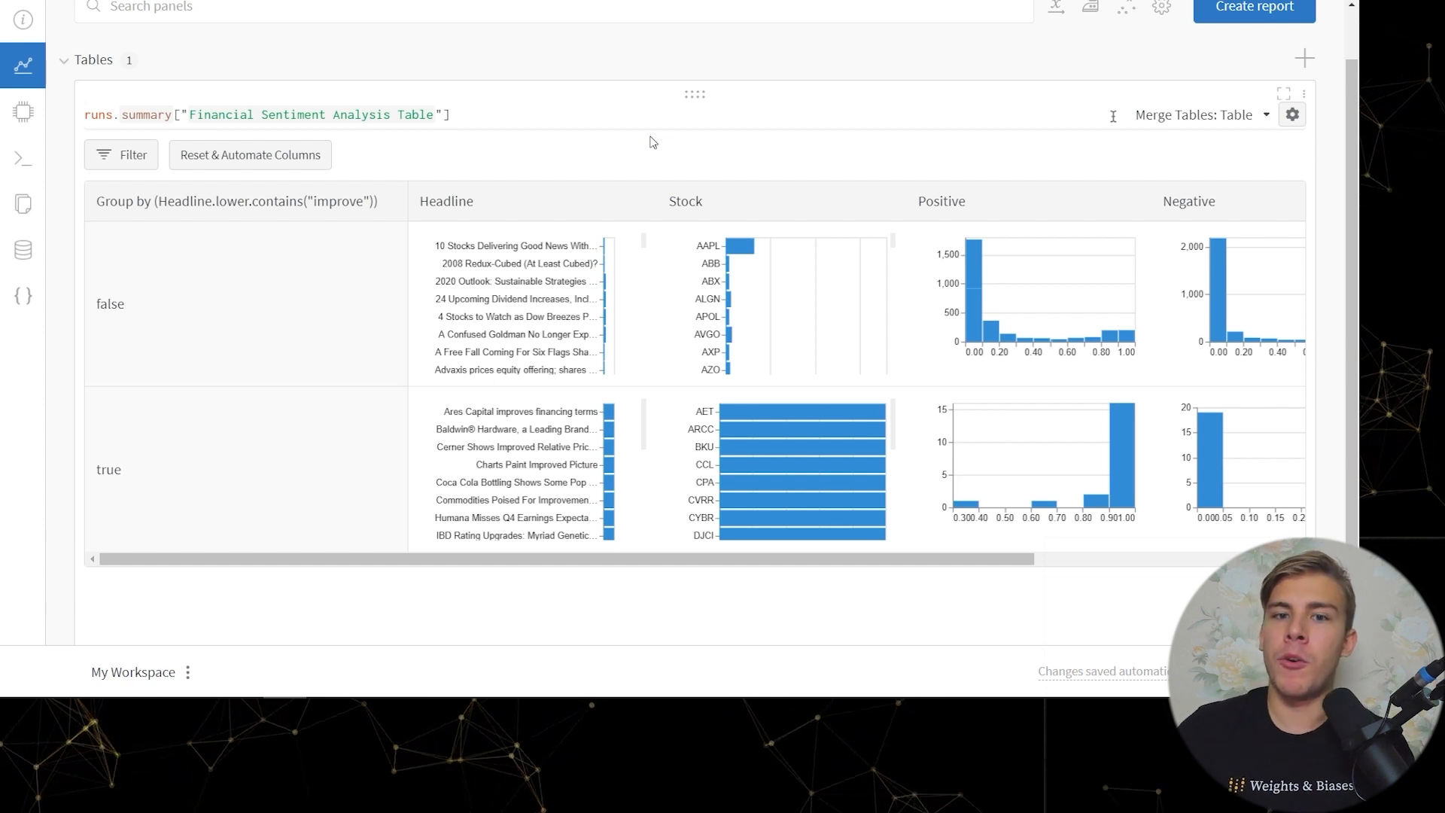
mouse_move(480, 451)
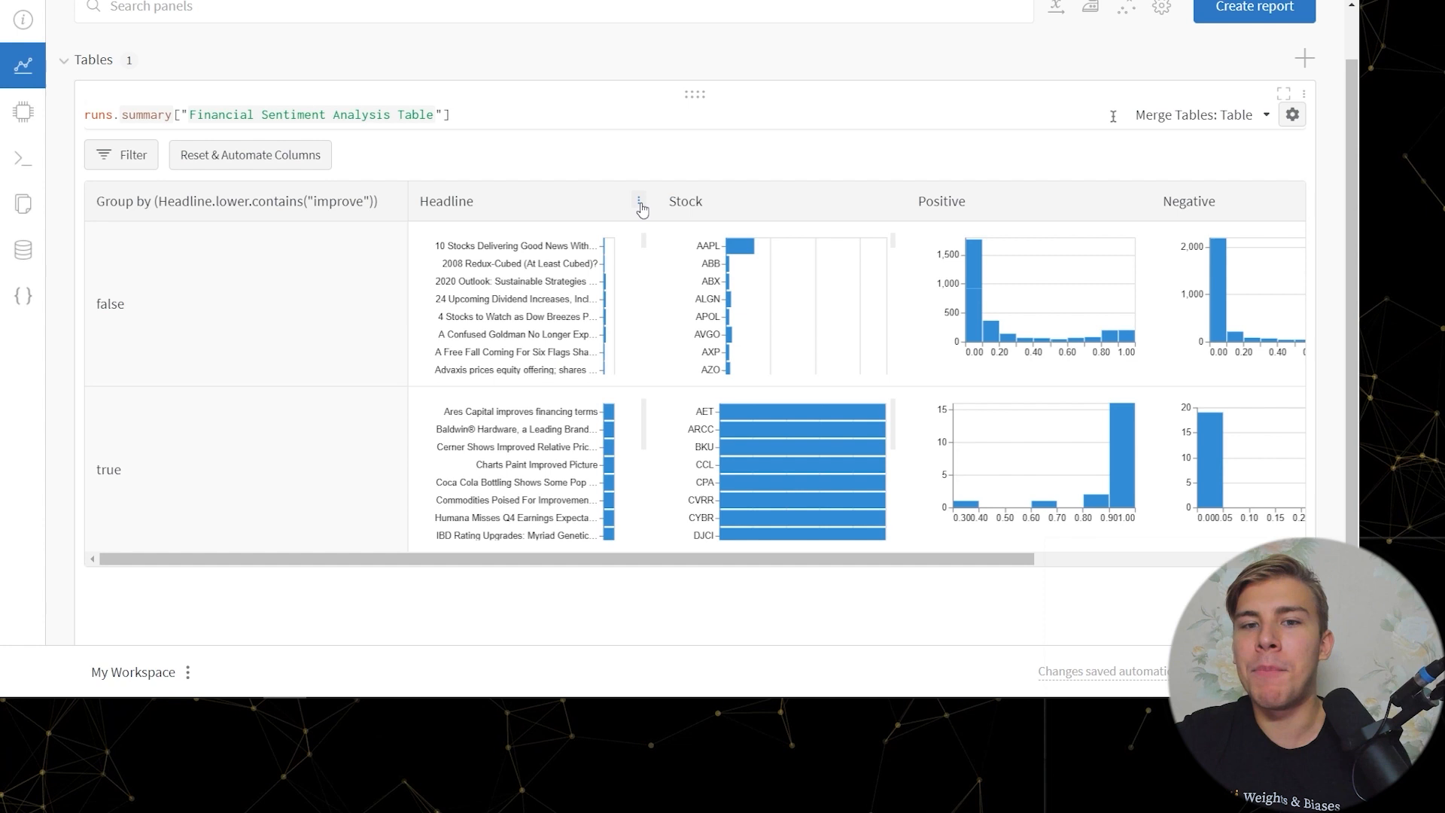
Step: Insert a row column beside Headline showing each group's full records
click(639, 205)
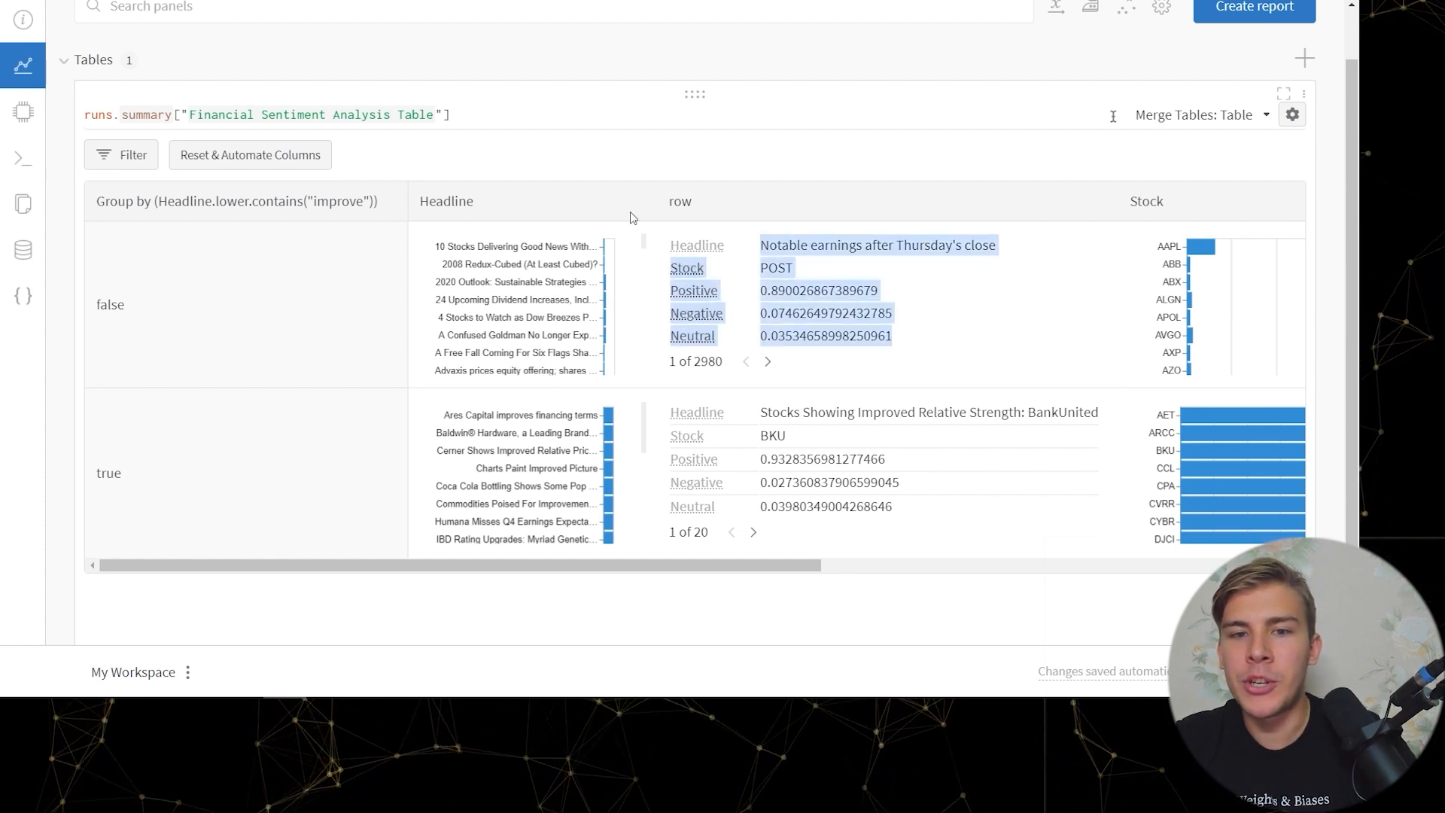
Step: Remove the Headline column and scroll right toward the Stock column
click(639, 201)
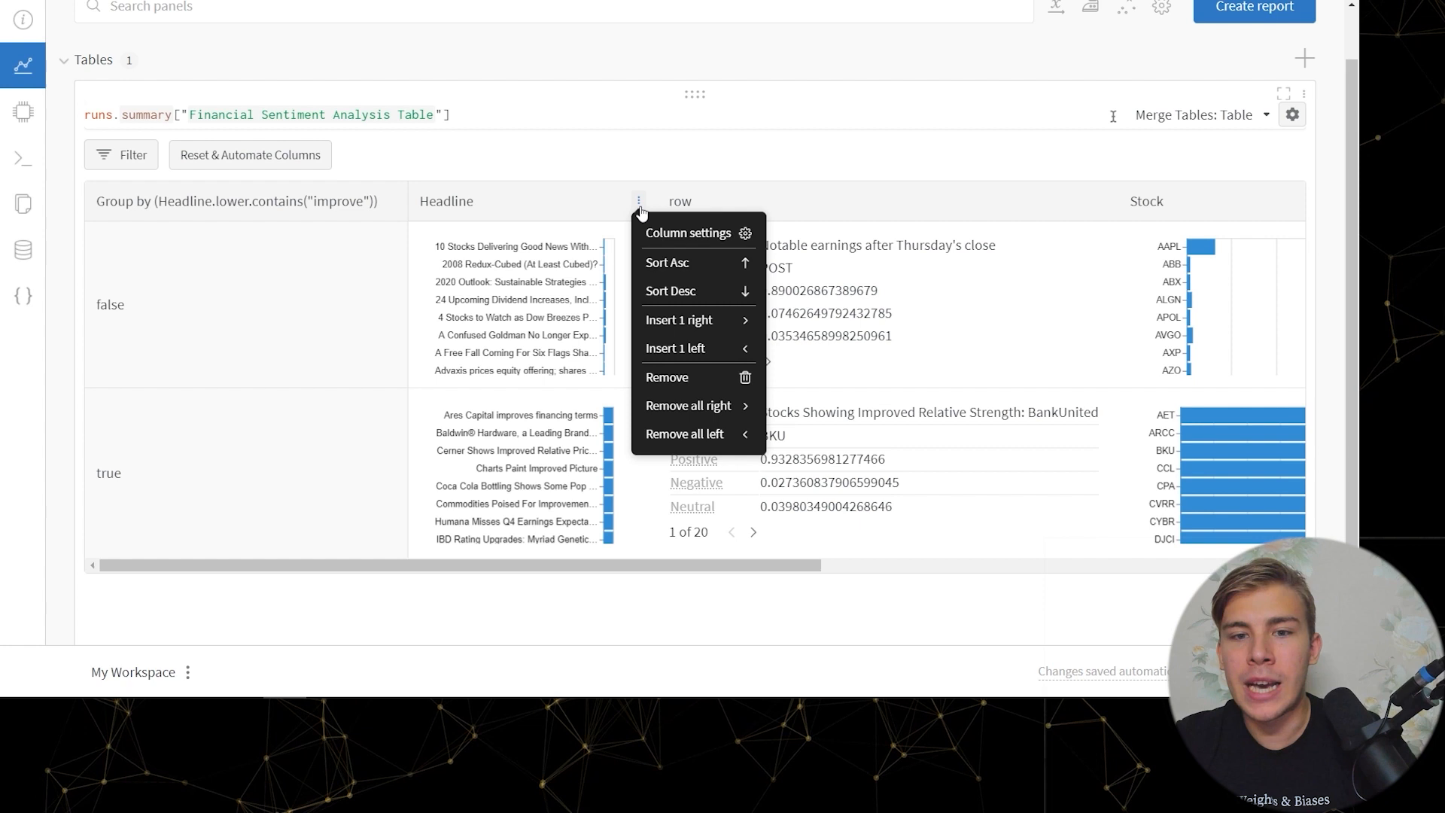
click(666, 377)
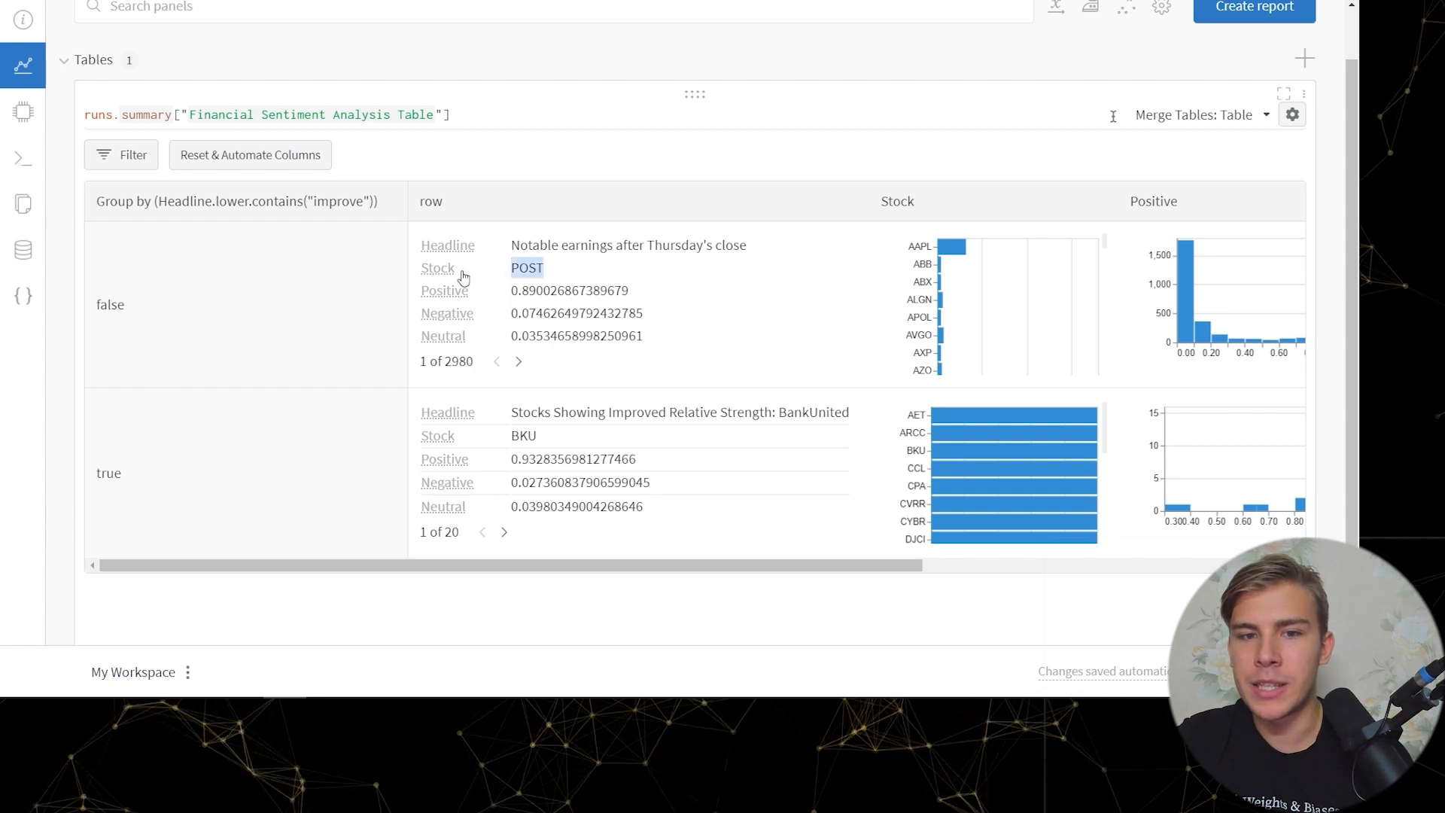
scroll(right, 3)
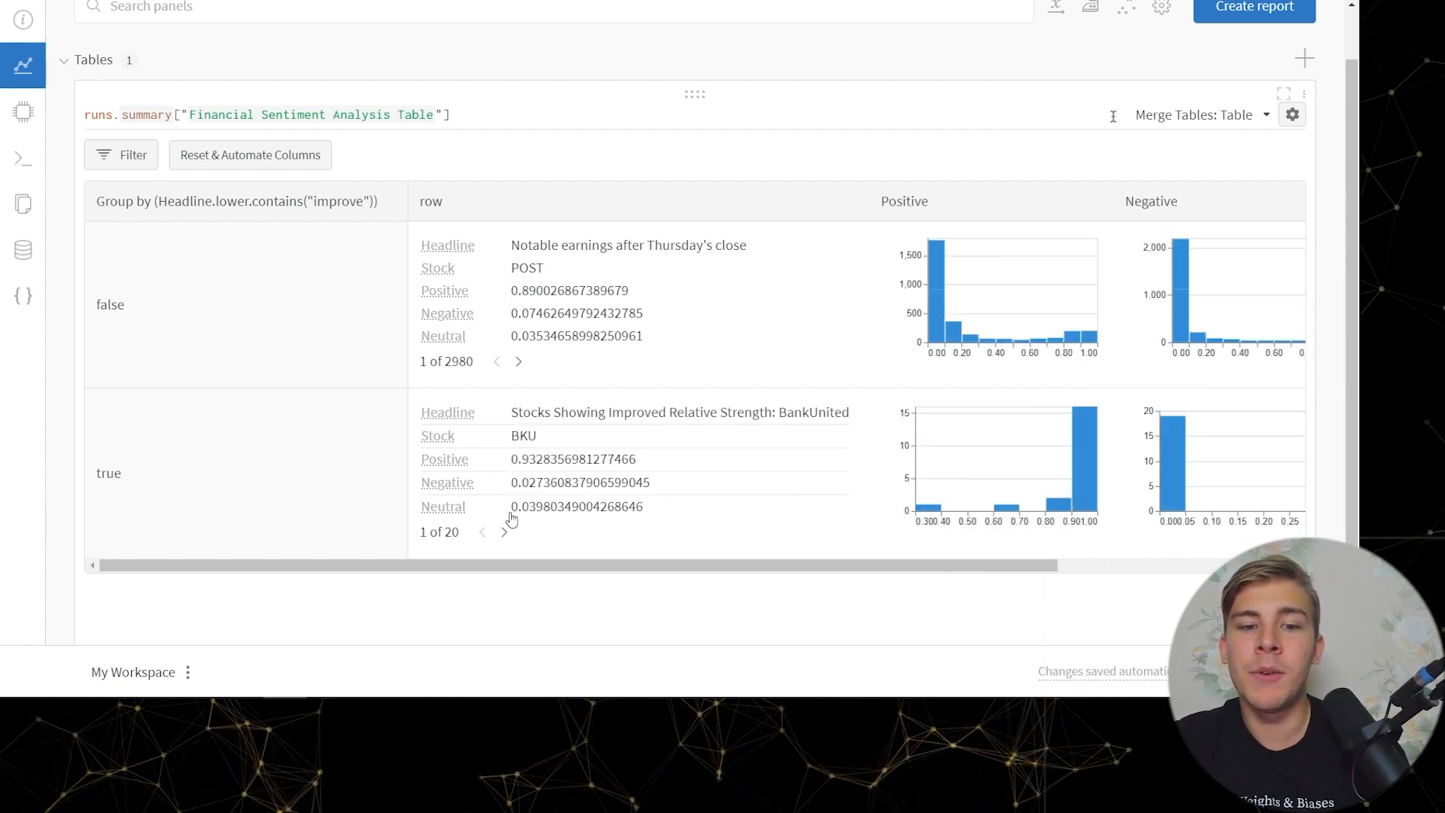
mouse_move(642, 385)
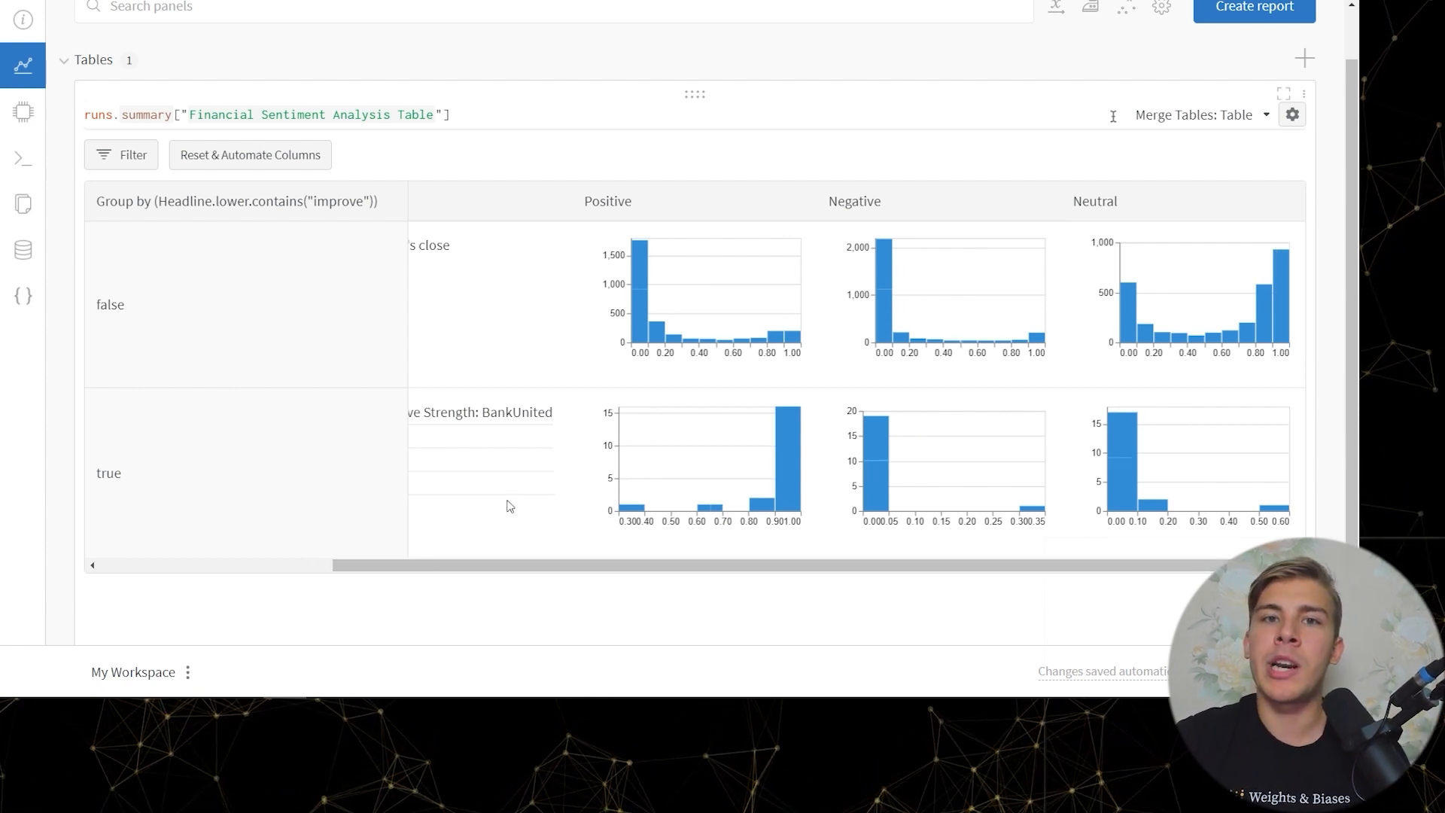
mouse_move(789, 452)
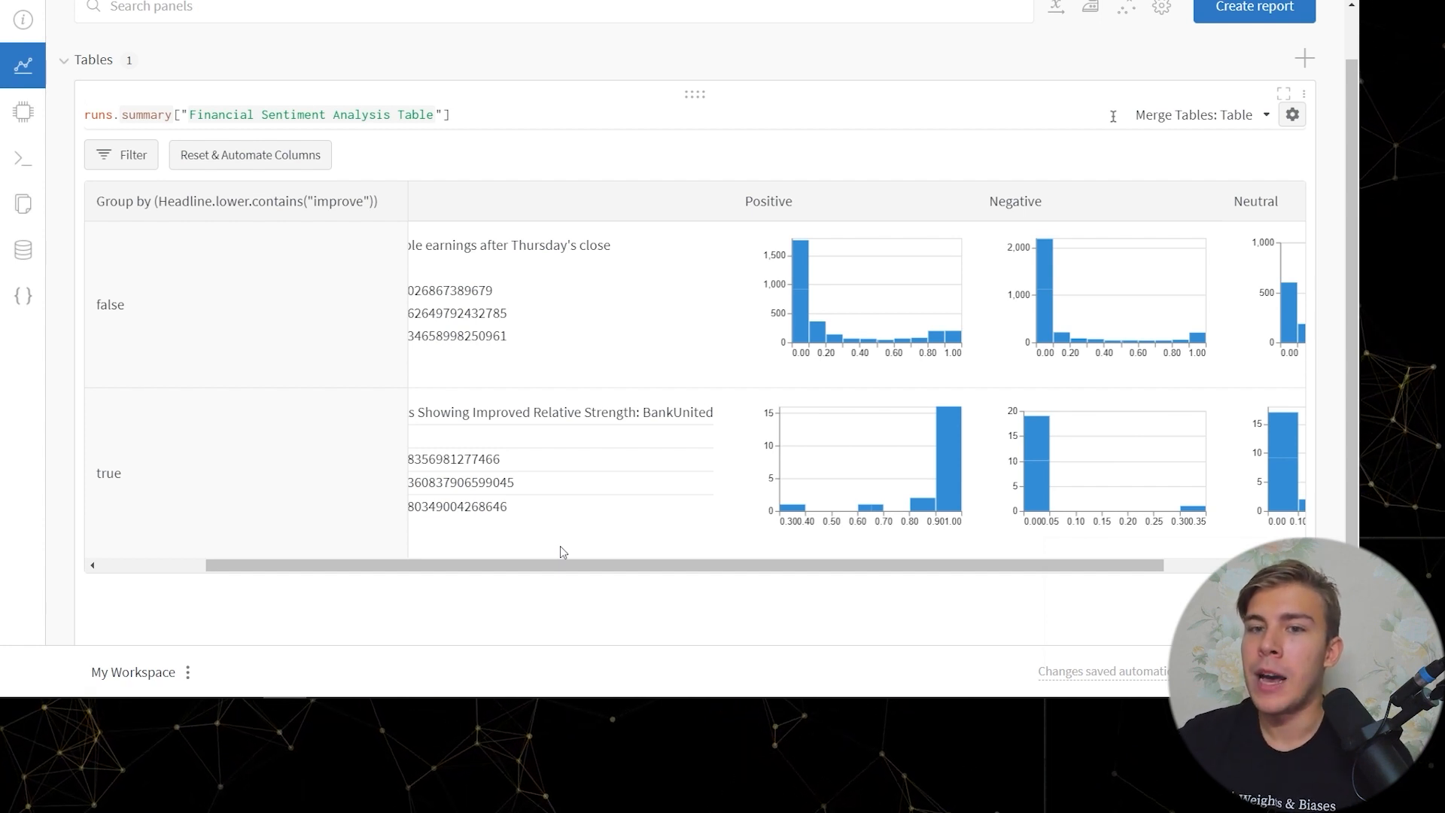
Step: Open the Positive column's settings to edit its expression and panel
click(958, 201)
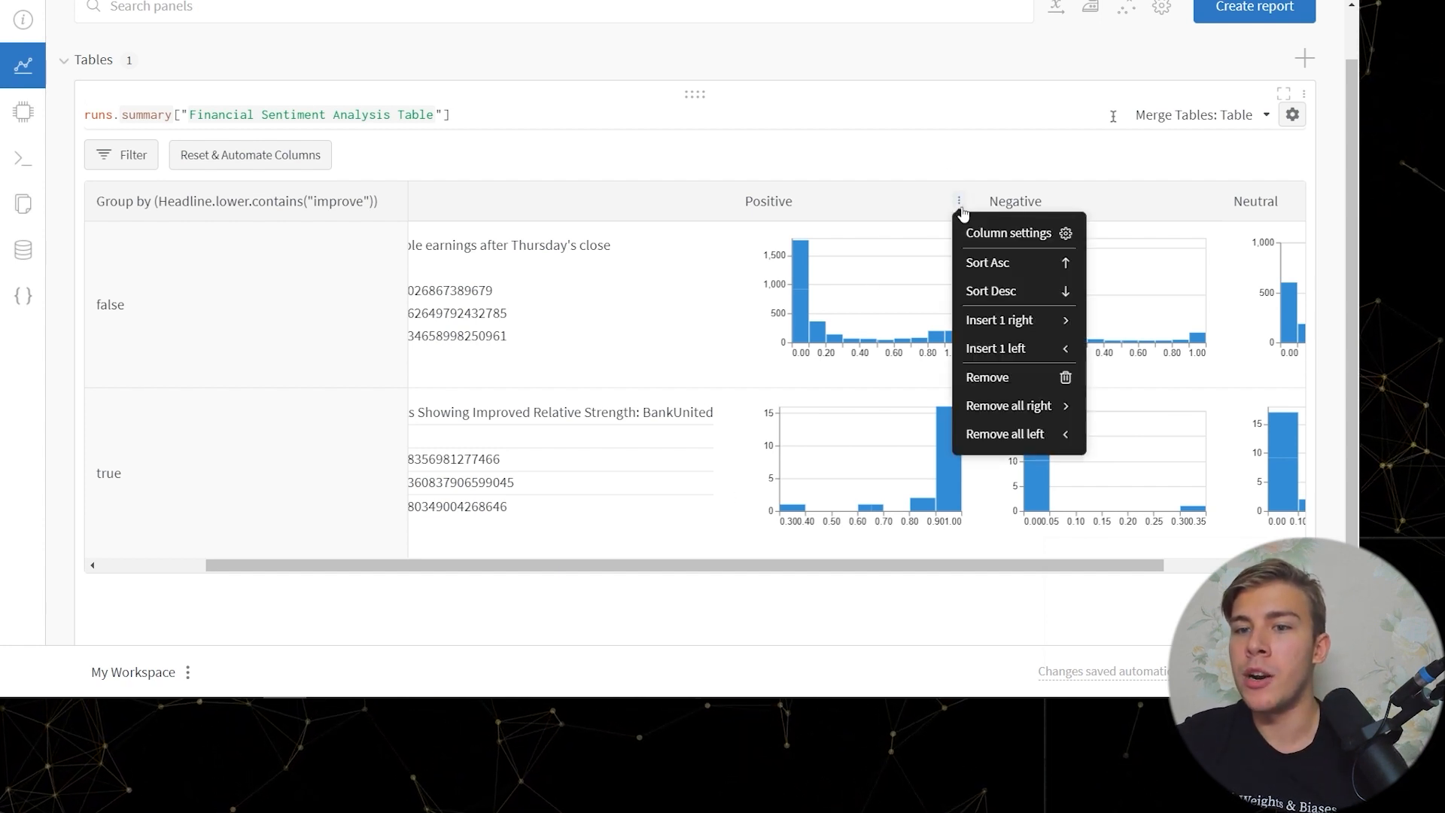
click(1007, 233)
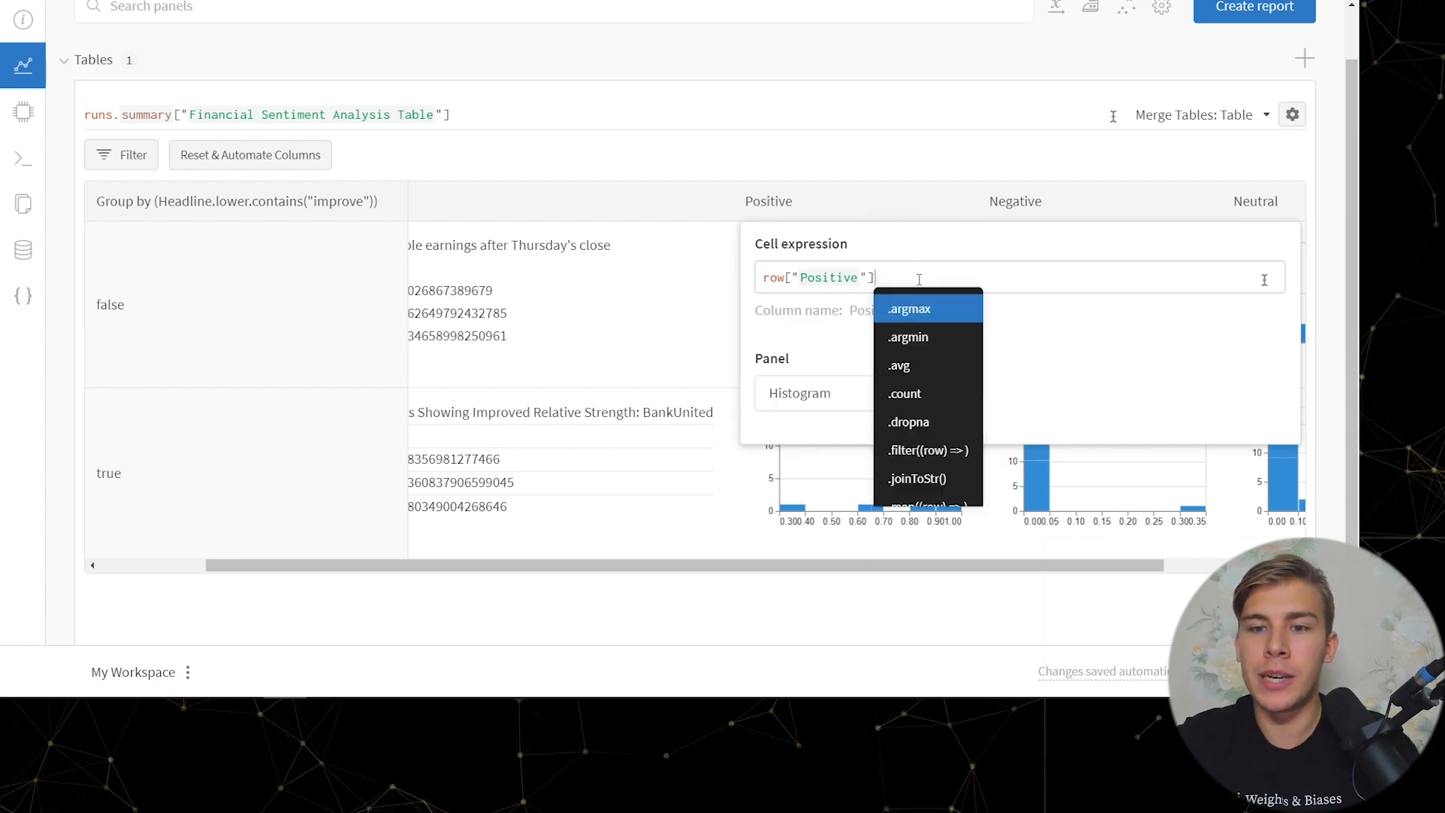
click(896, 365)
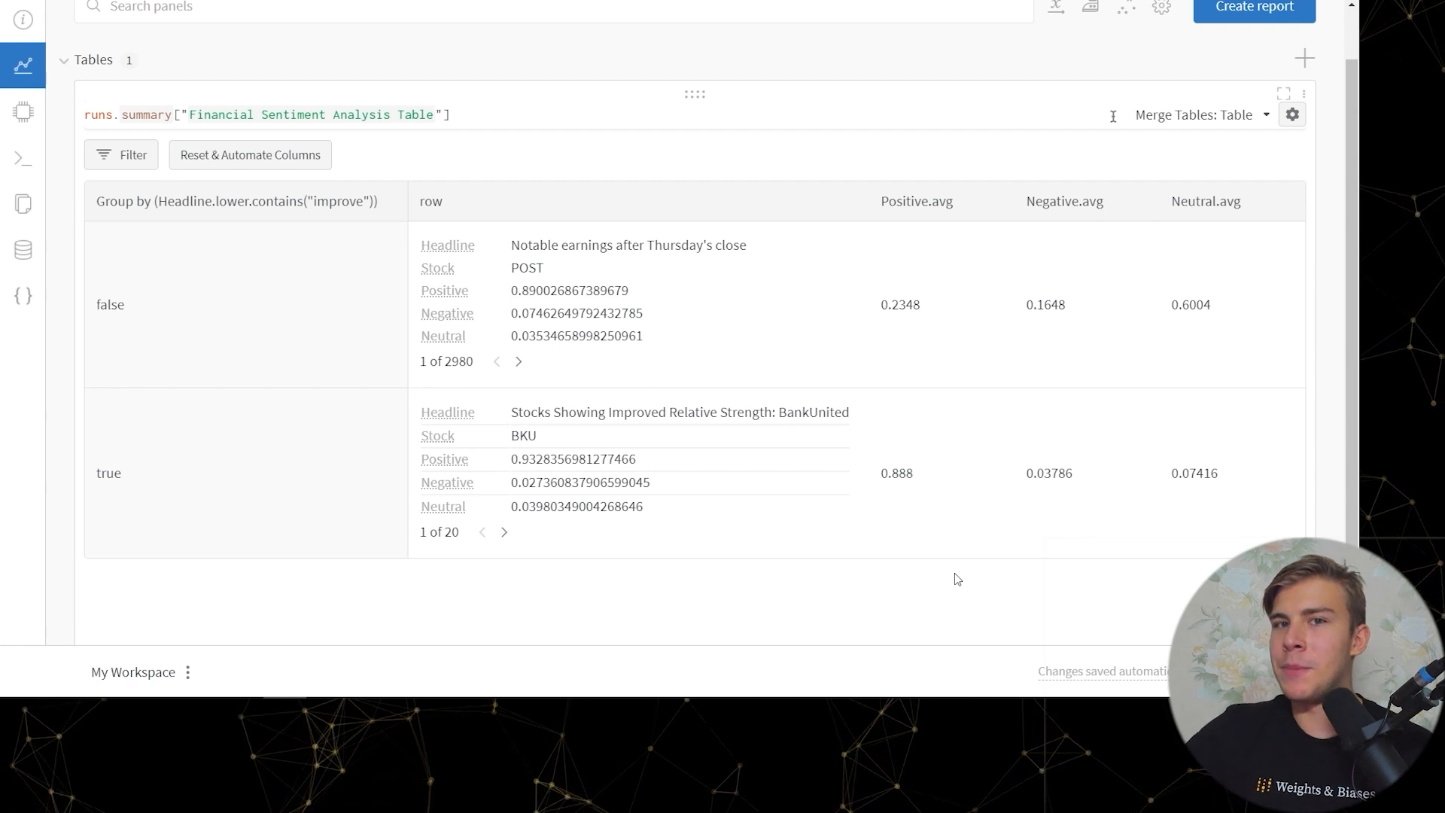
mouse_move(562, 494)
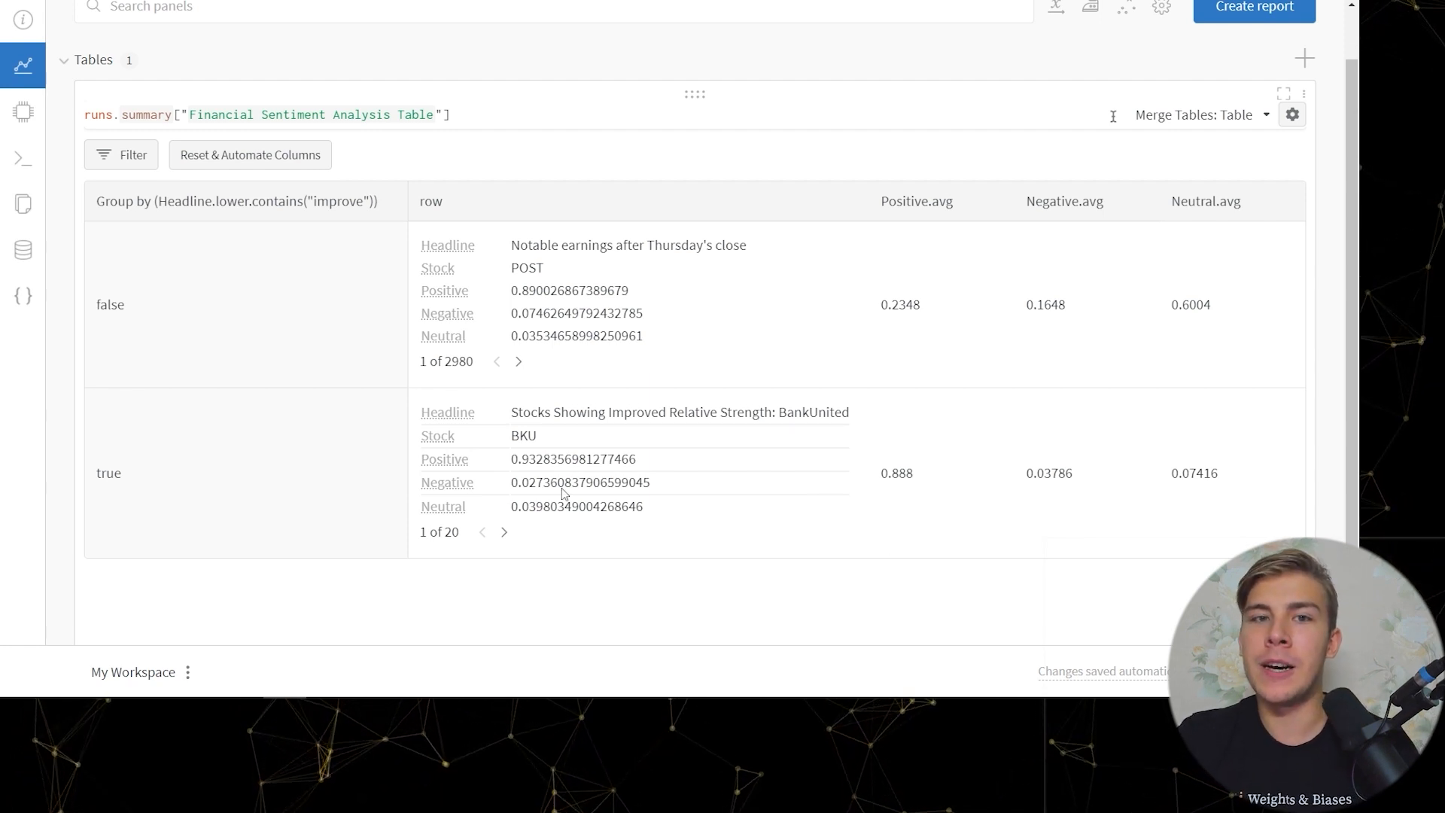
mouse_move(563, 470)
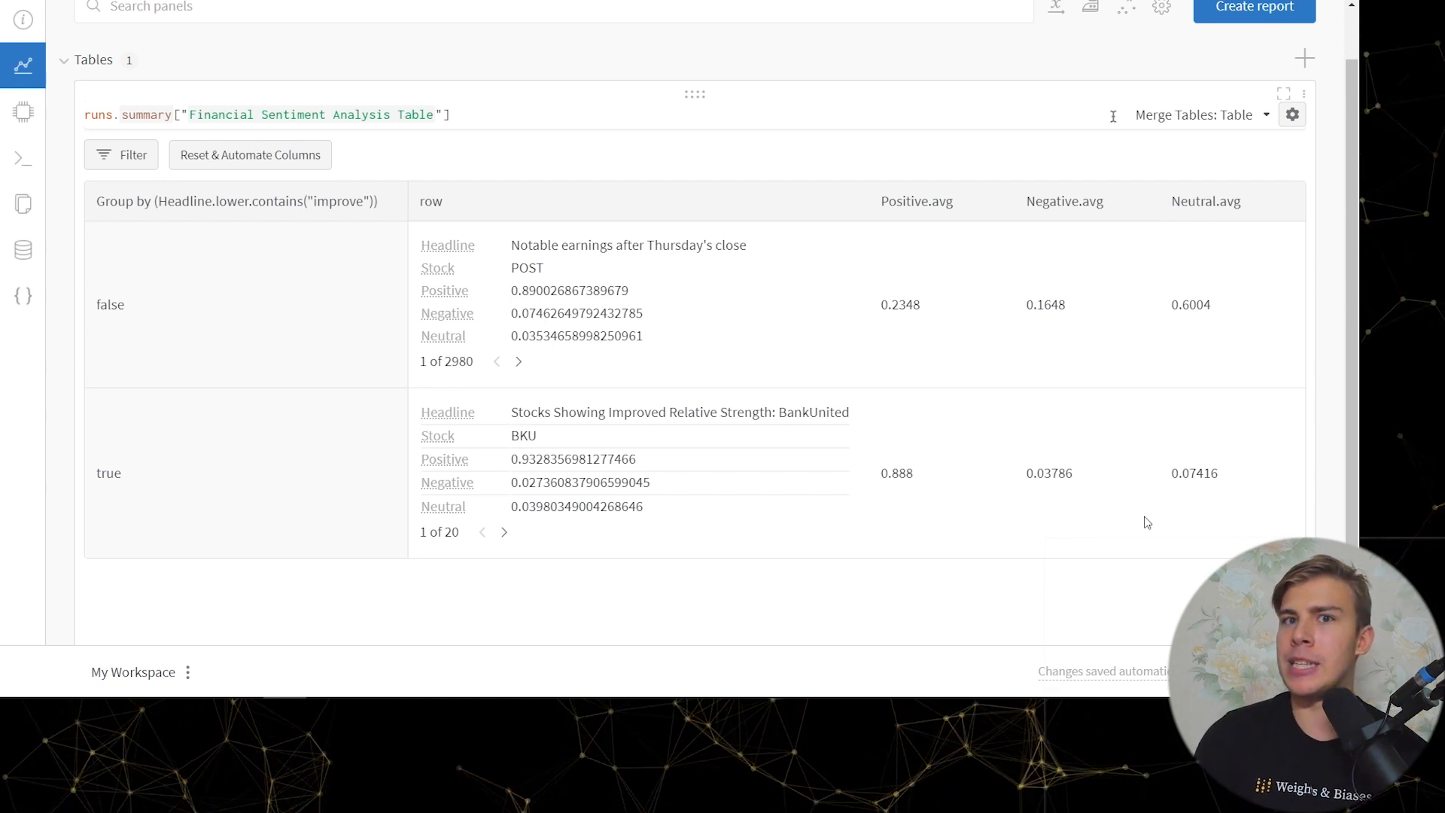
mouse_move(687, 179)
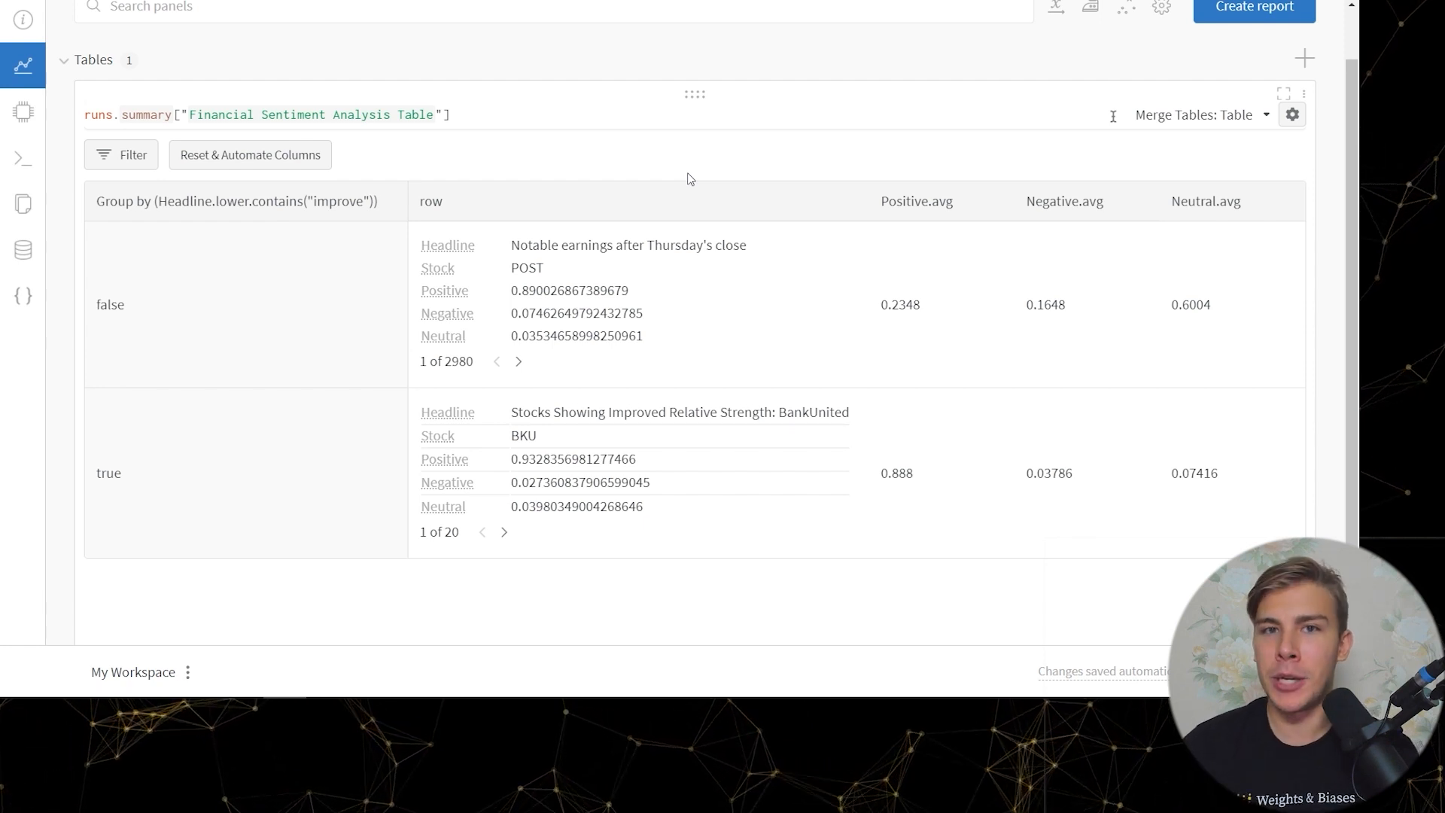
mouse_move(989, 205)
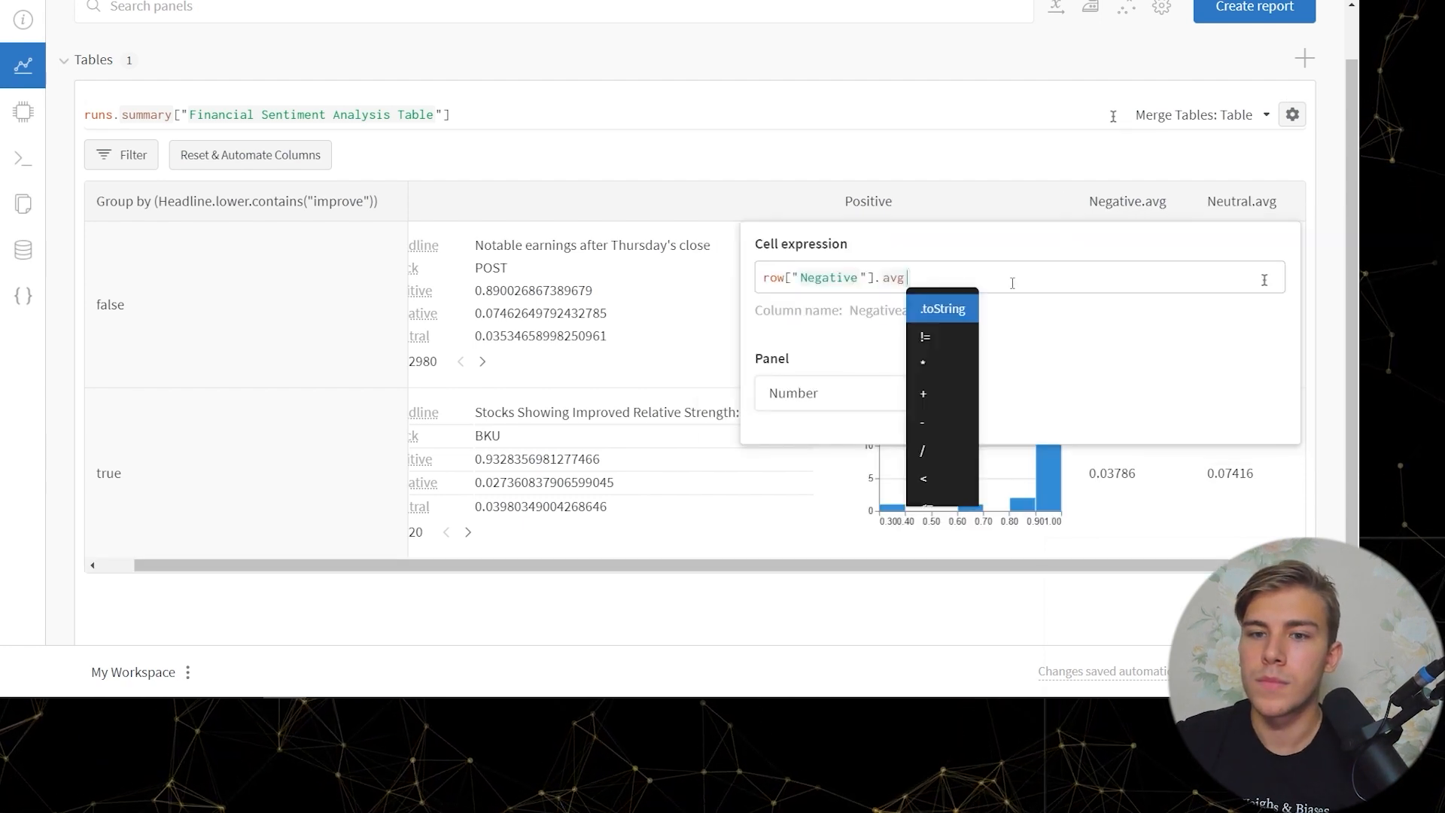
Step: Edit the score column expression, close the editor, and ungroup the table into 3000 rows
click(1240, 201)
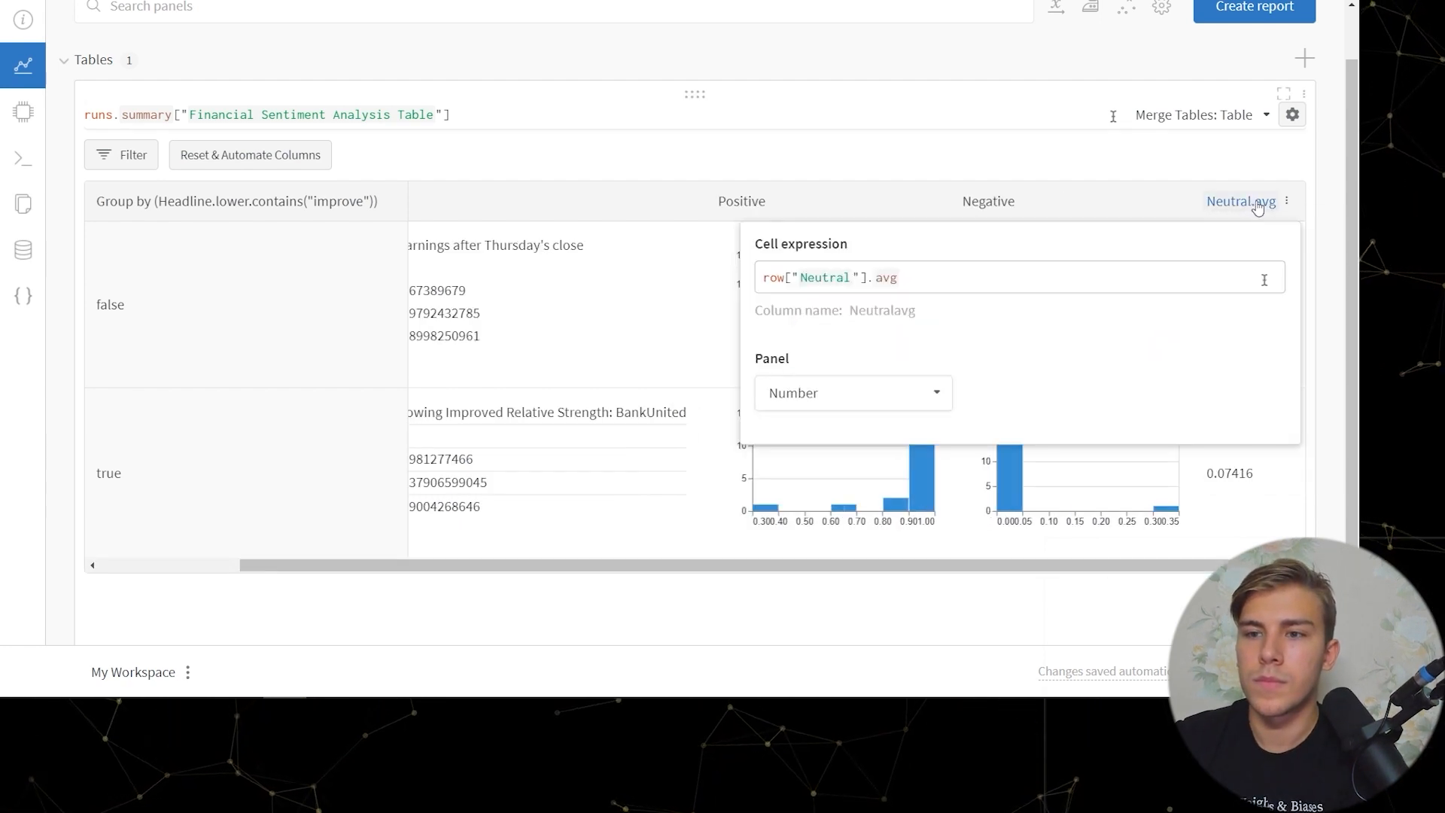
click(968, 637)
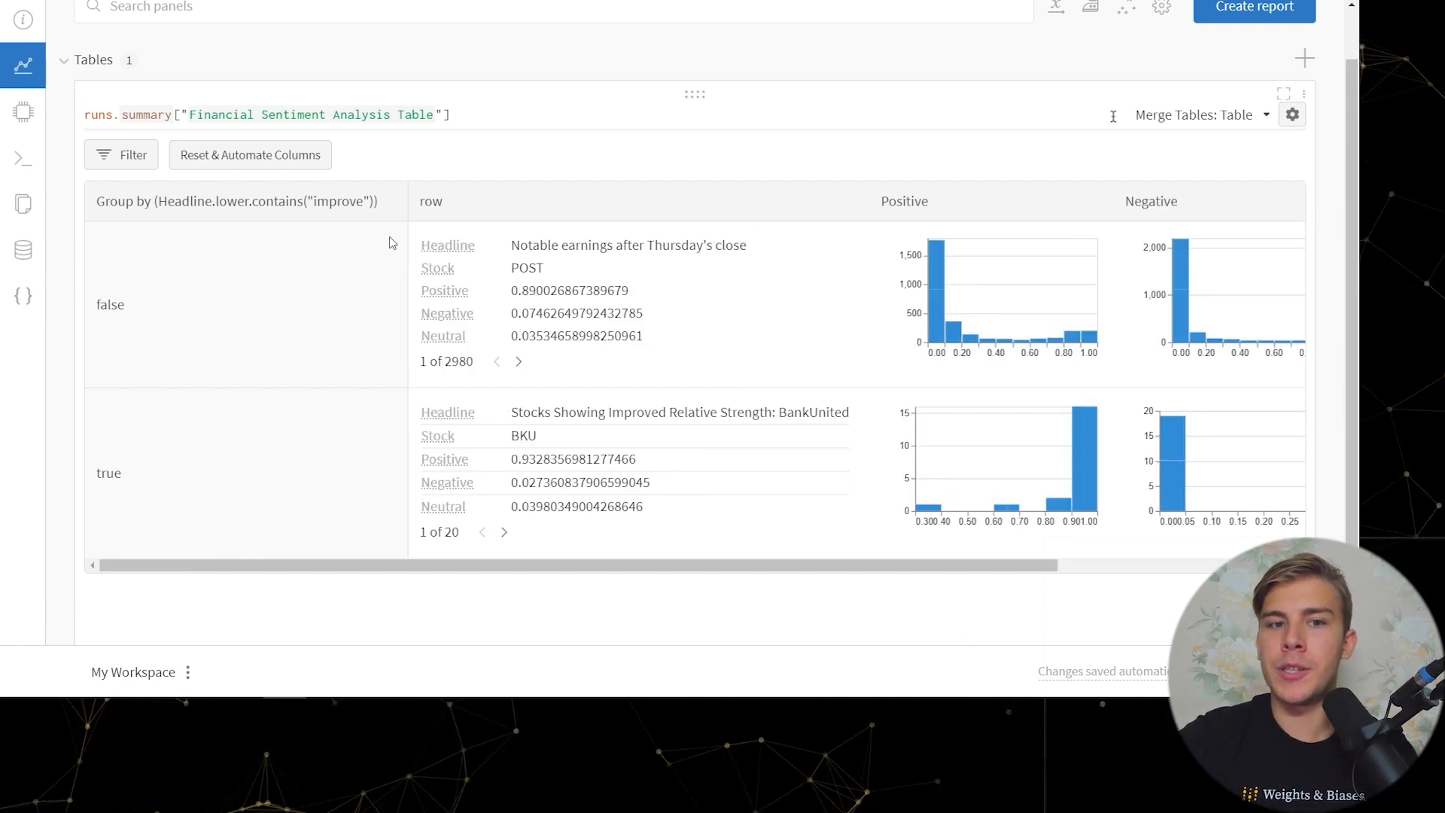
mouse_move(391, 209)
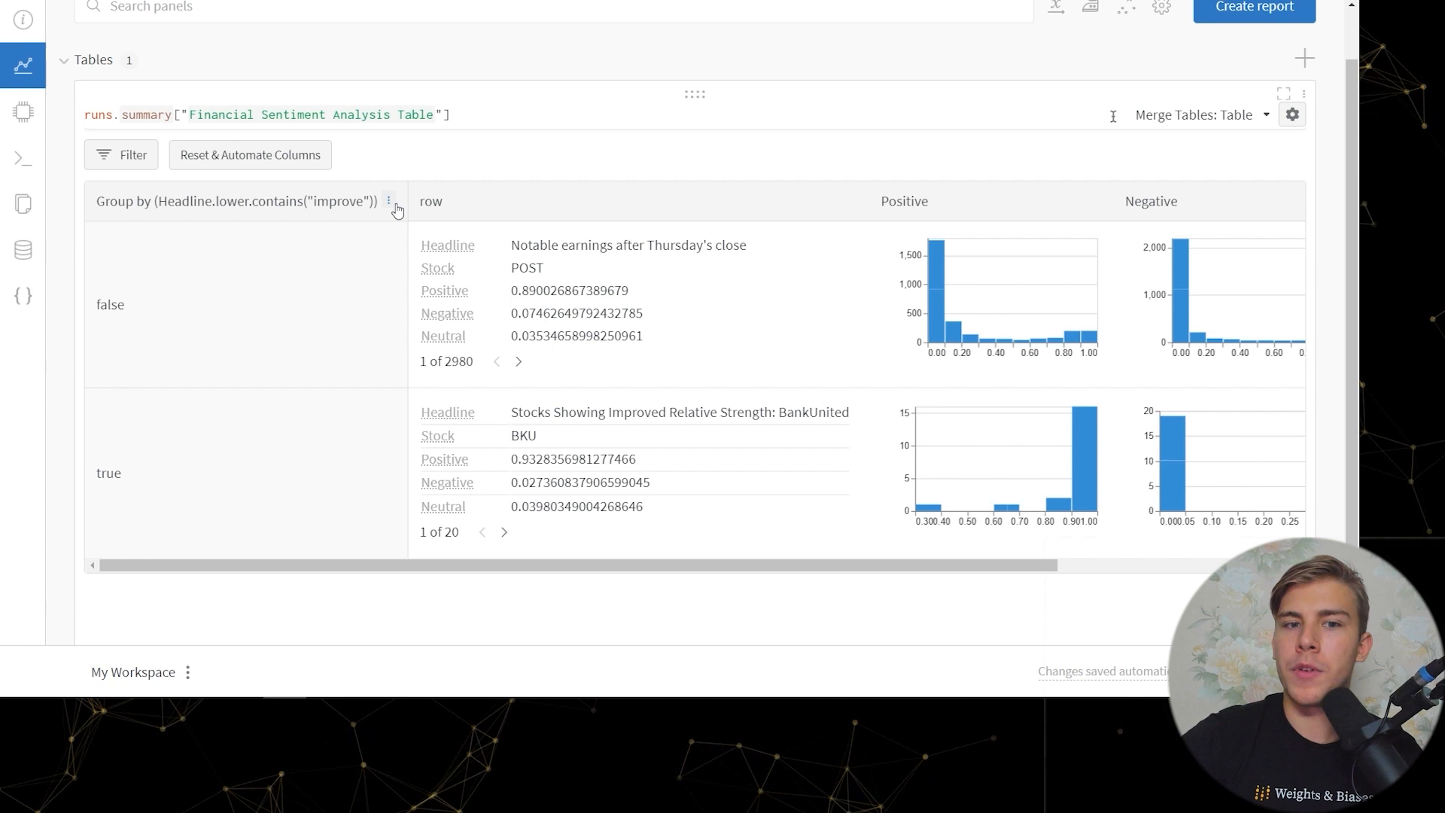
click(388, 201)
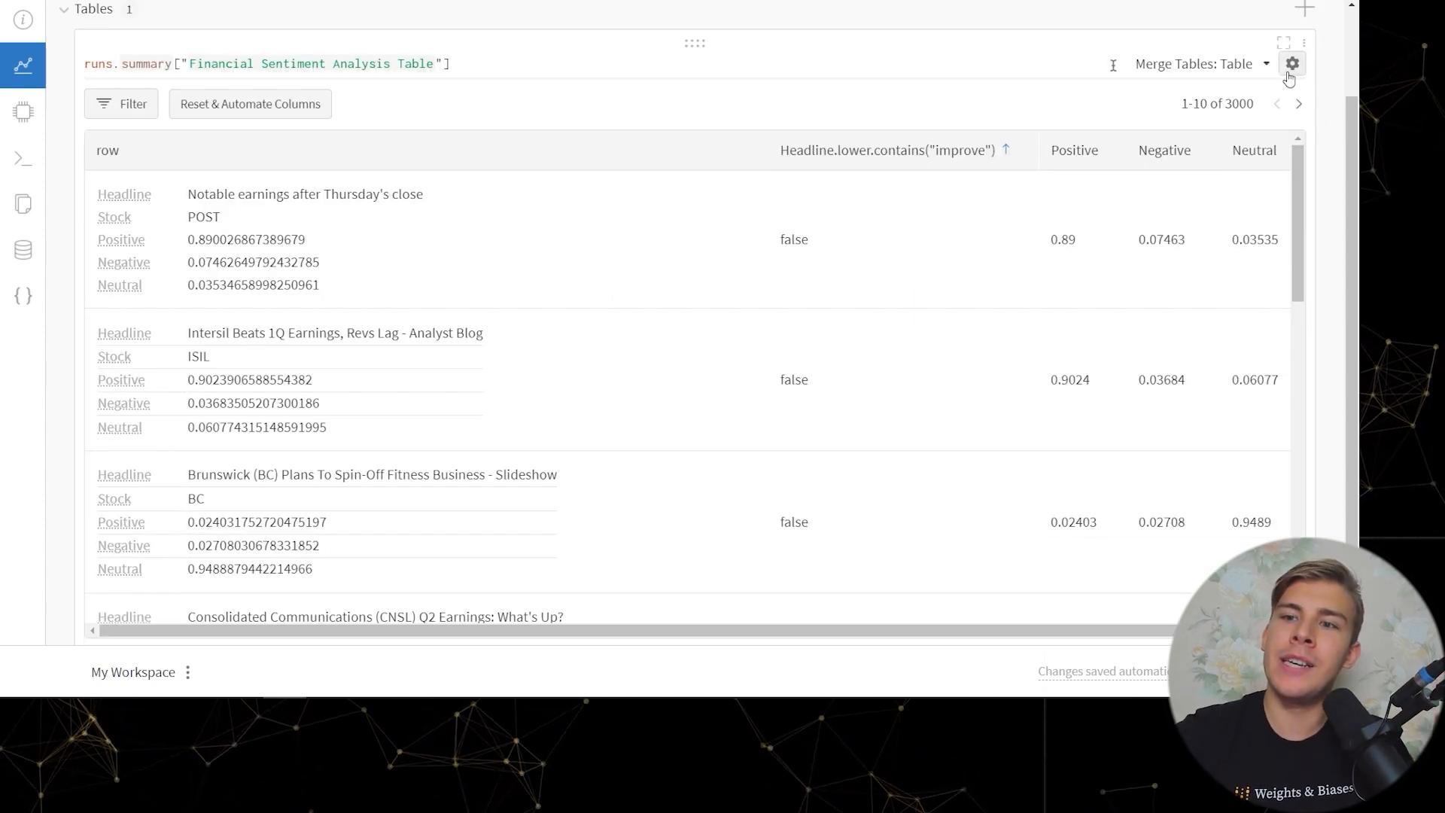
Step: Switch the panel to a Plot of row.Positive versus row.Negative labelled by row.Headline
click(1292, 63)
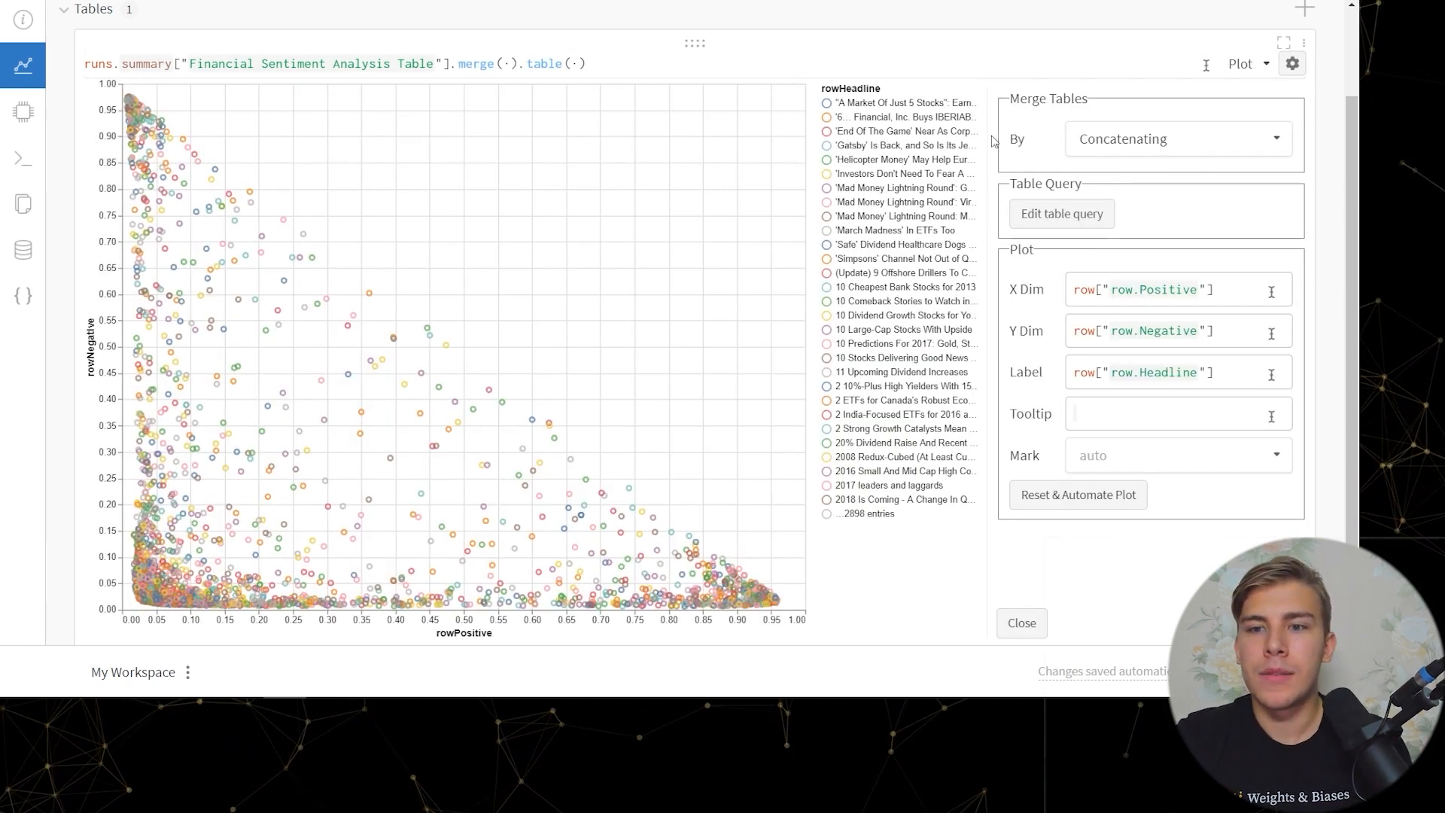
mouse_move(591, 305)
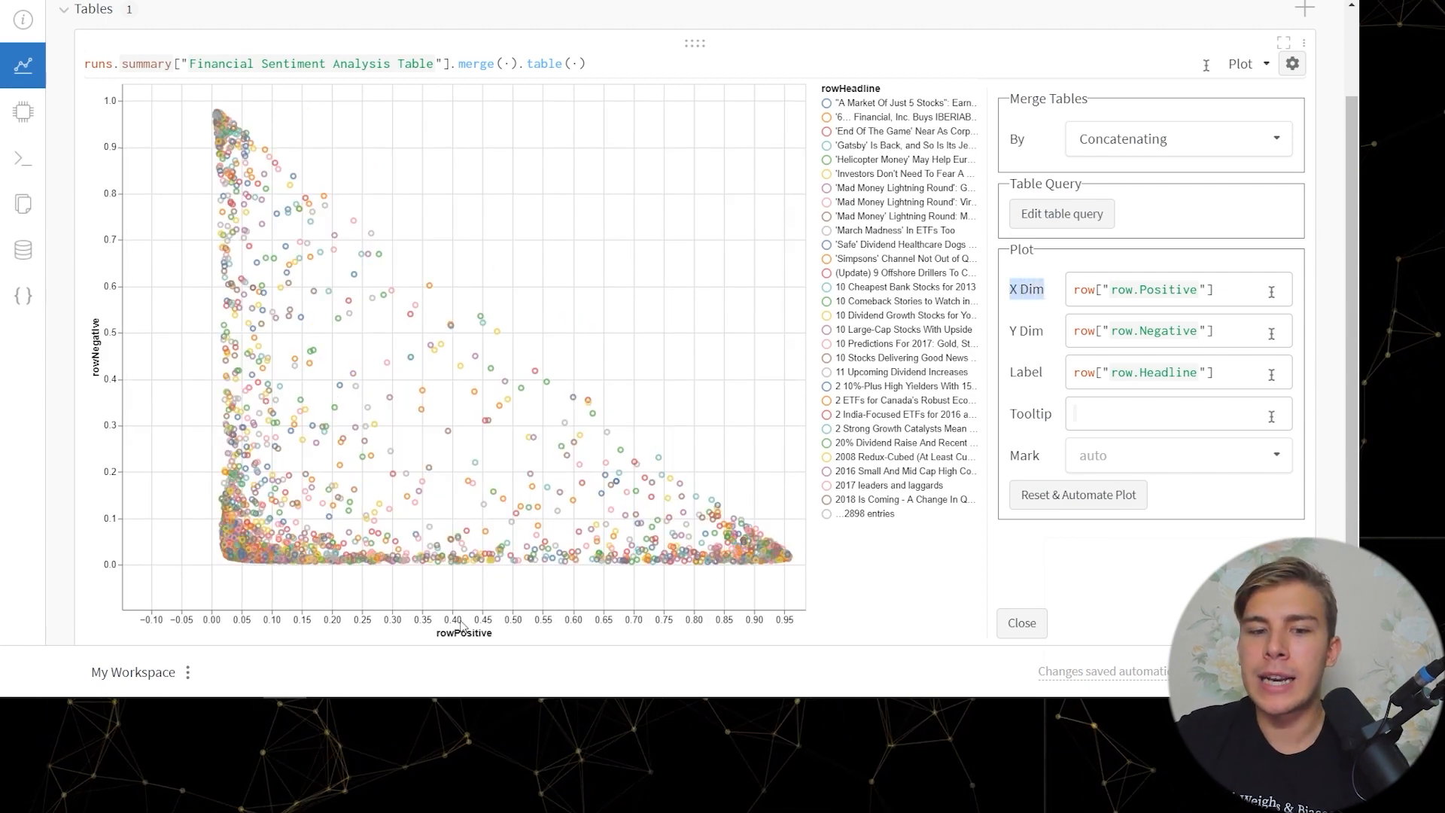
mouse_move(648, 453)
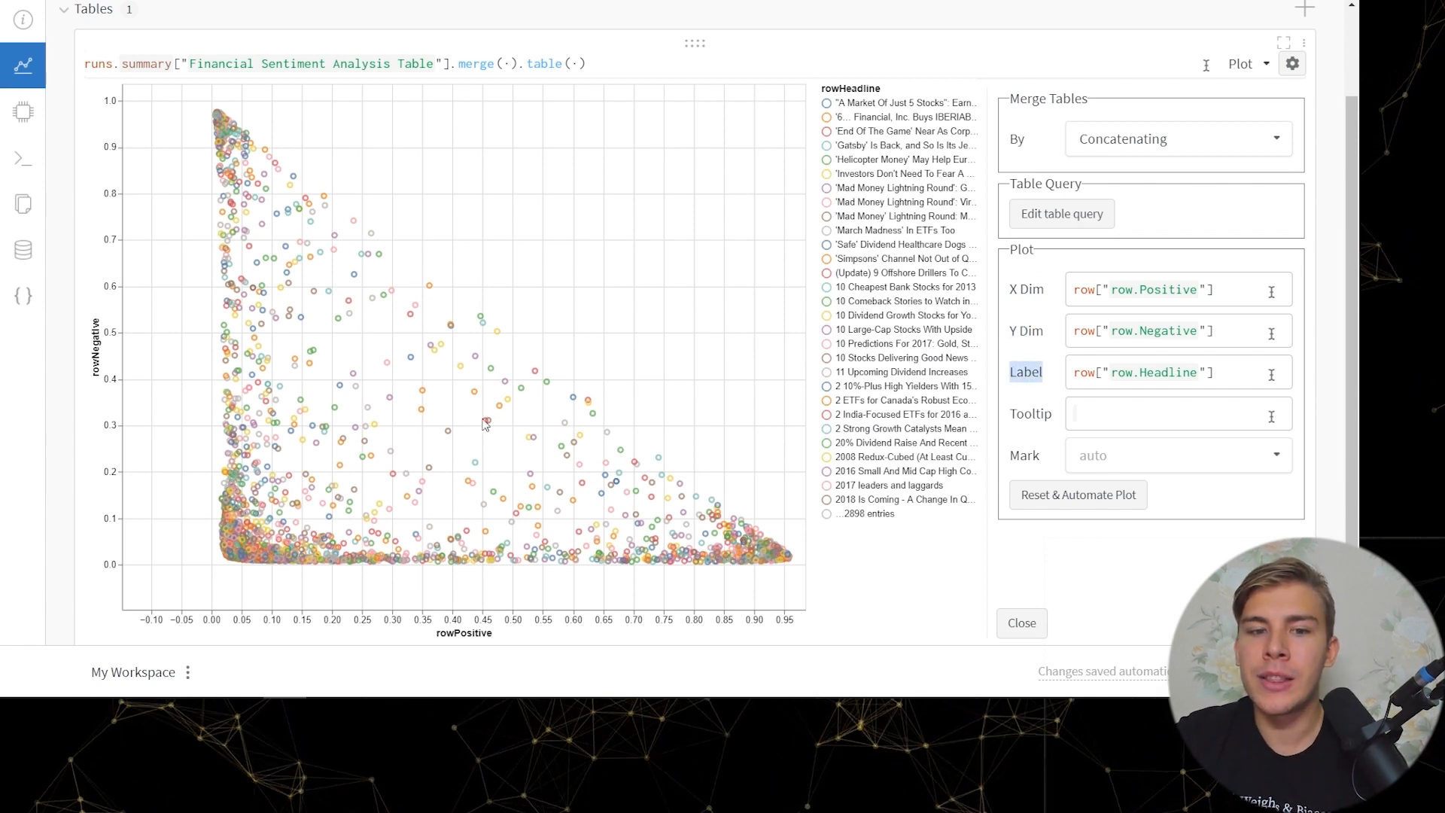
mouse_move(781, 330)
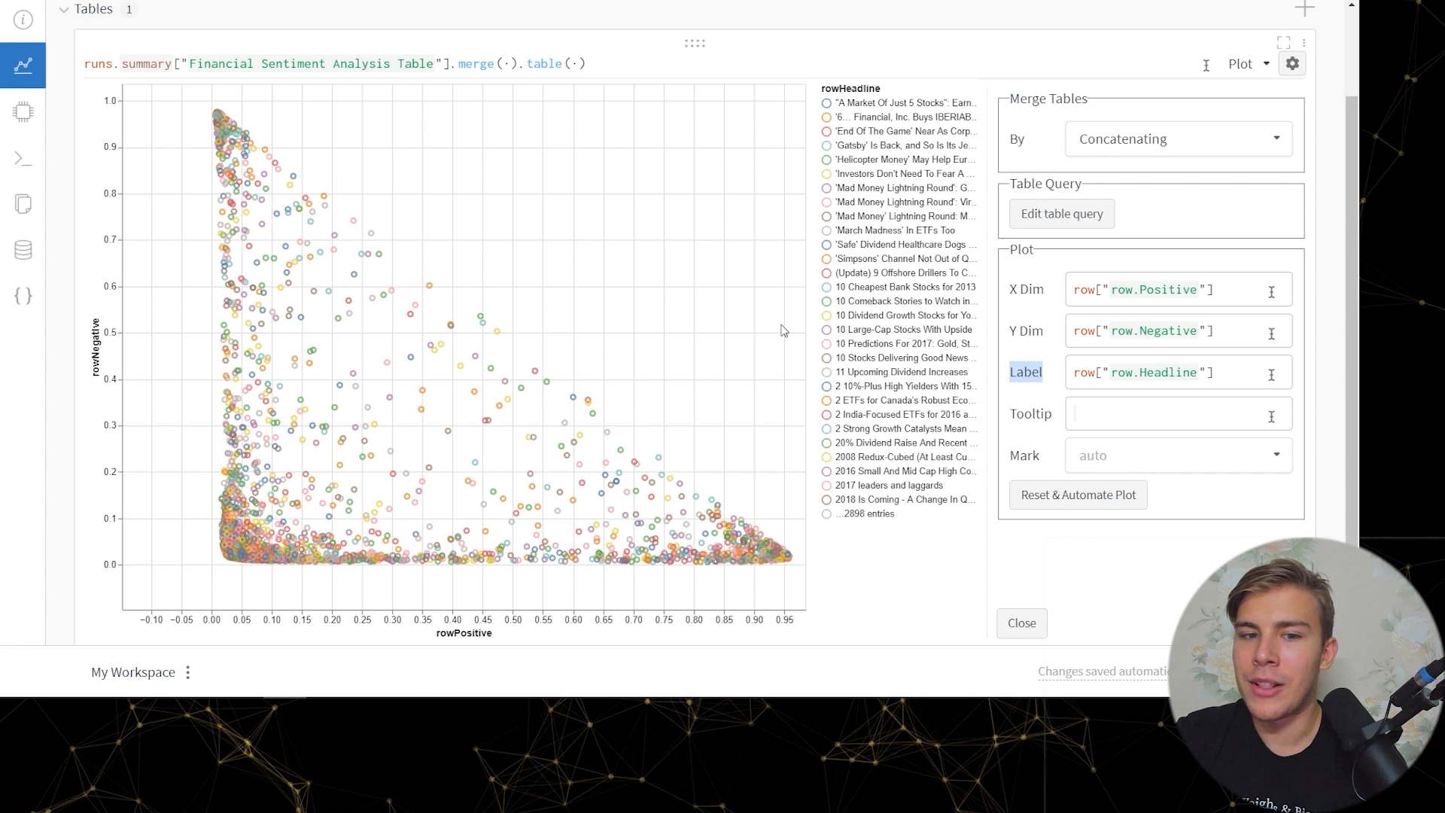
mouse_move(250, 330)
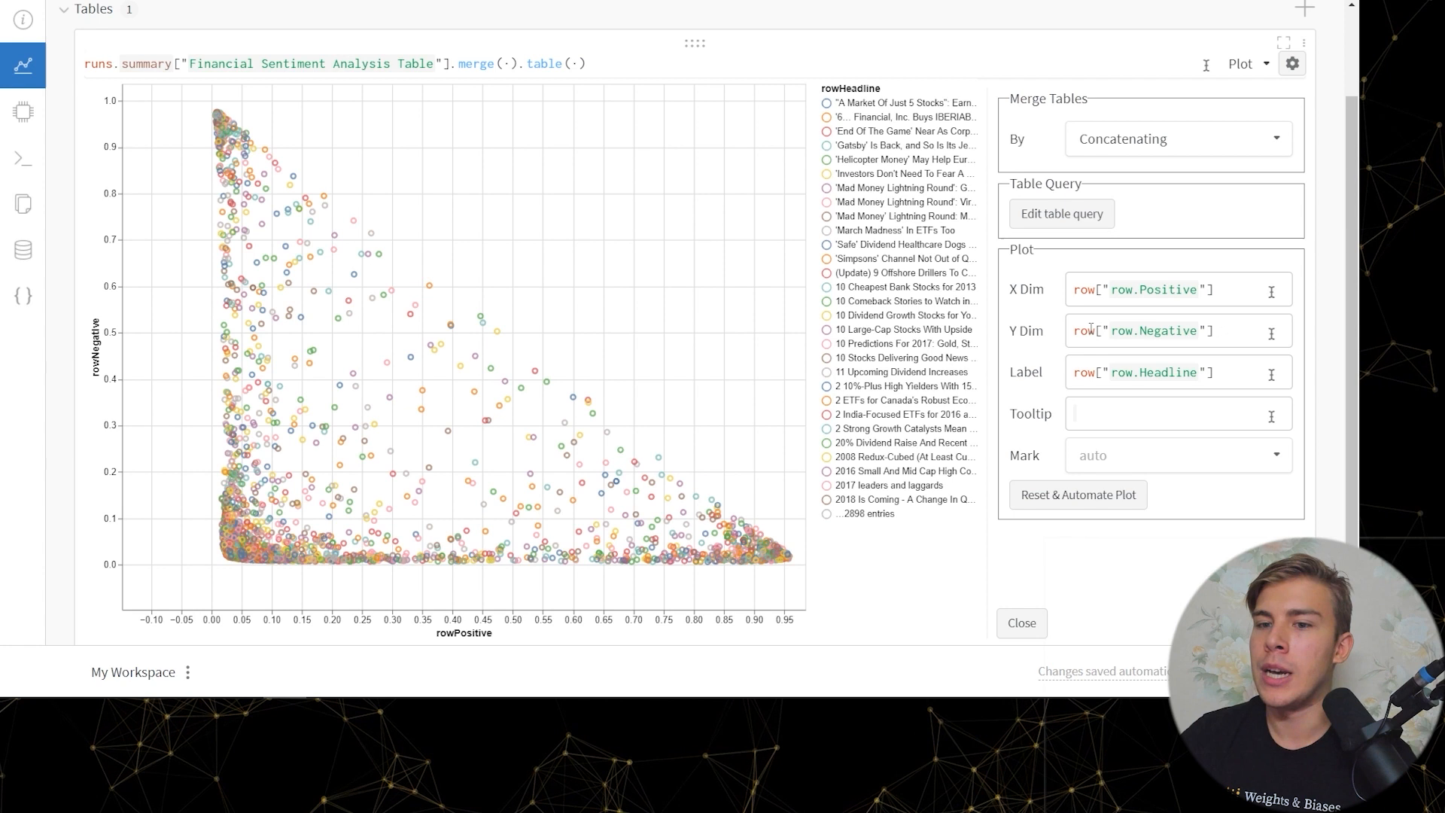
Step: Set the plot Label to the headline-contains-improve flag and Tooltip to row.Headline
click(1235, 372)
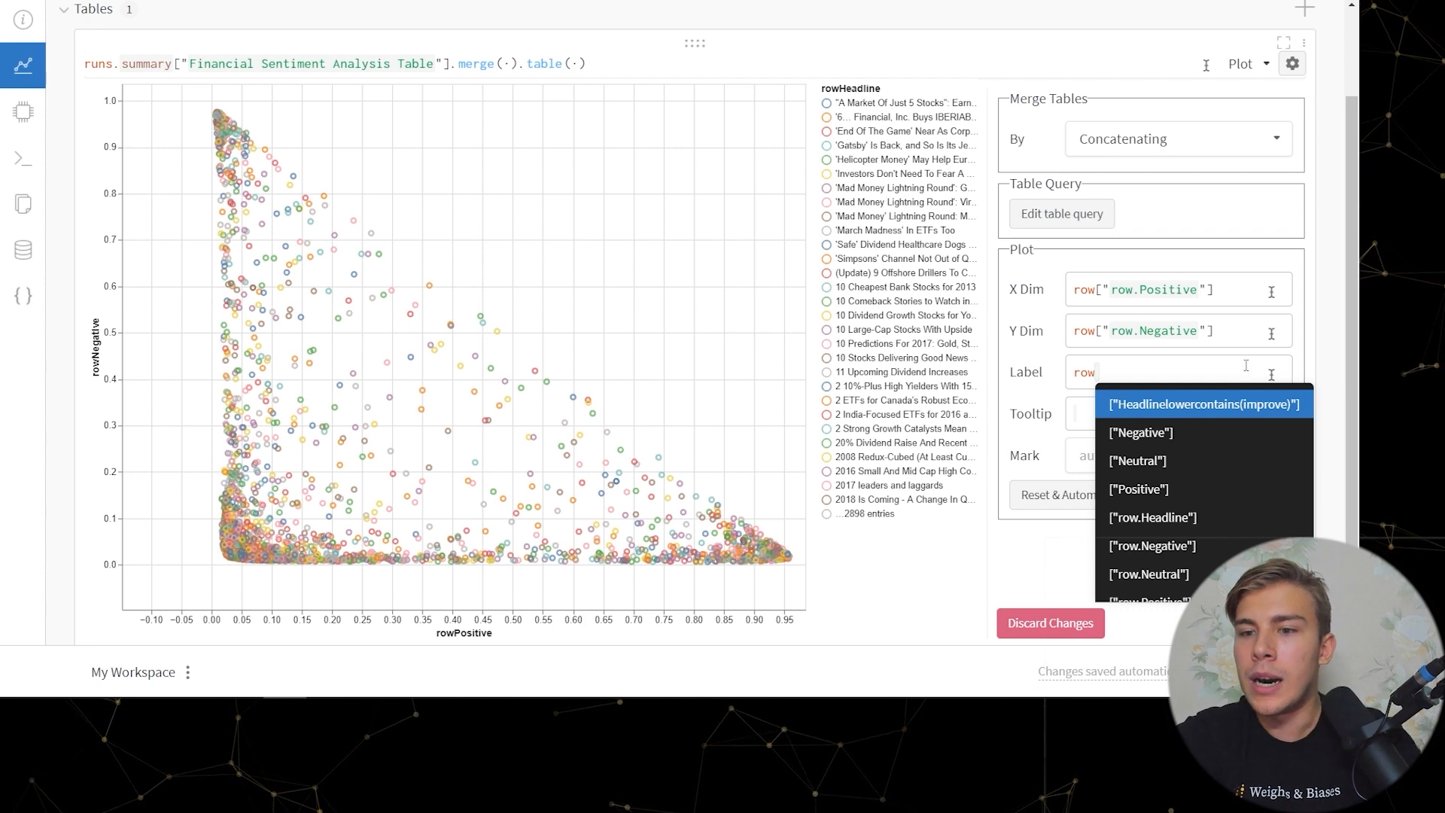
click(1203, 404)
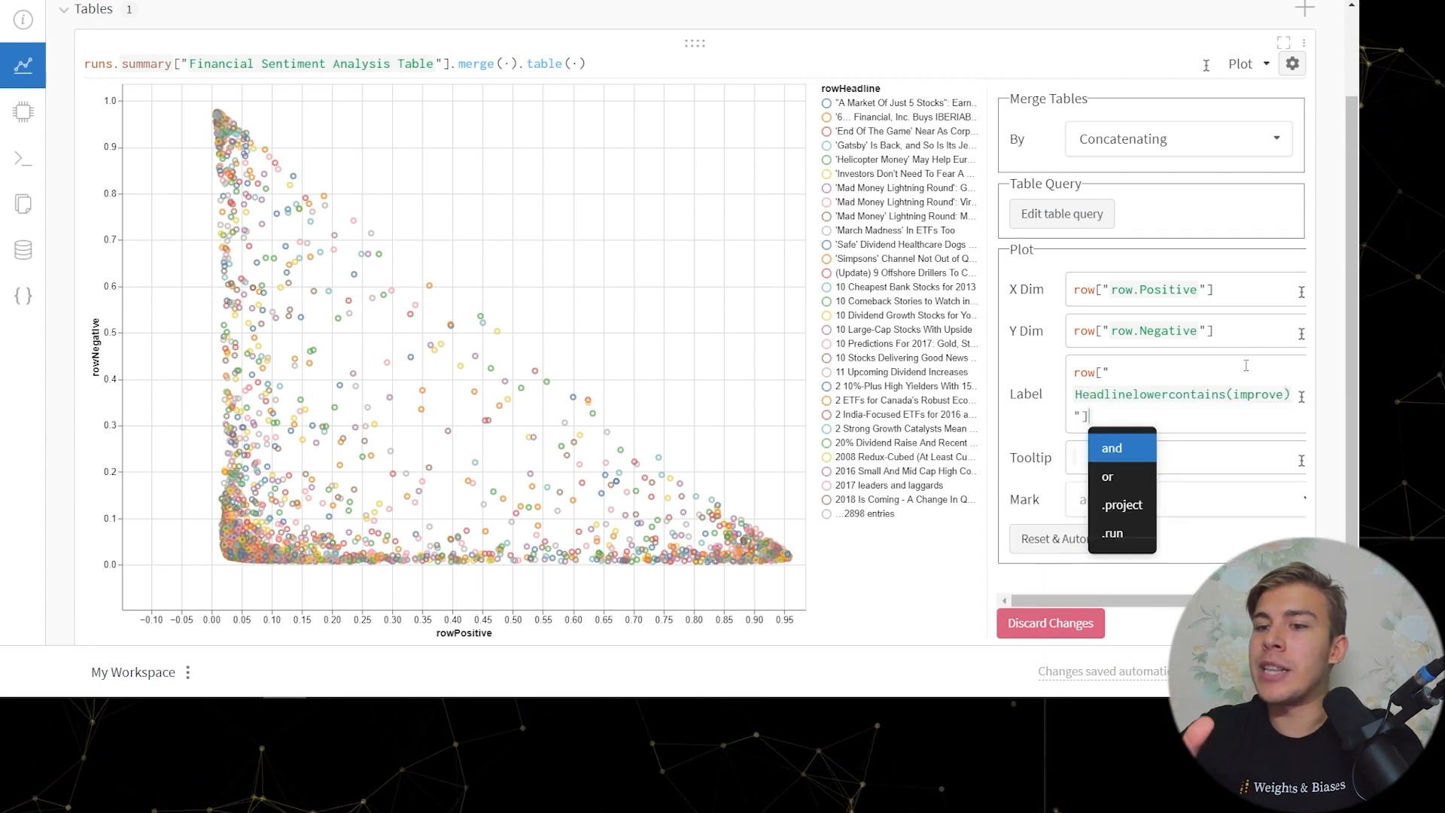
click(1184, 458)
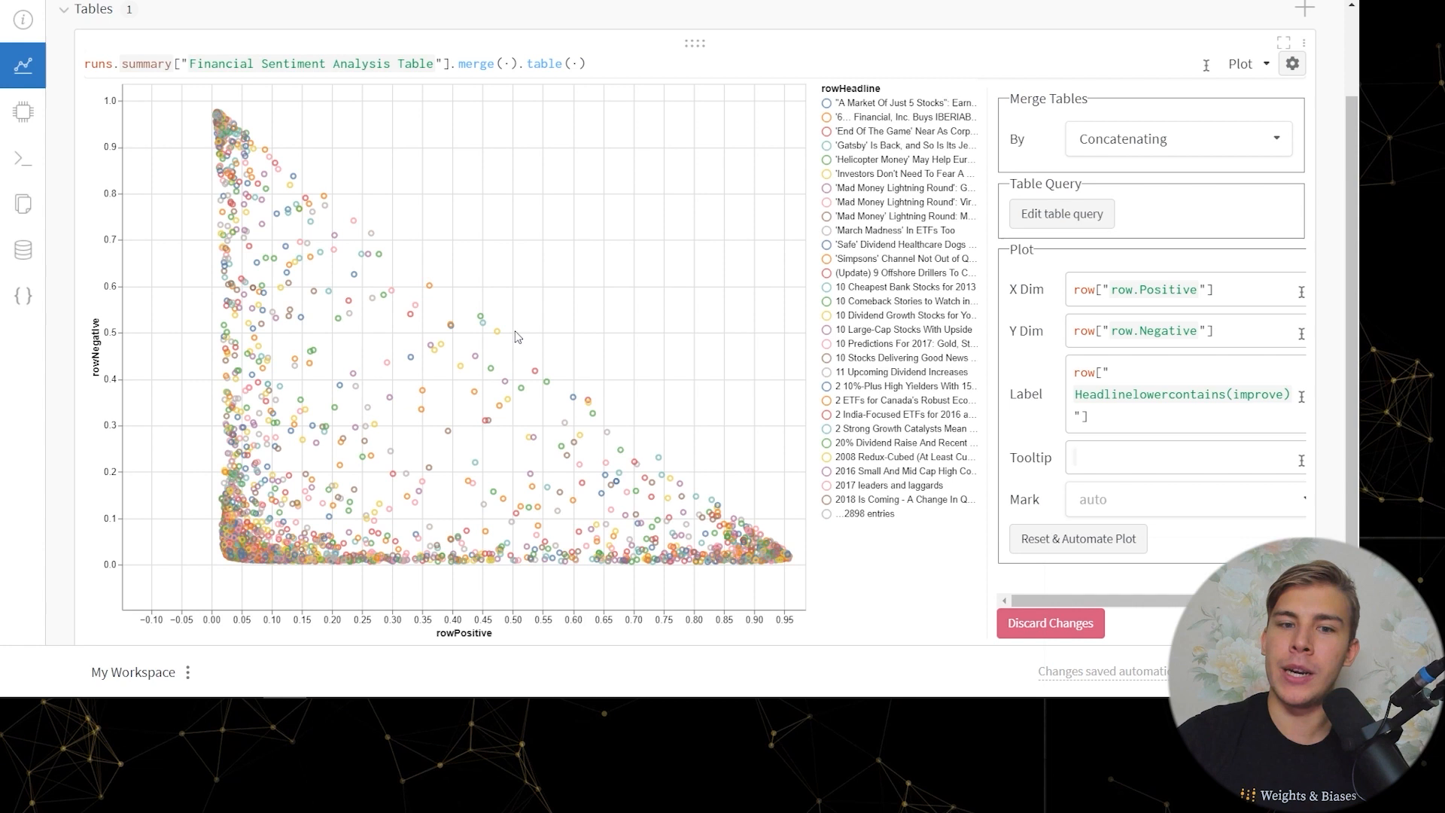
click(1180, 459)
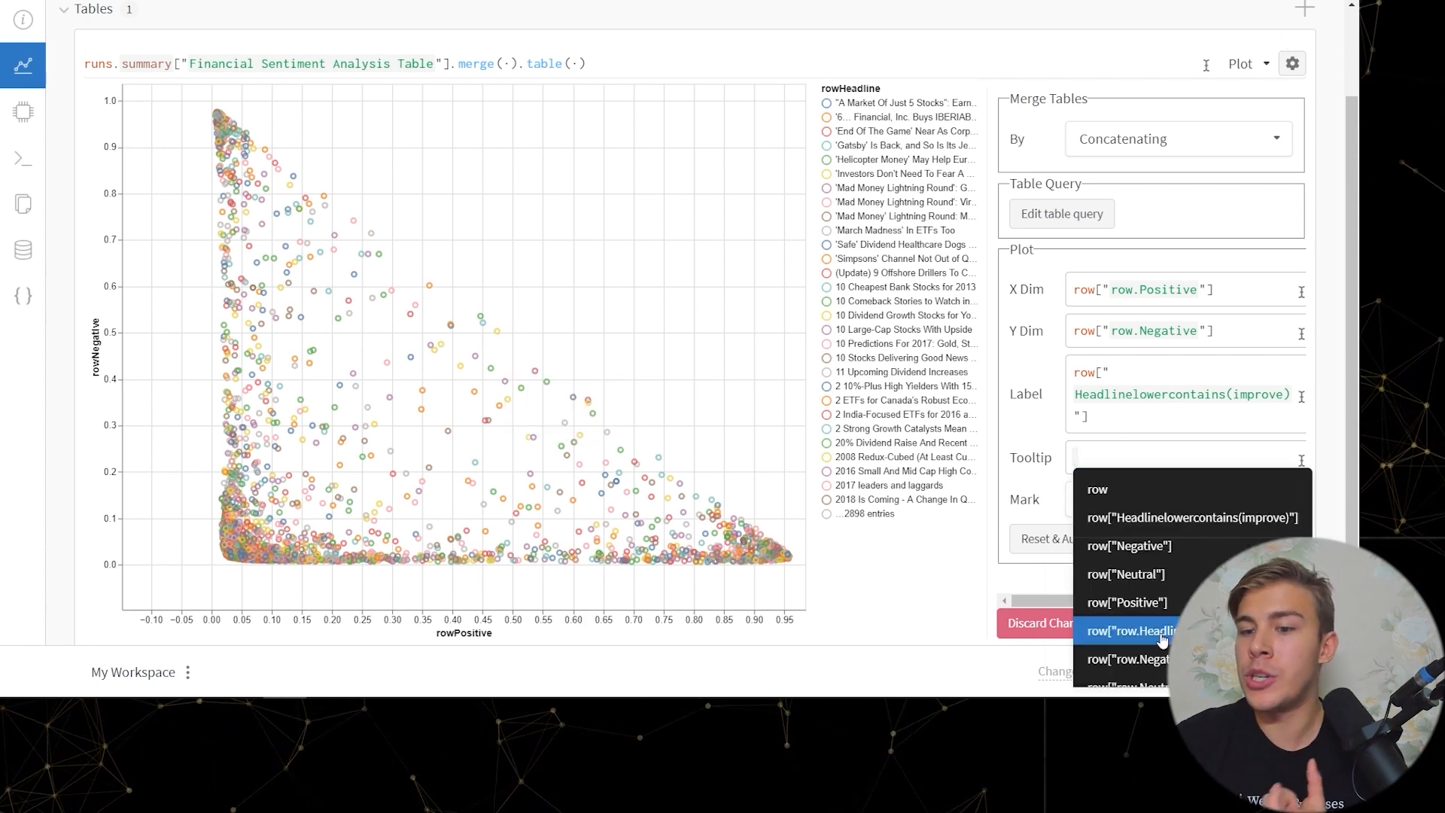
click(1128, 631)
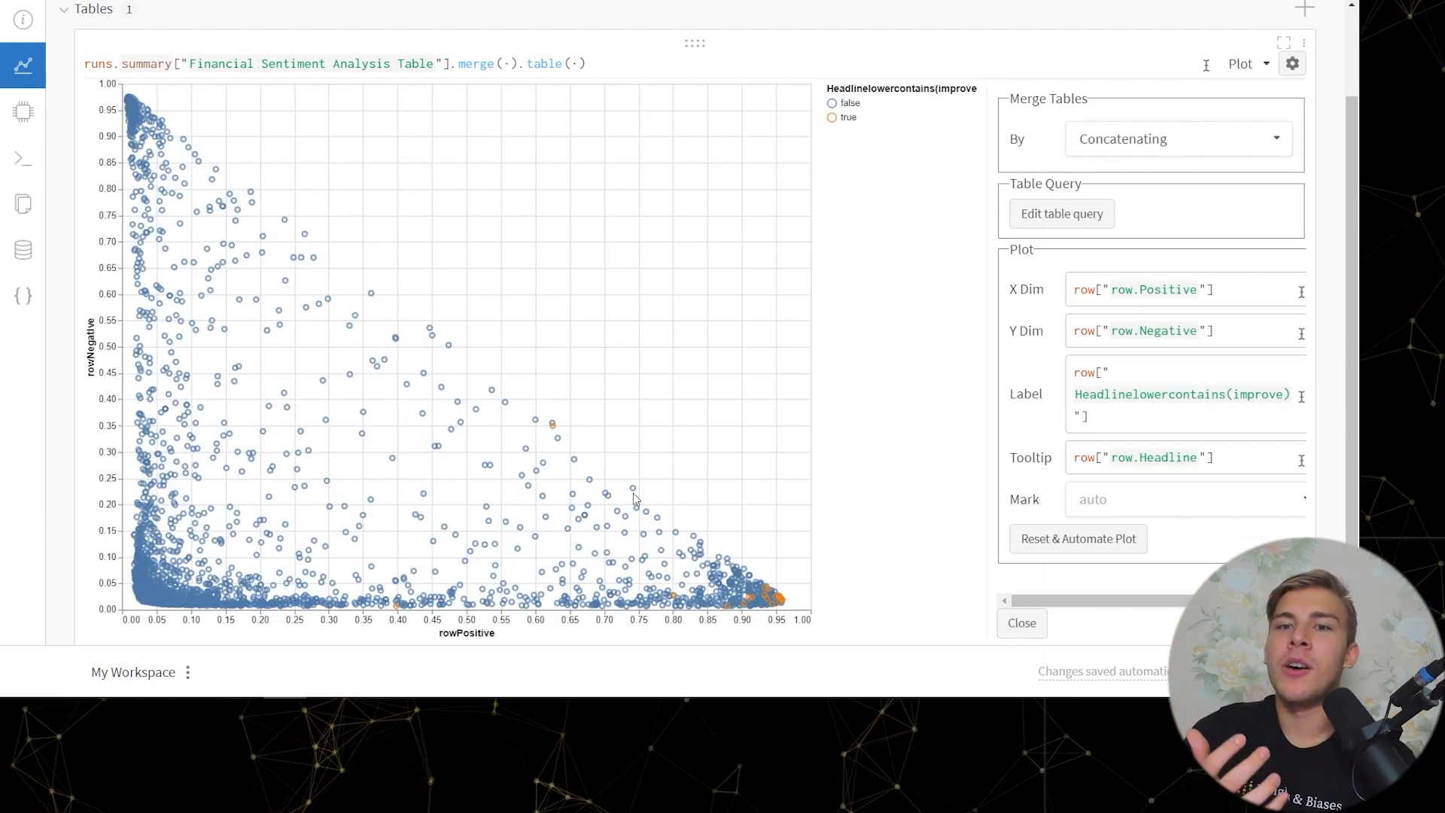
mouse_move(702, 539)
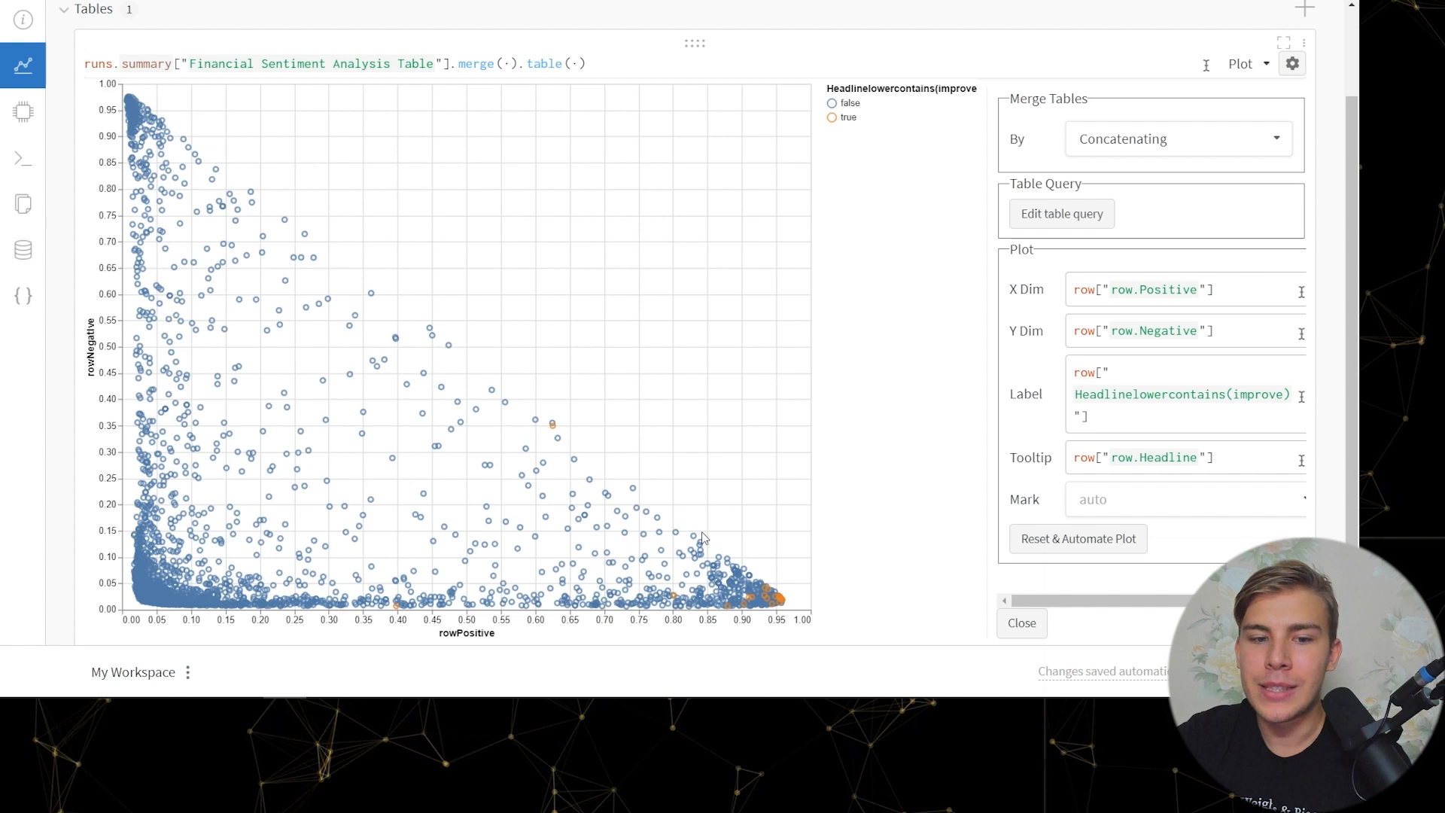
mouse_move(636, 492)
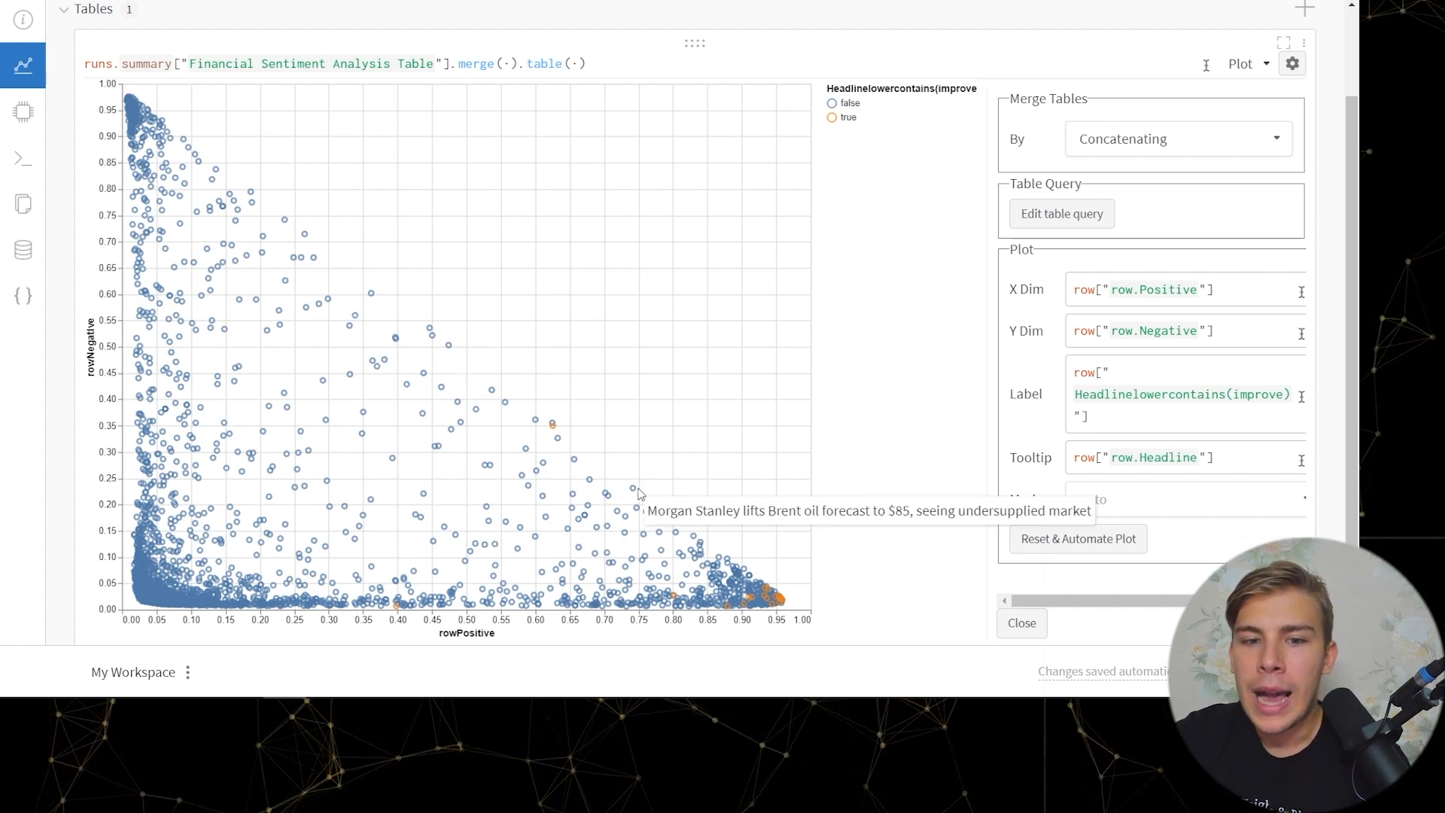
mouse_move(695, 575)
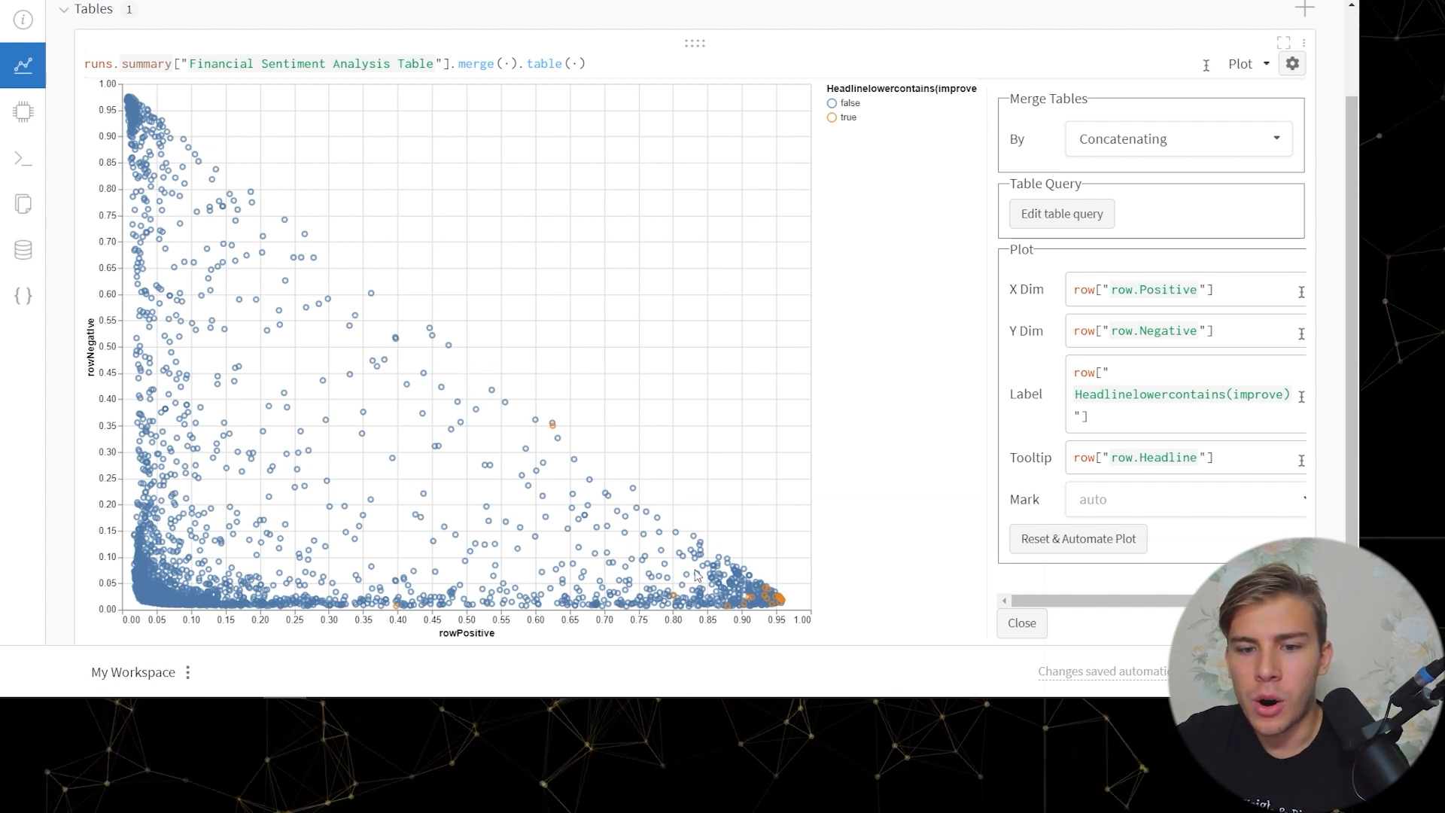
mouse_move(790, 591)
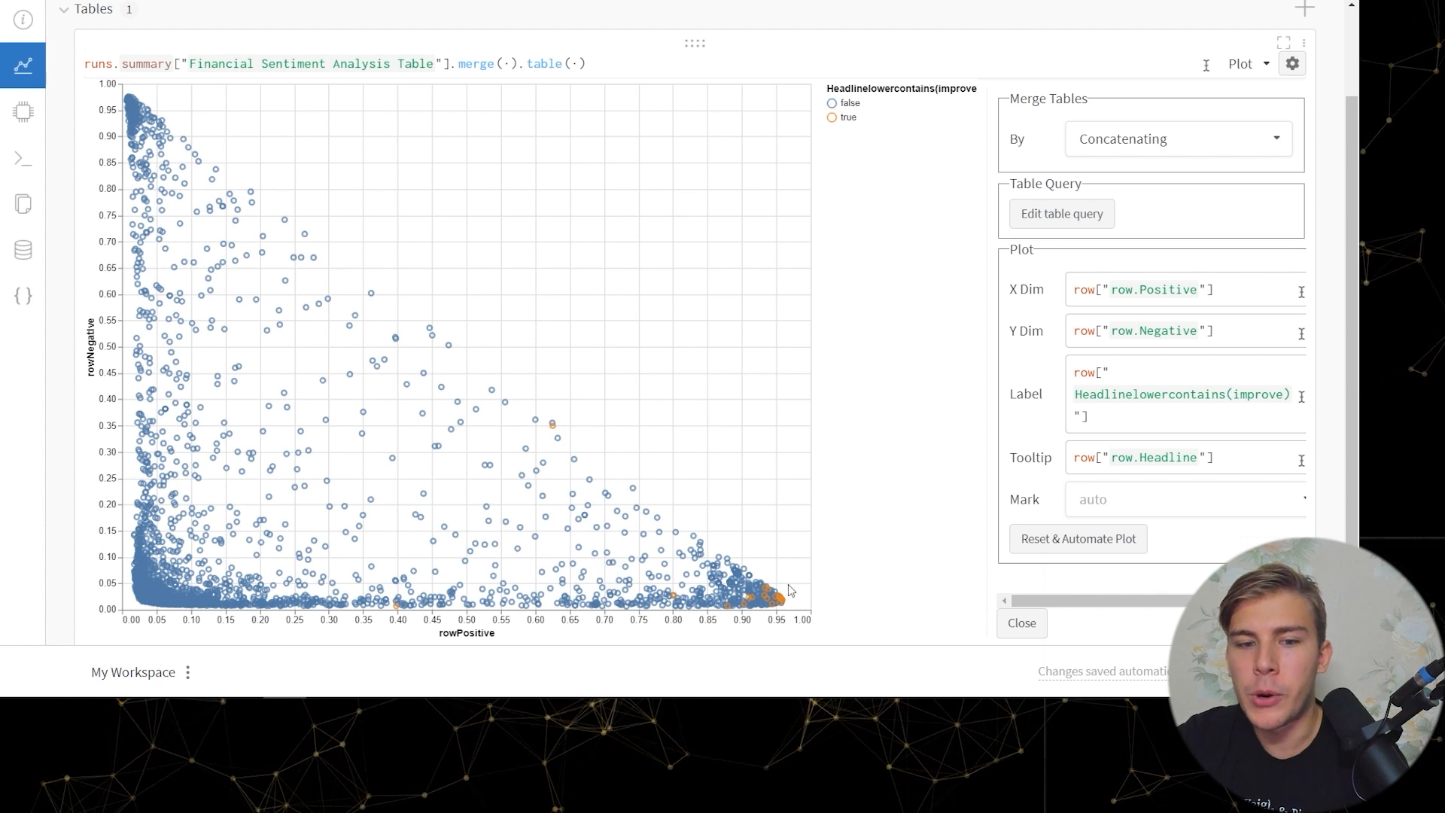
mouse_move(787, 563)
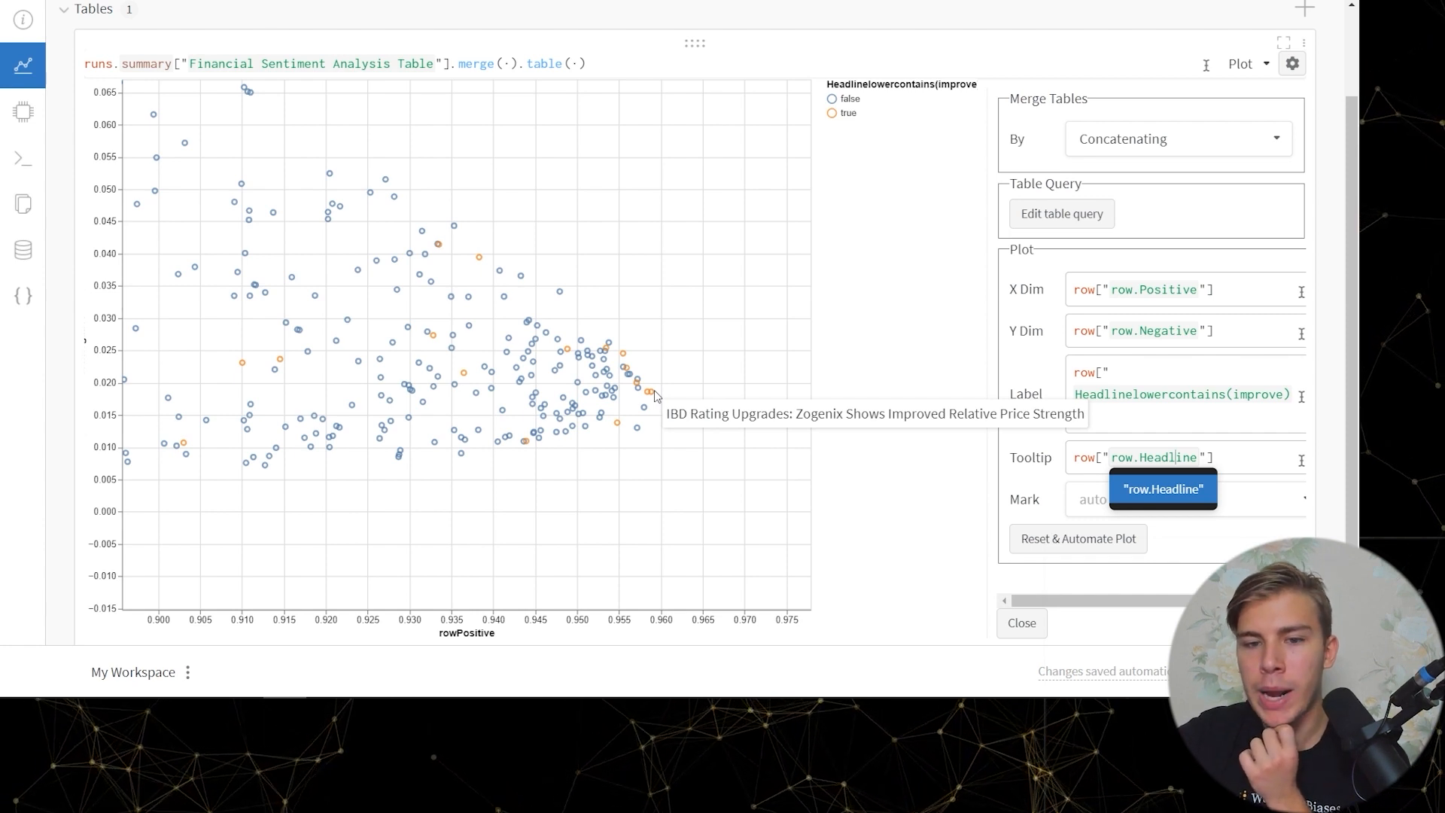
mouse_move(530, 445)
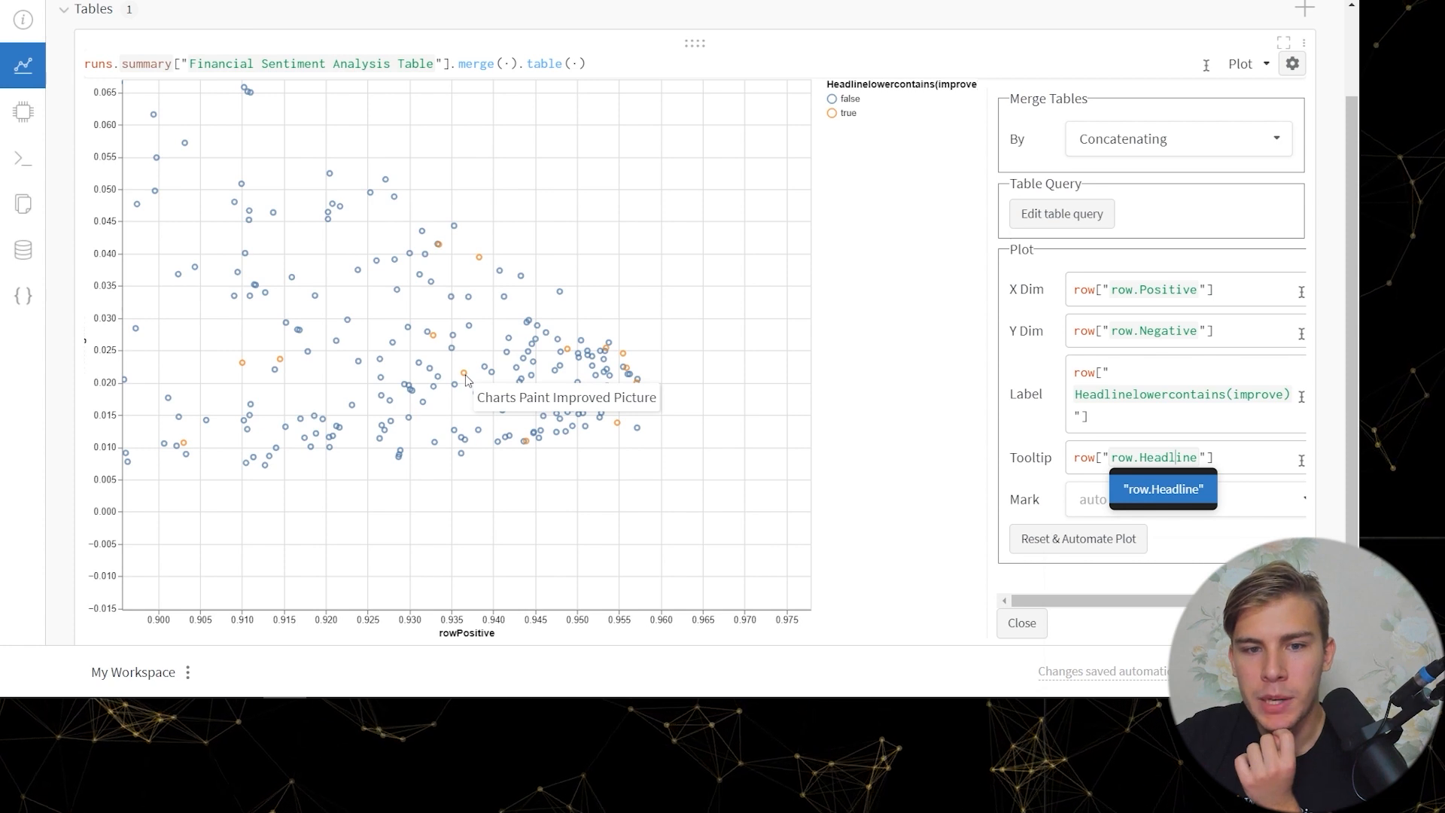
mouse_move(480, 259)
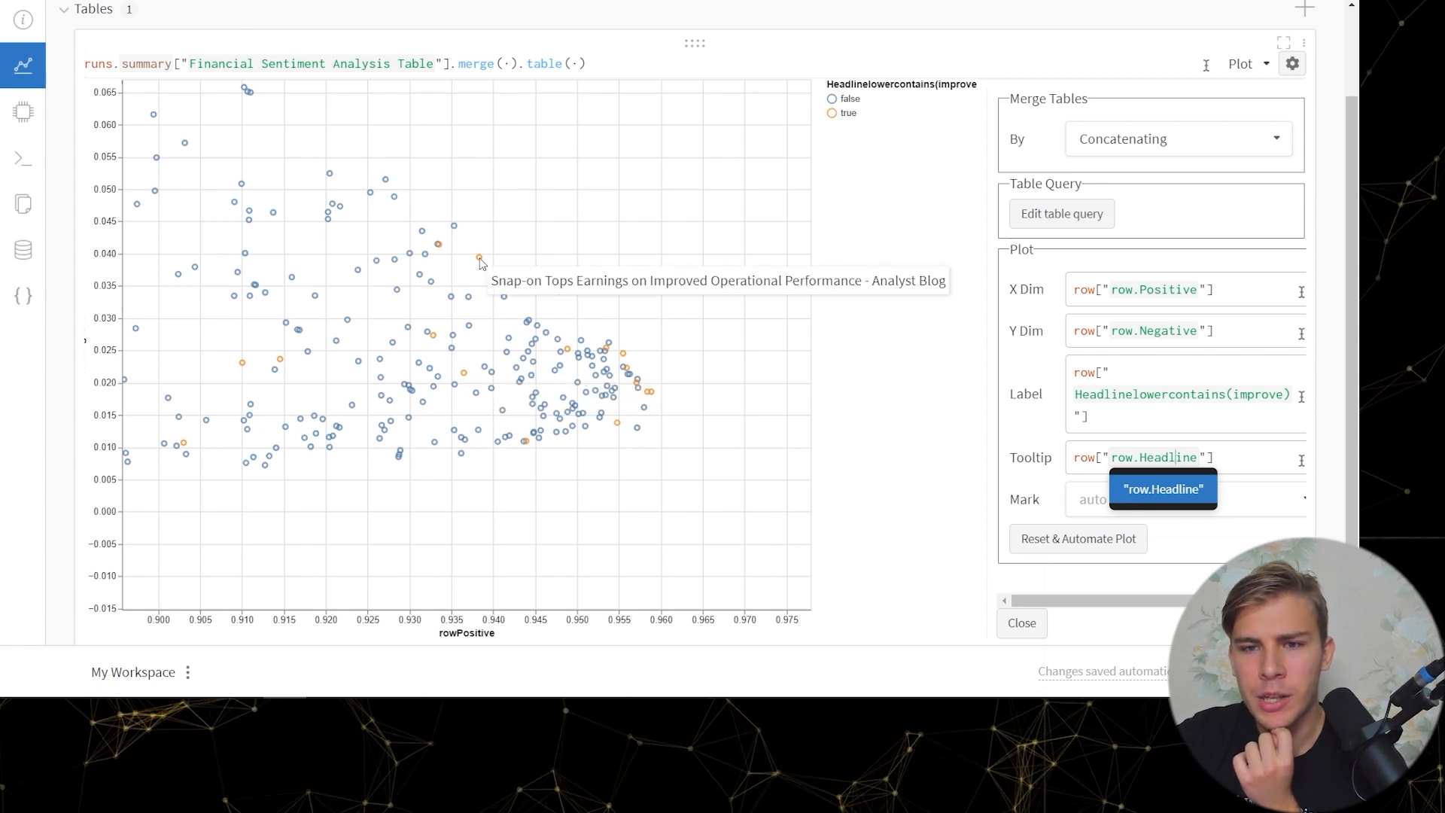
mouse_move(649, 398)
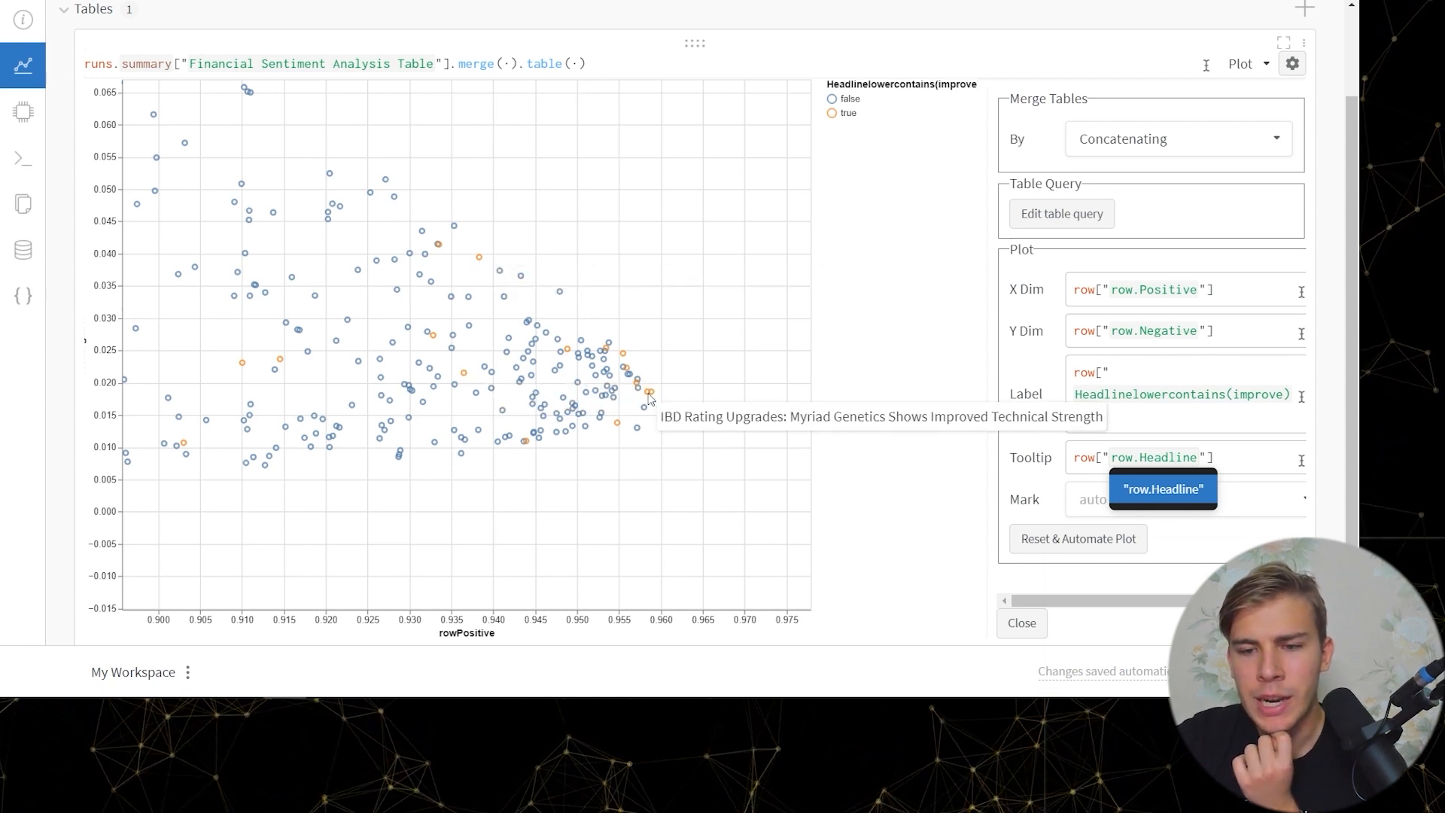
mouse_move(618, 258)
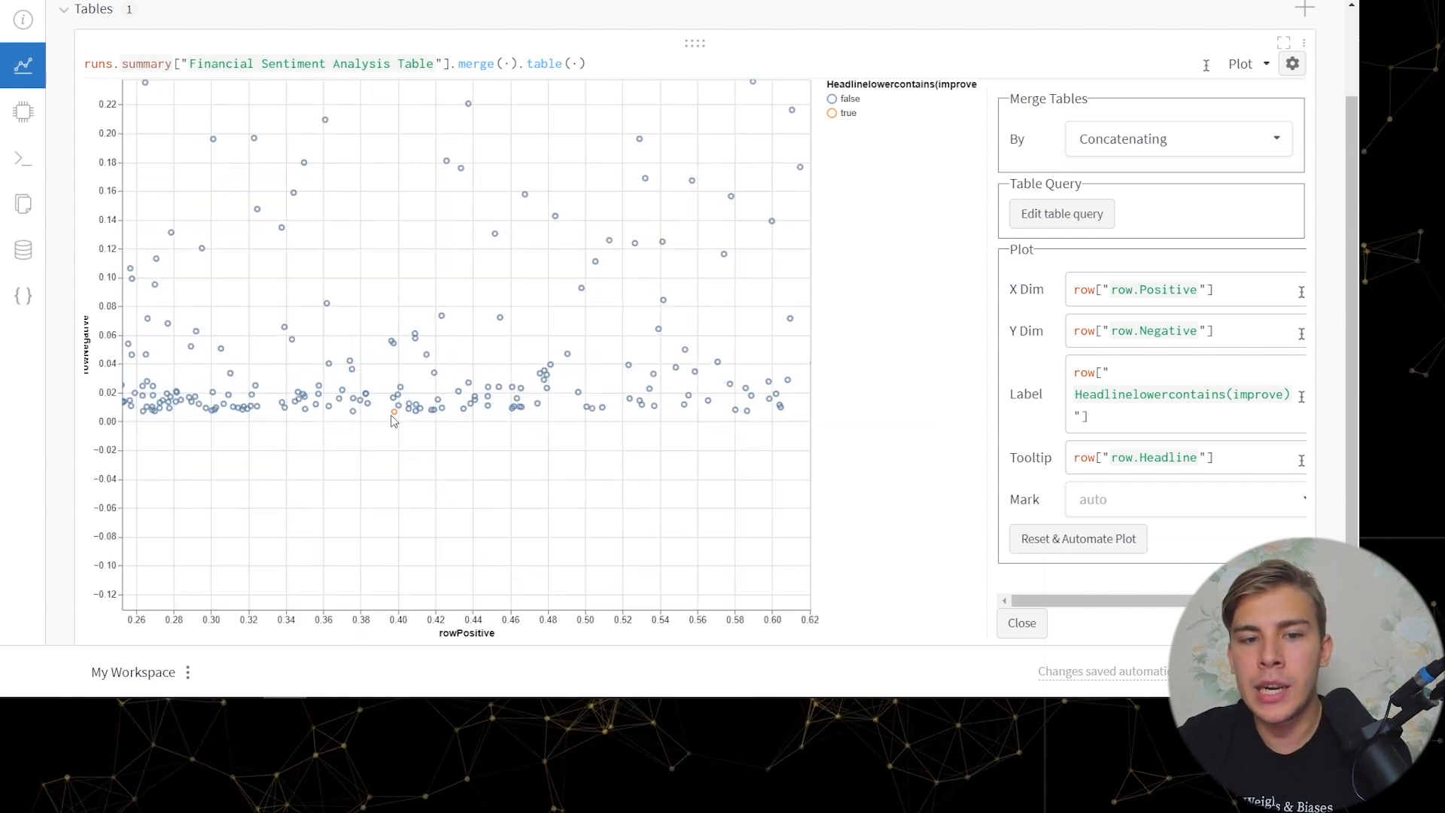
mouse_move(395, 412)
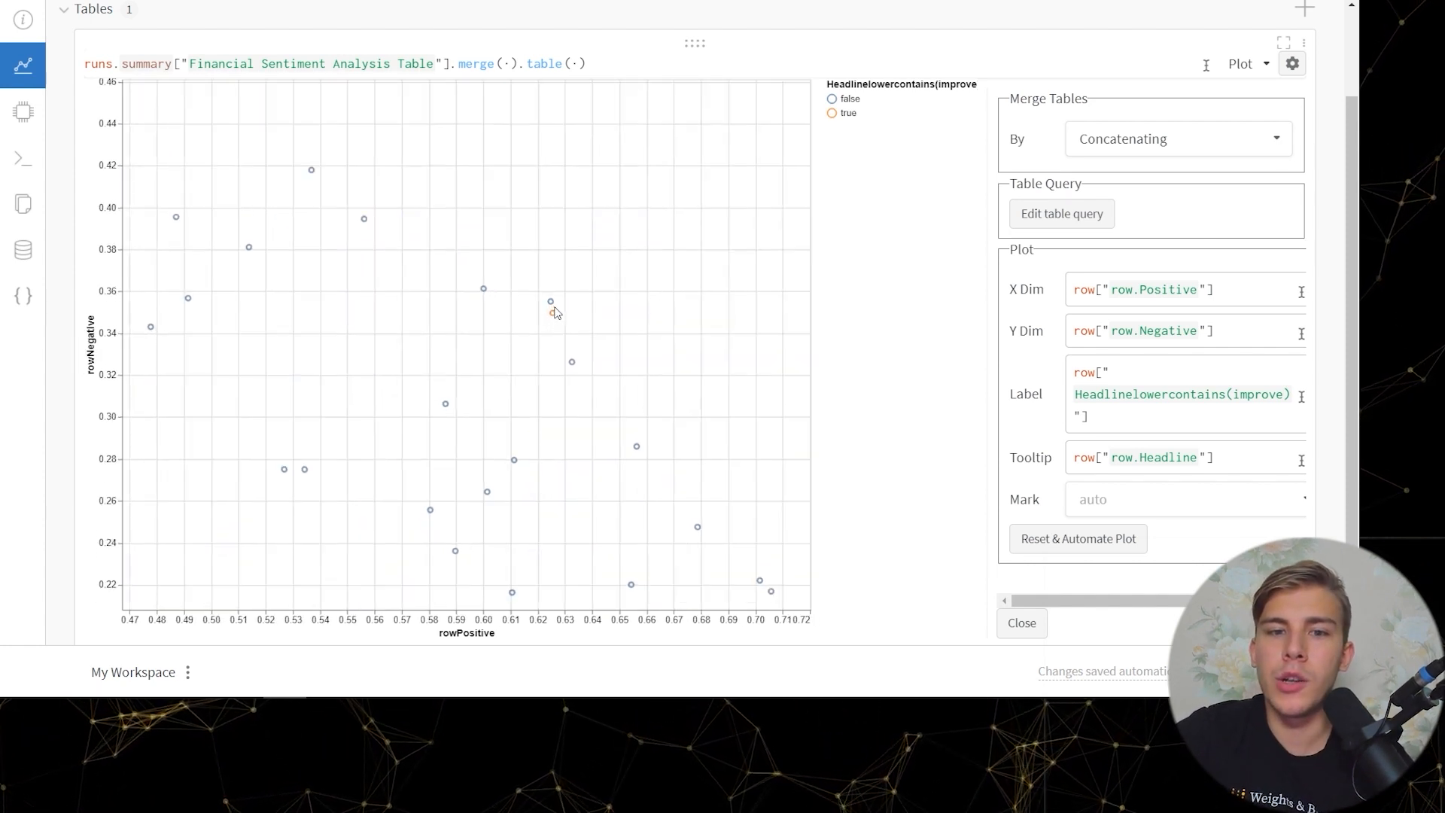
mouse_move(551, 313)
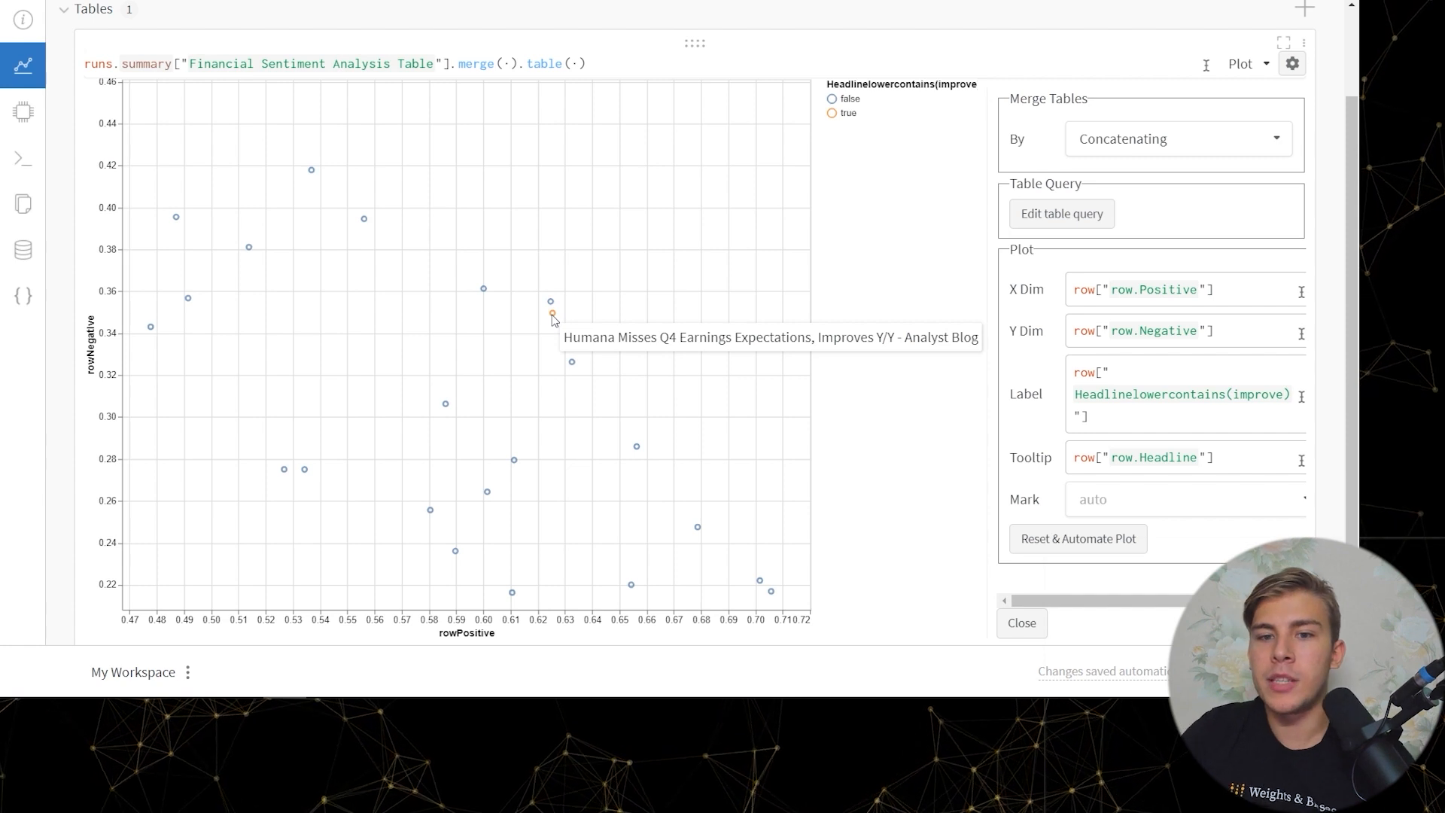